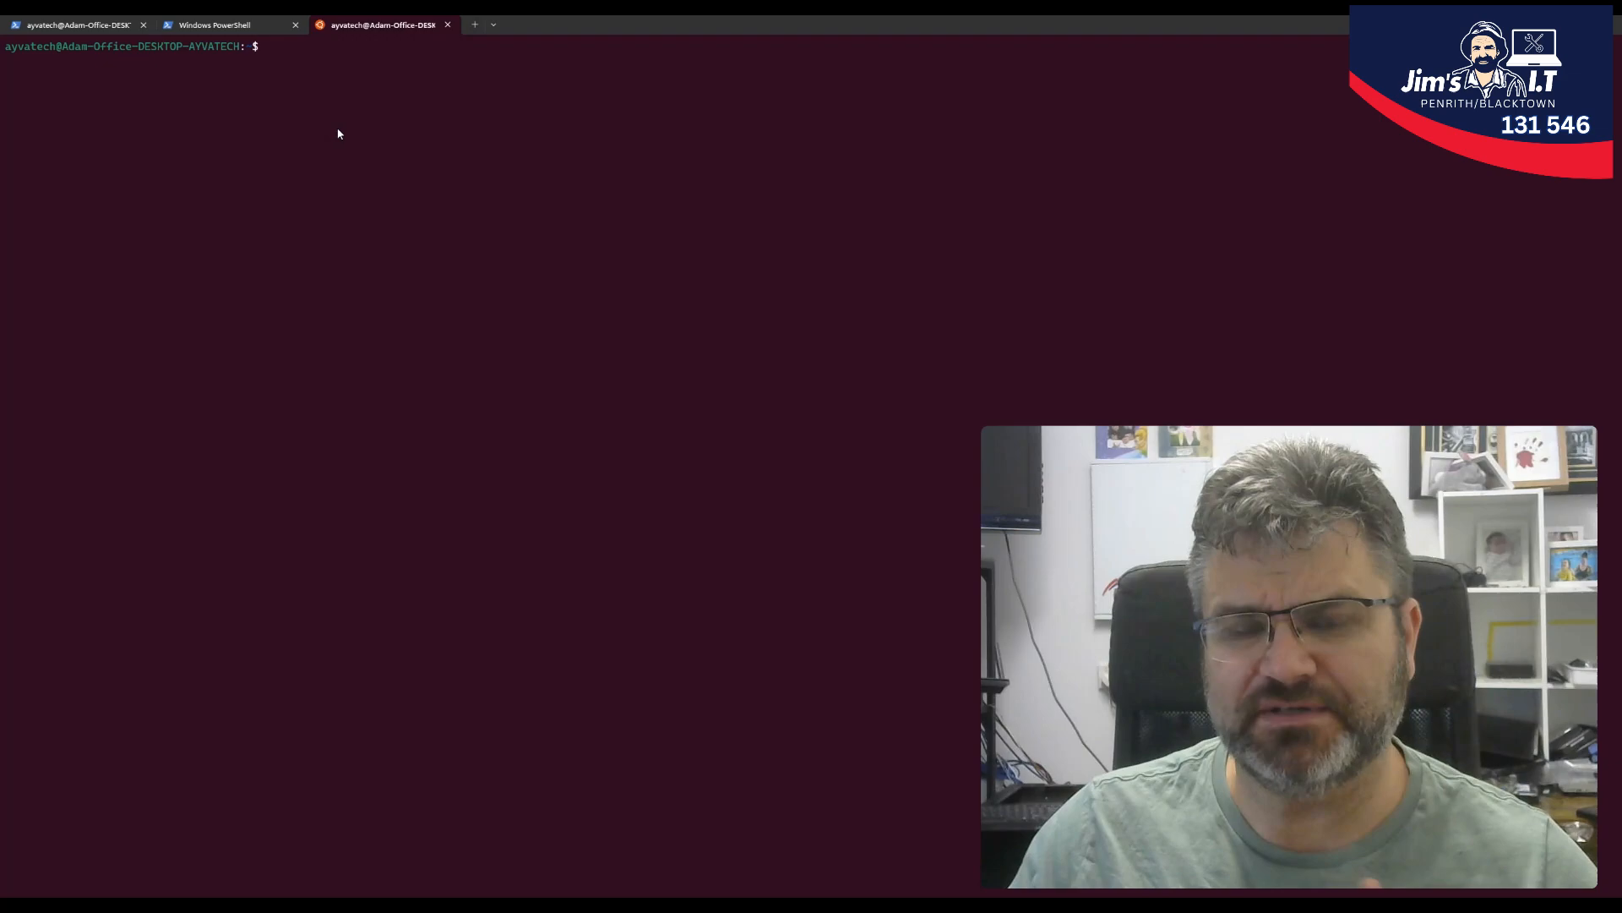
mouse_move(423, 135)
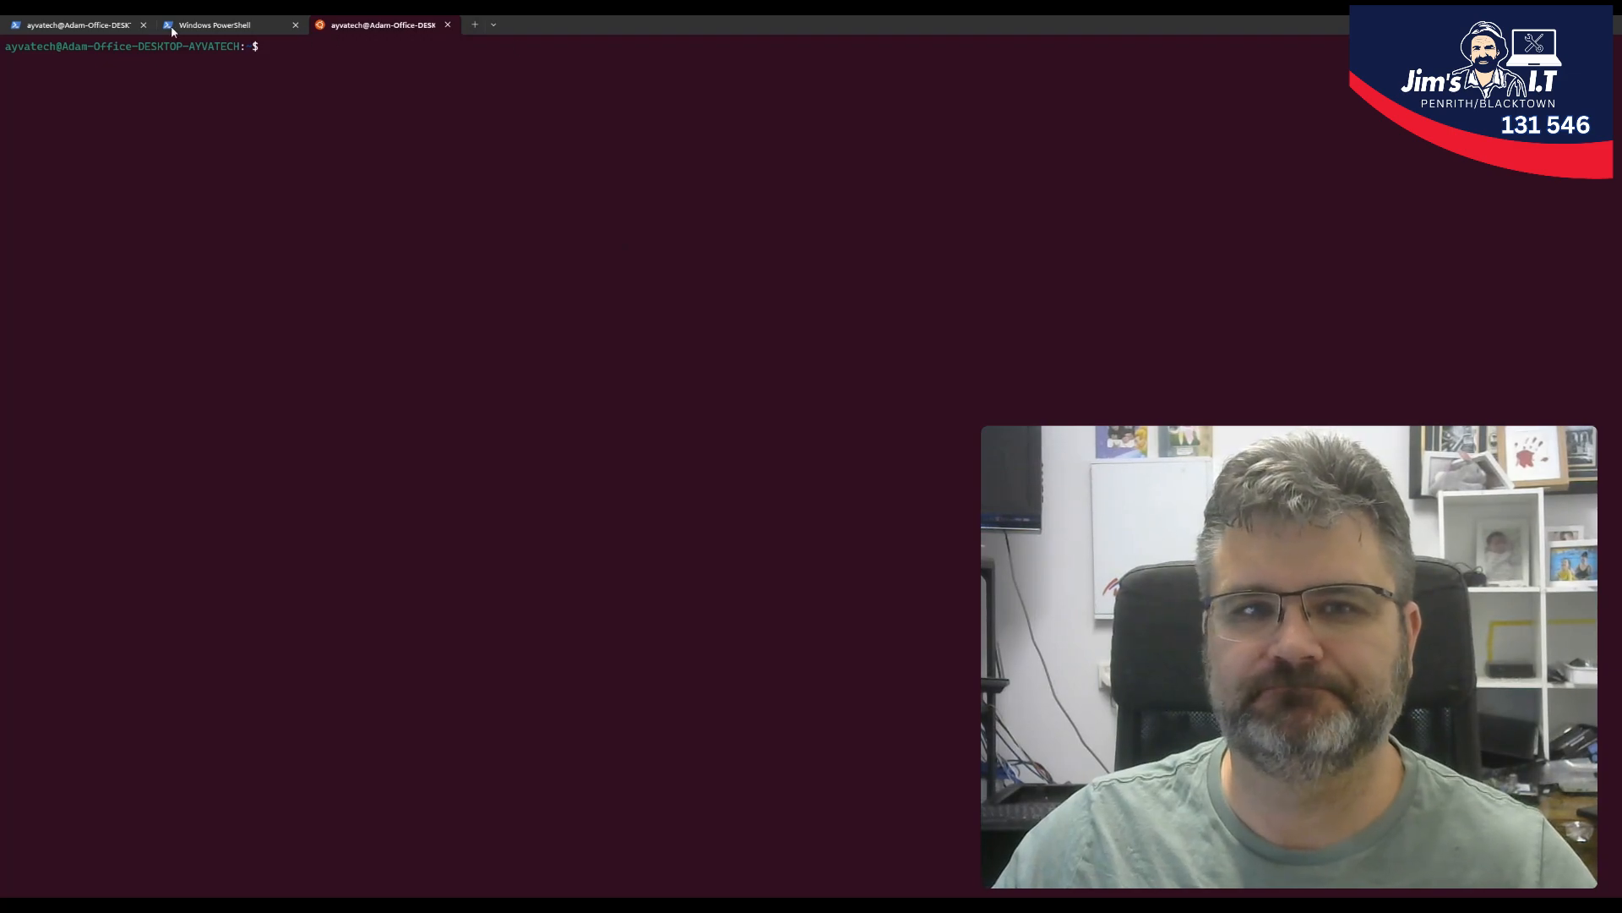
mouse_move(1137, 101)
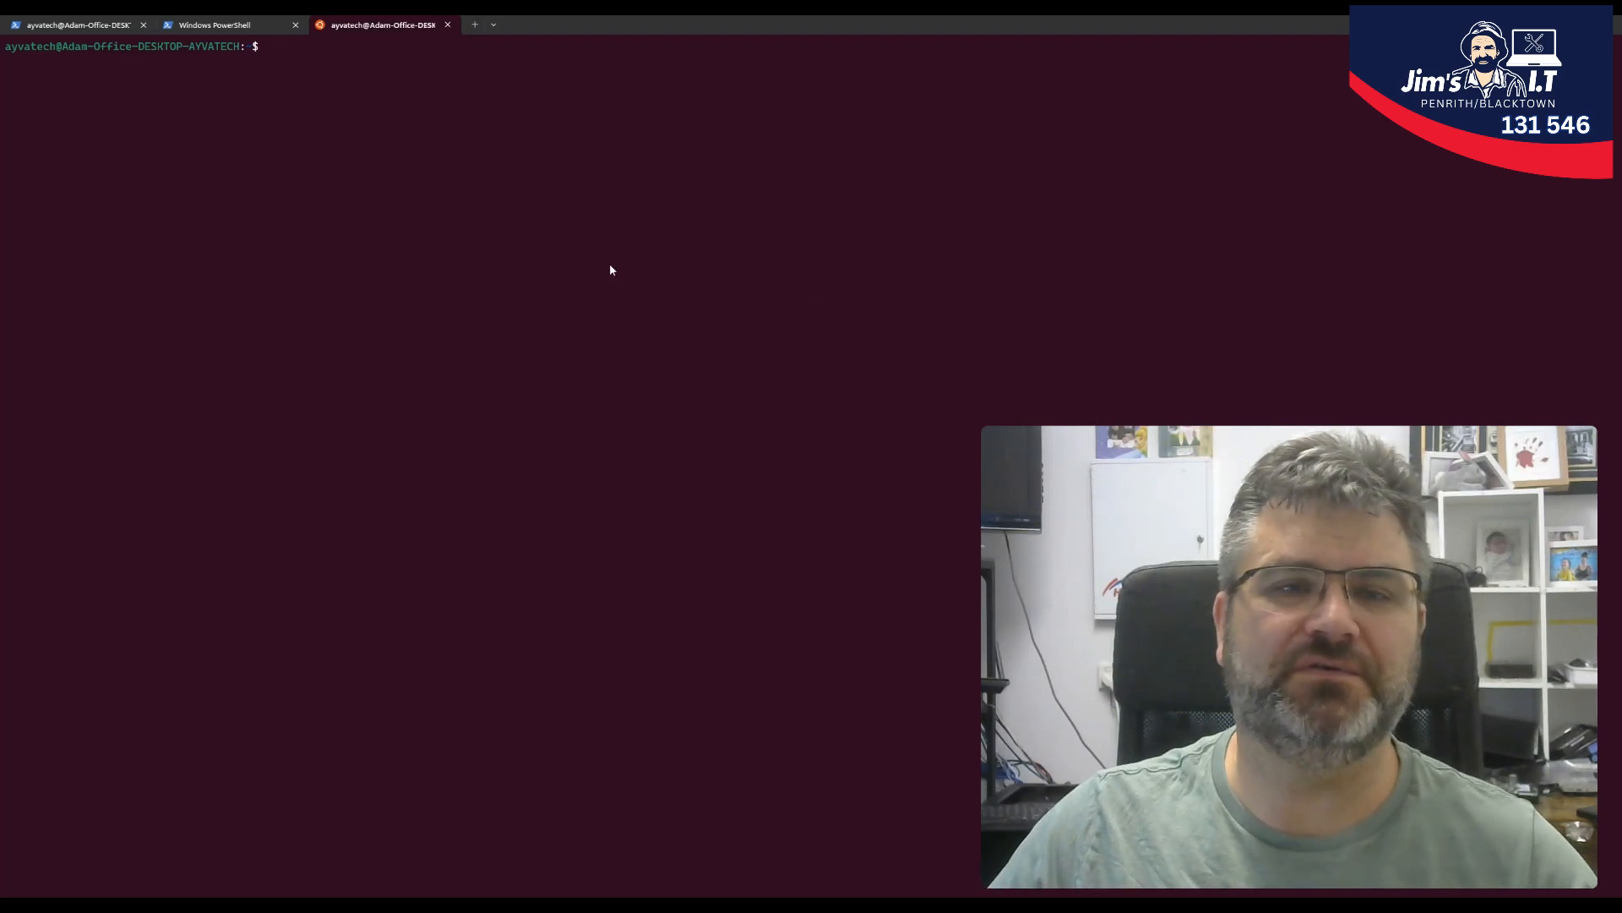
mouse_move(543, 235)
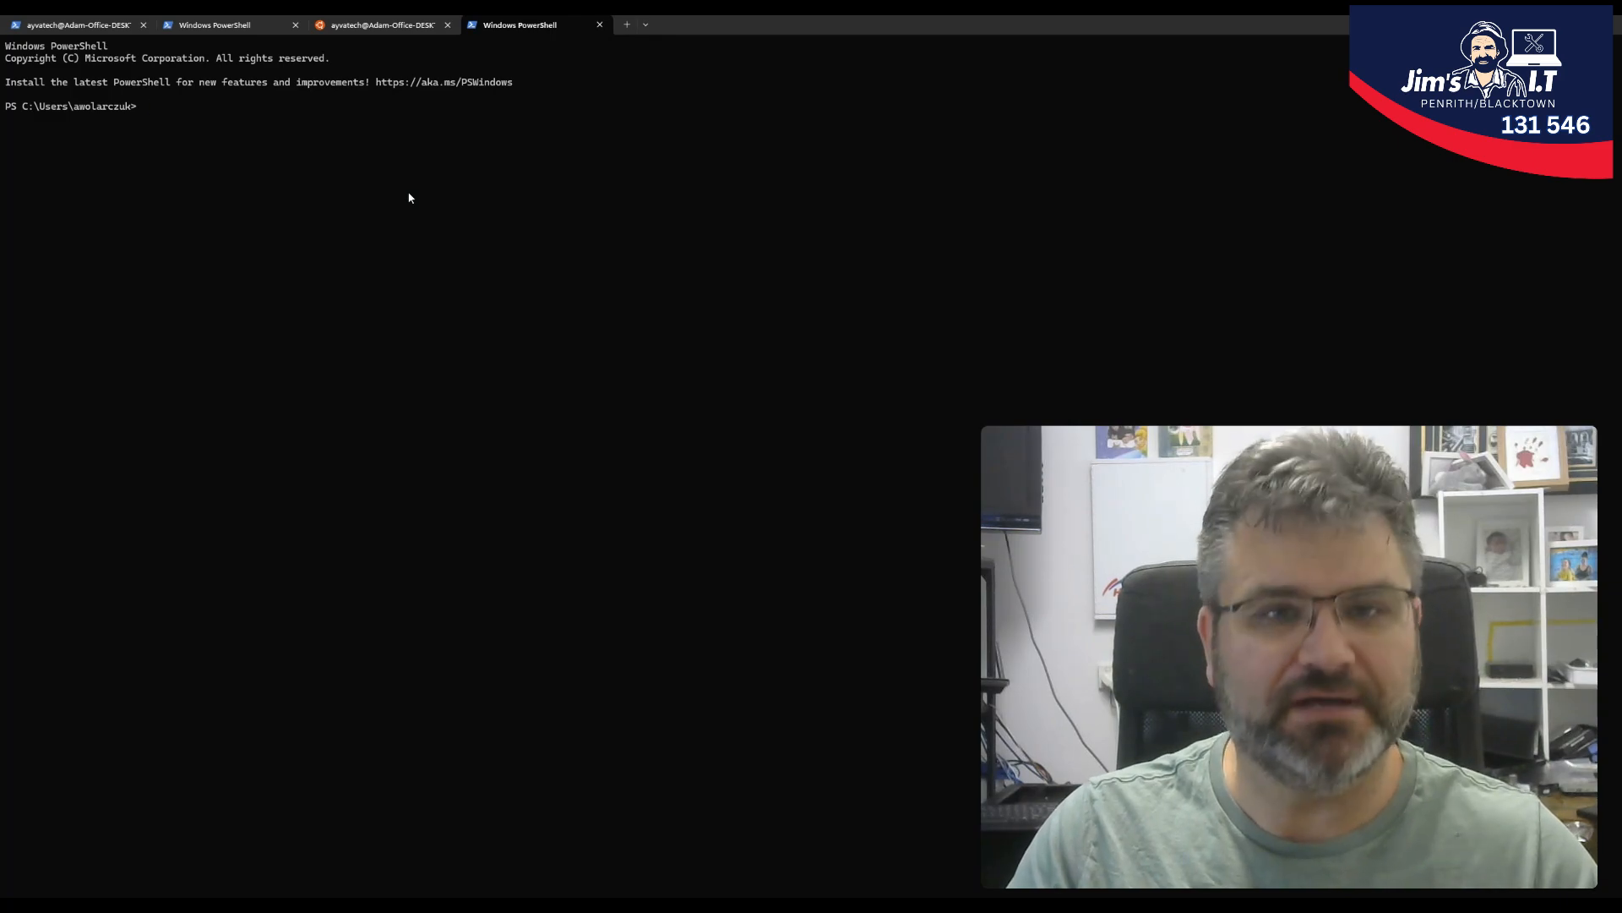
- Run 'wsl --install' in PowerShell, landing in an Ubuntu shell since Ubuntu is already installed
text(wsl)
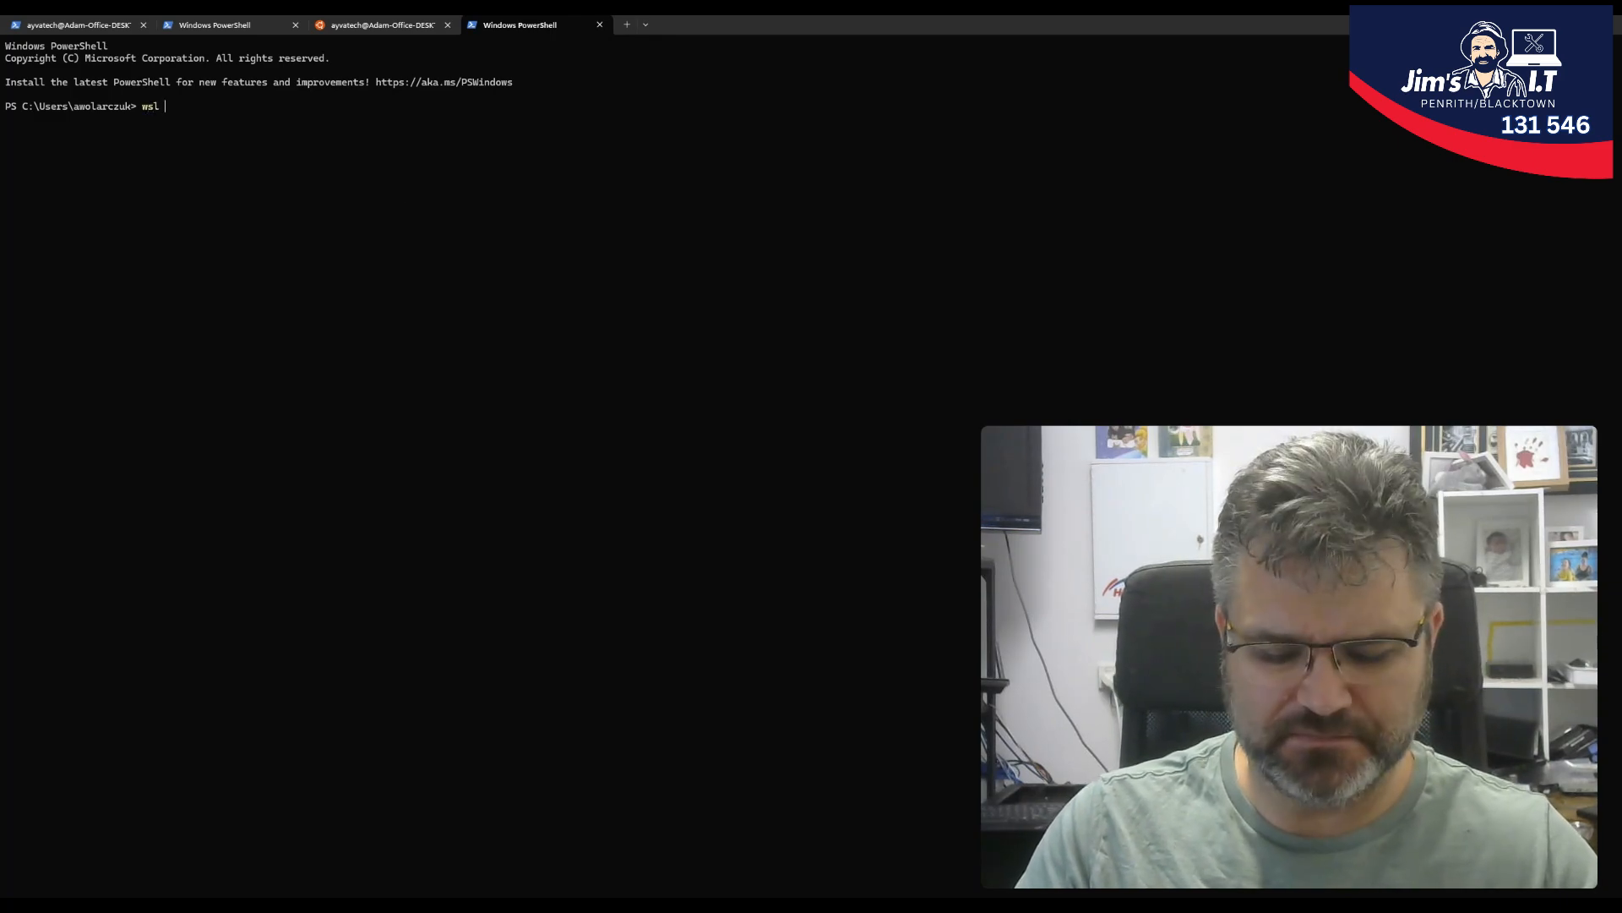
text(--install)
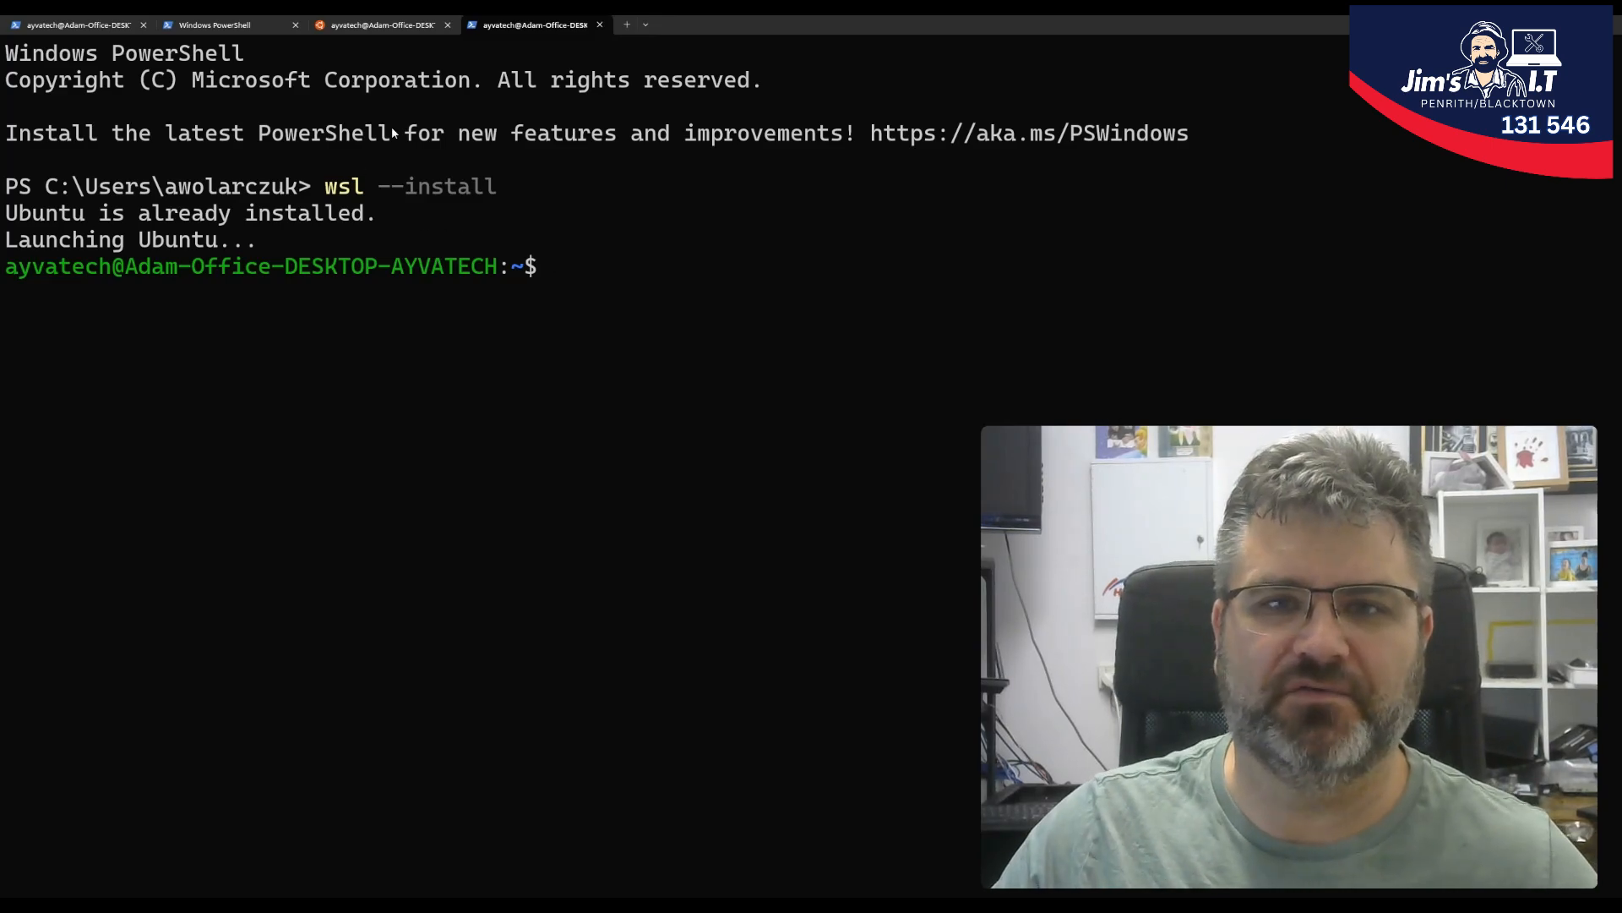
- Switch to the earlier Ubuntu session tab showing an empty shell prompt
click(384, 24)
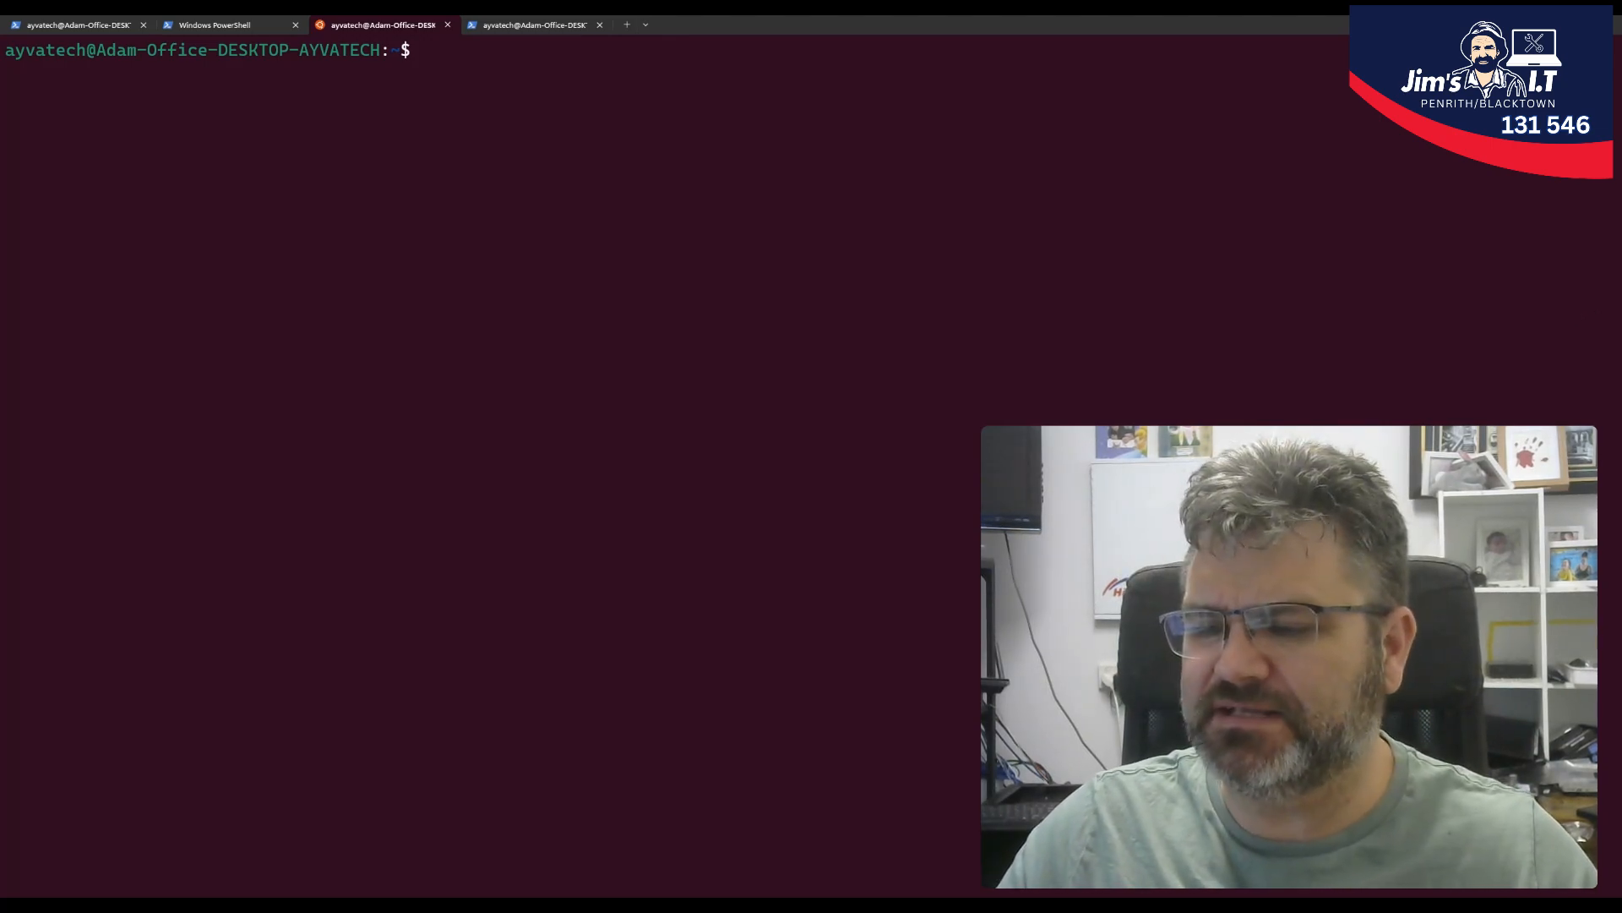
mouse_move(1600, 306)
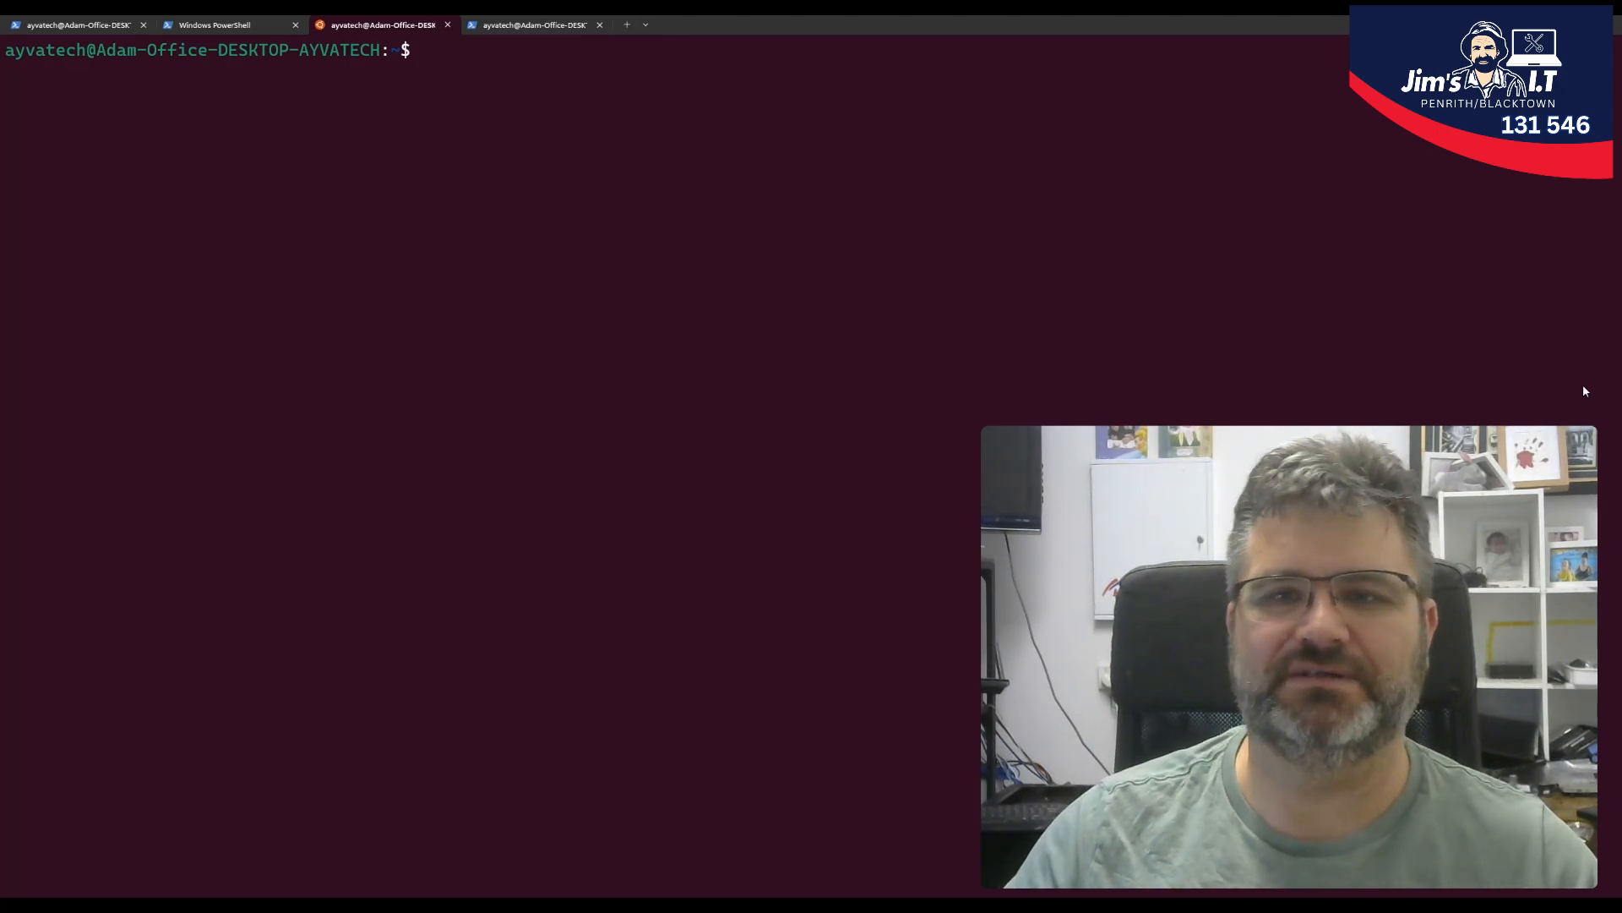
mouse_move(505, 94)
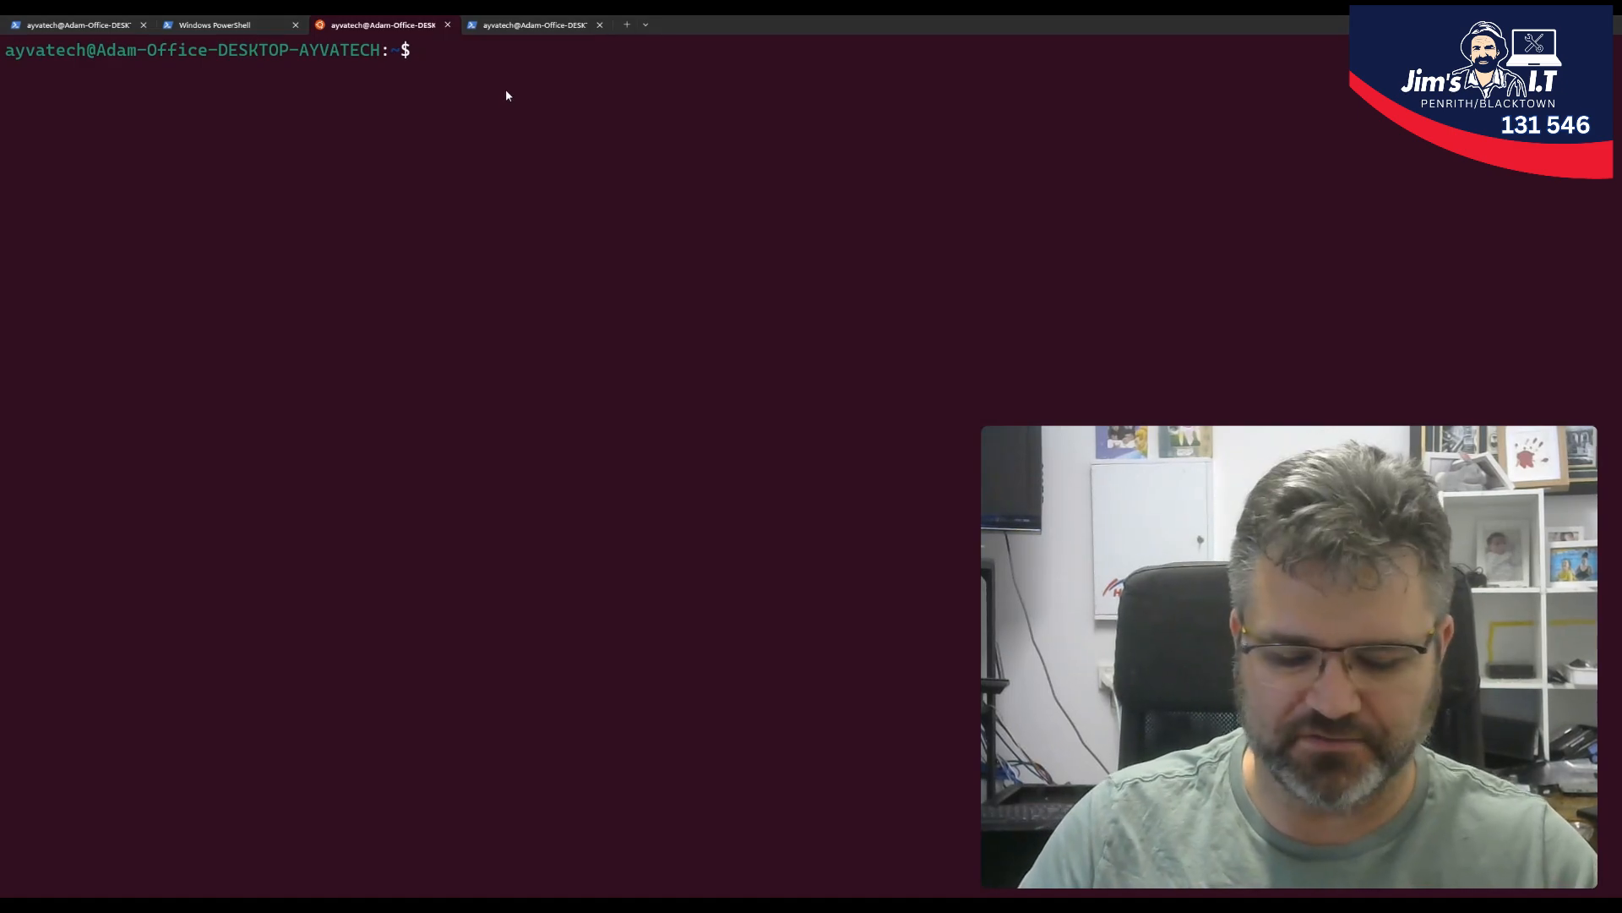
- Run 'docker' to find it missing and copy the suggested 'sudo apt install docker.io' command
text(docke)
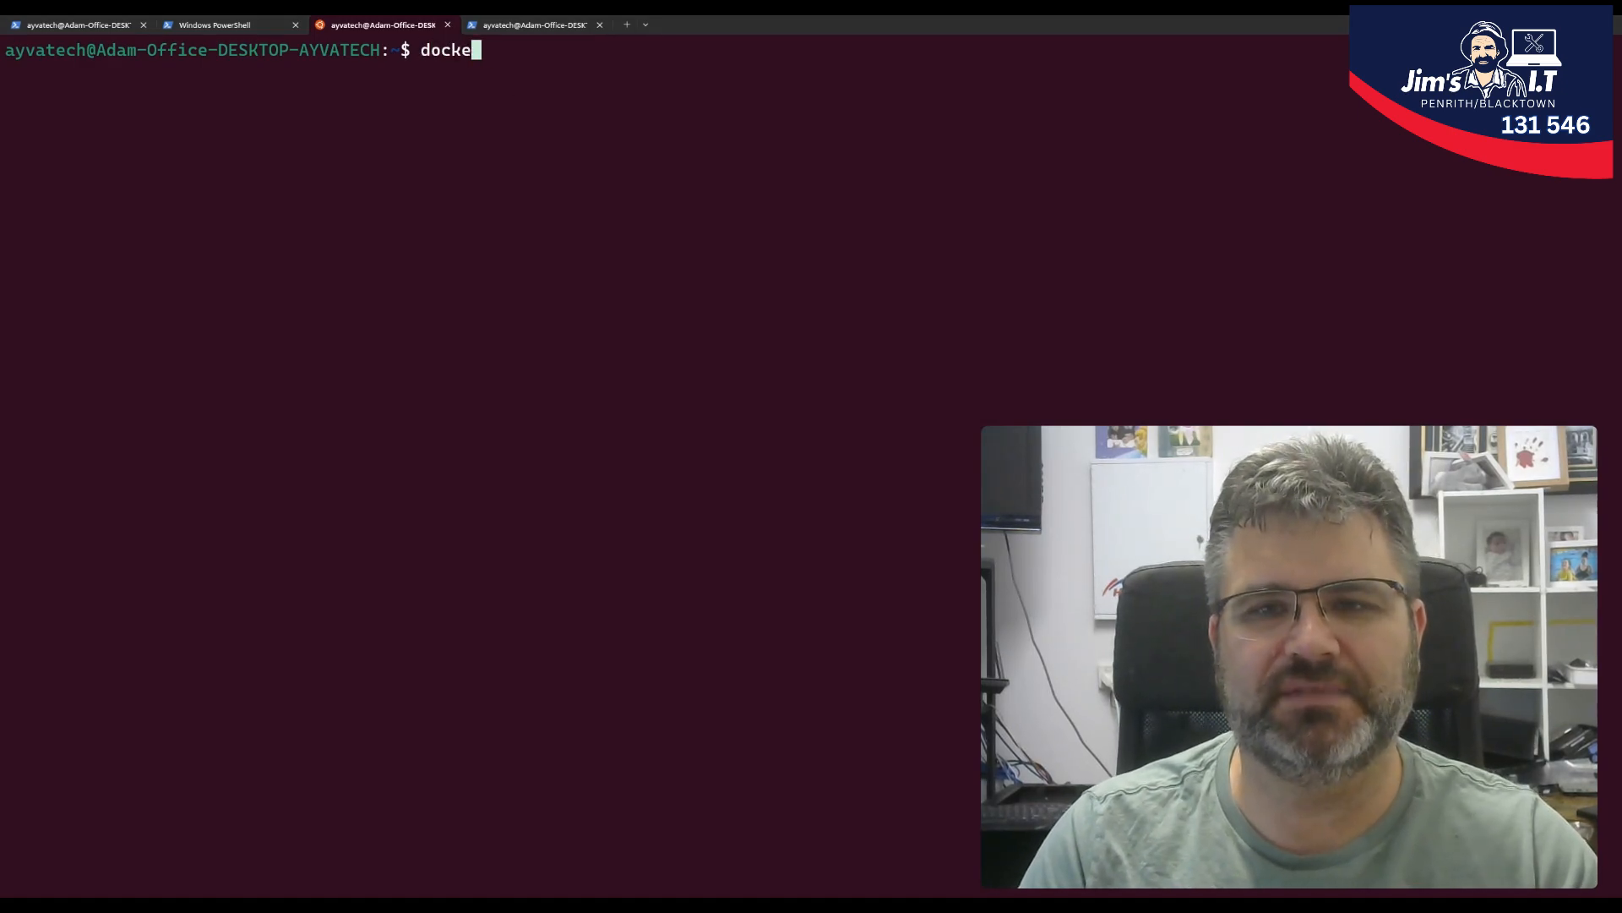
text(r)
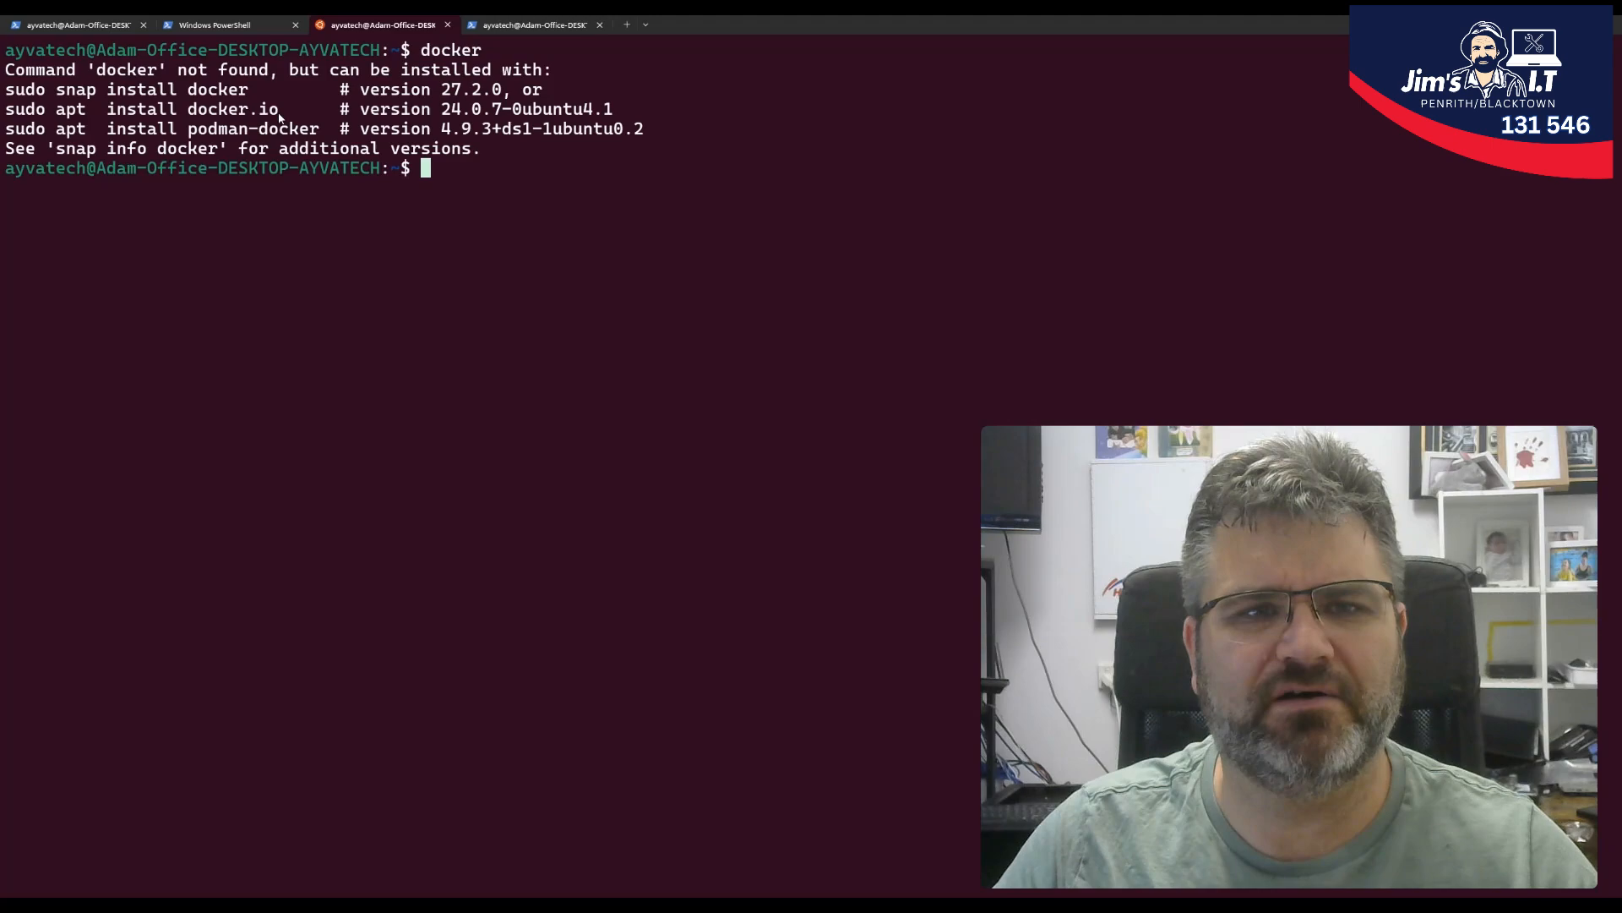
drag(5, 109, 279, 108)
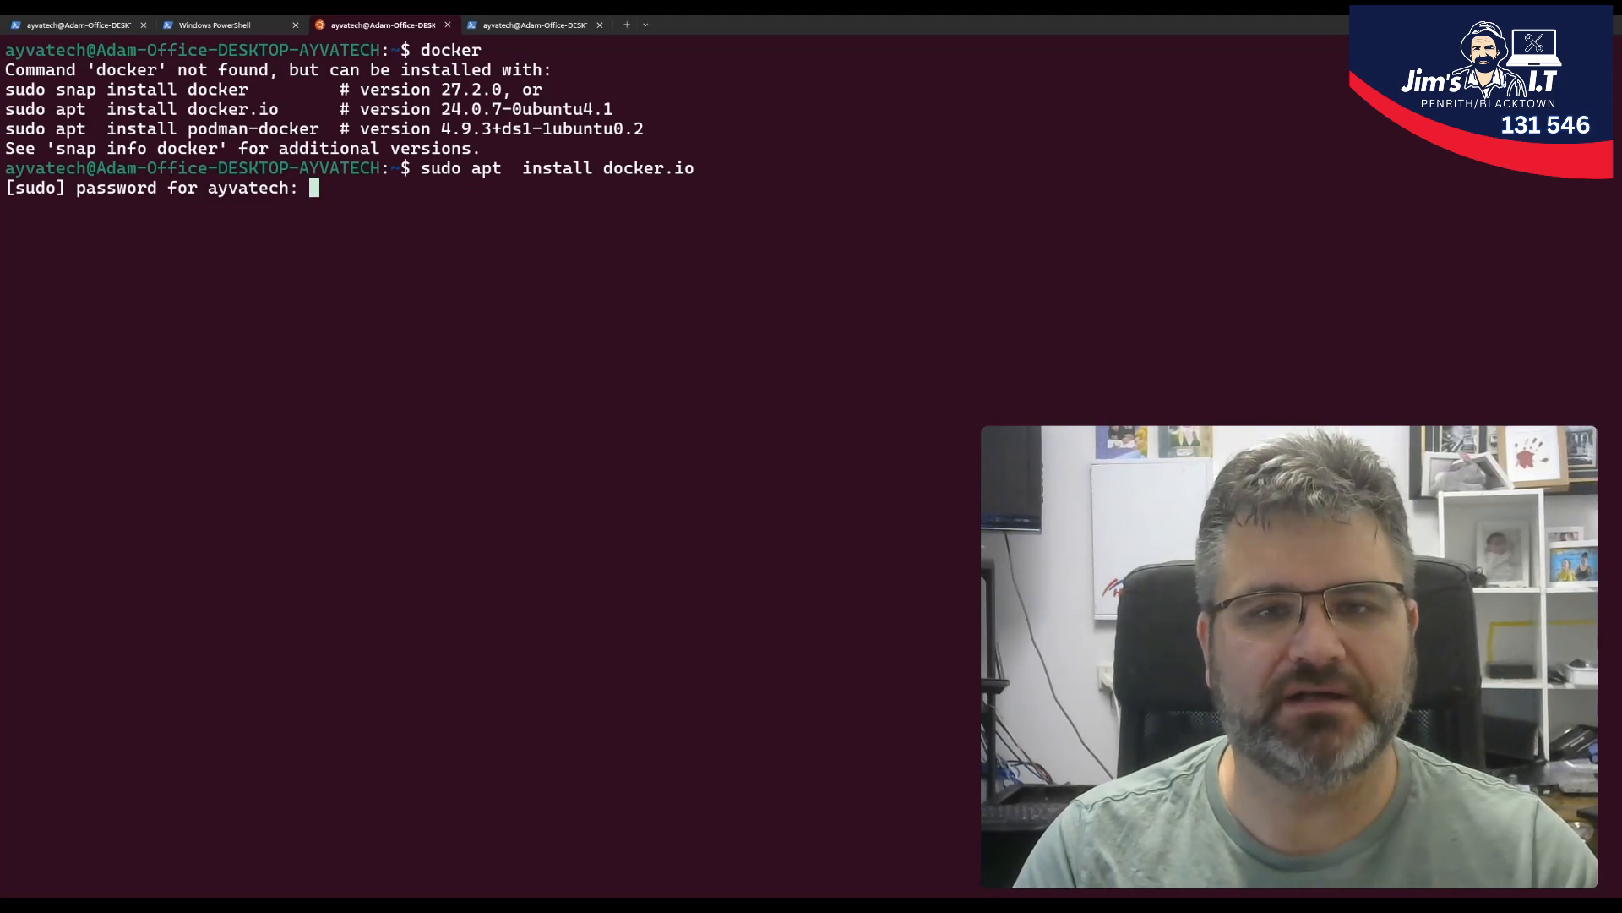
- Submit the sudo password and answer 'y' so the docker.io apt install completes
key(Enter)
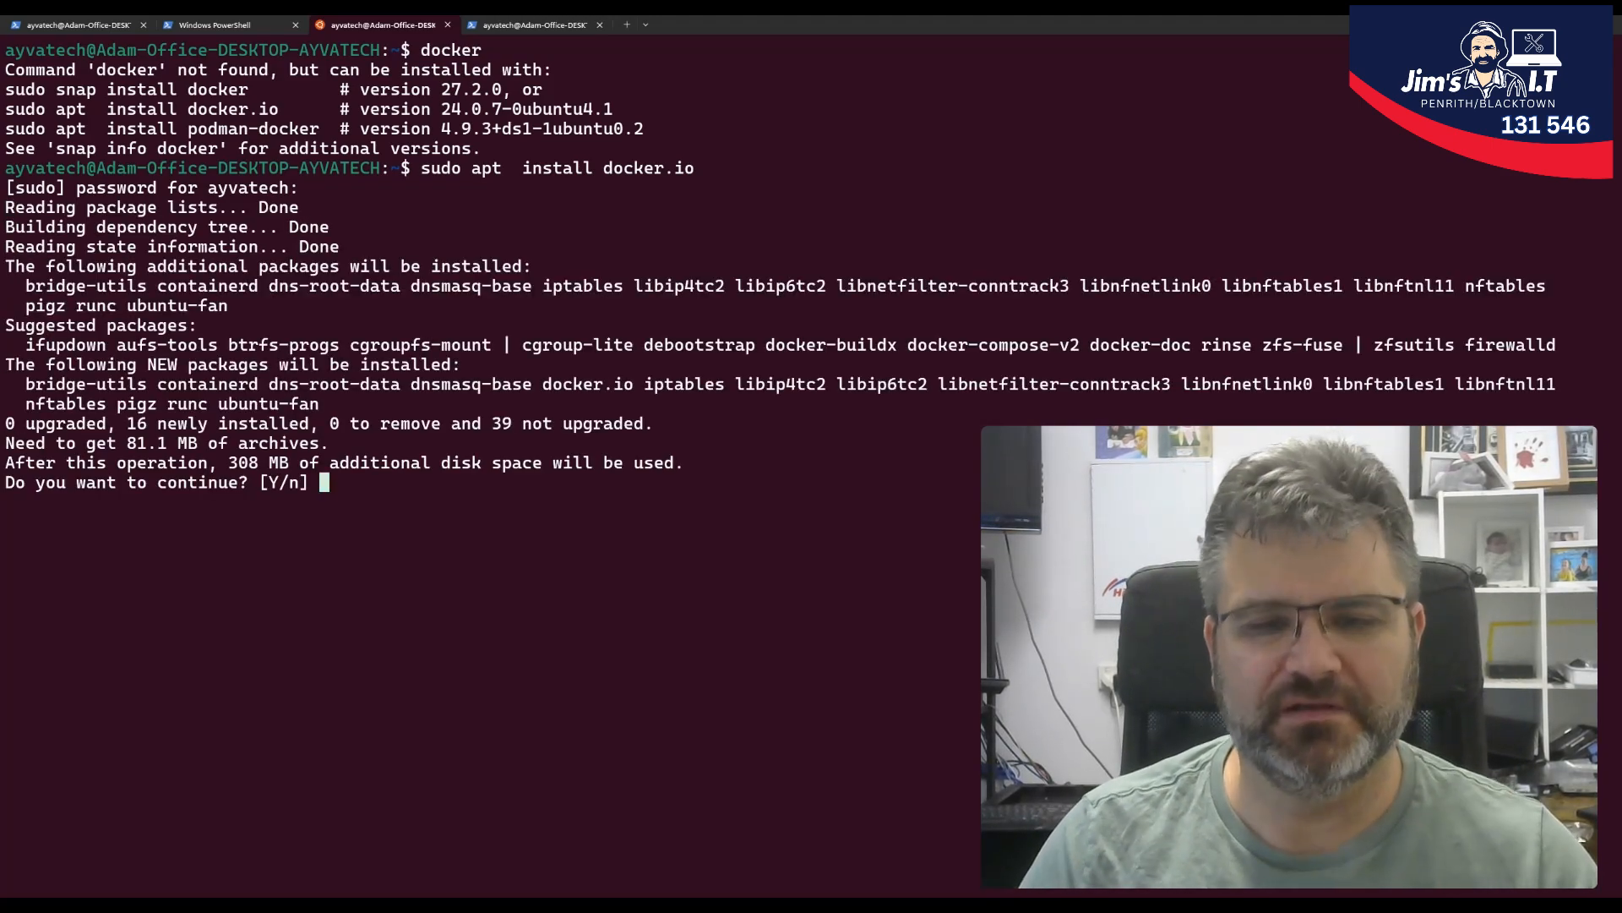
text(y)
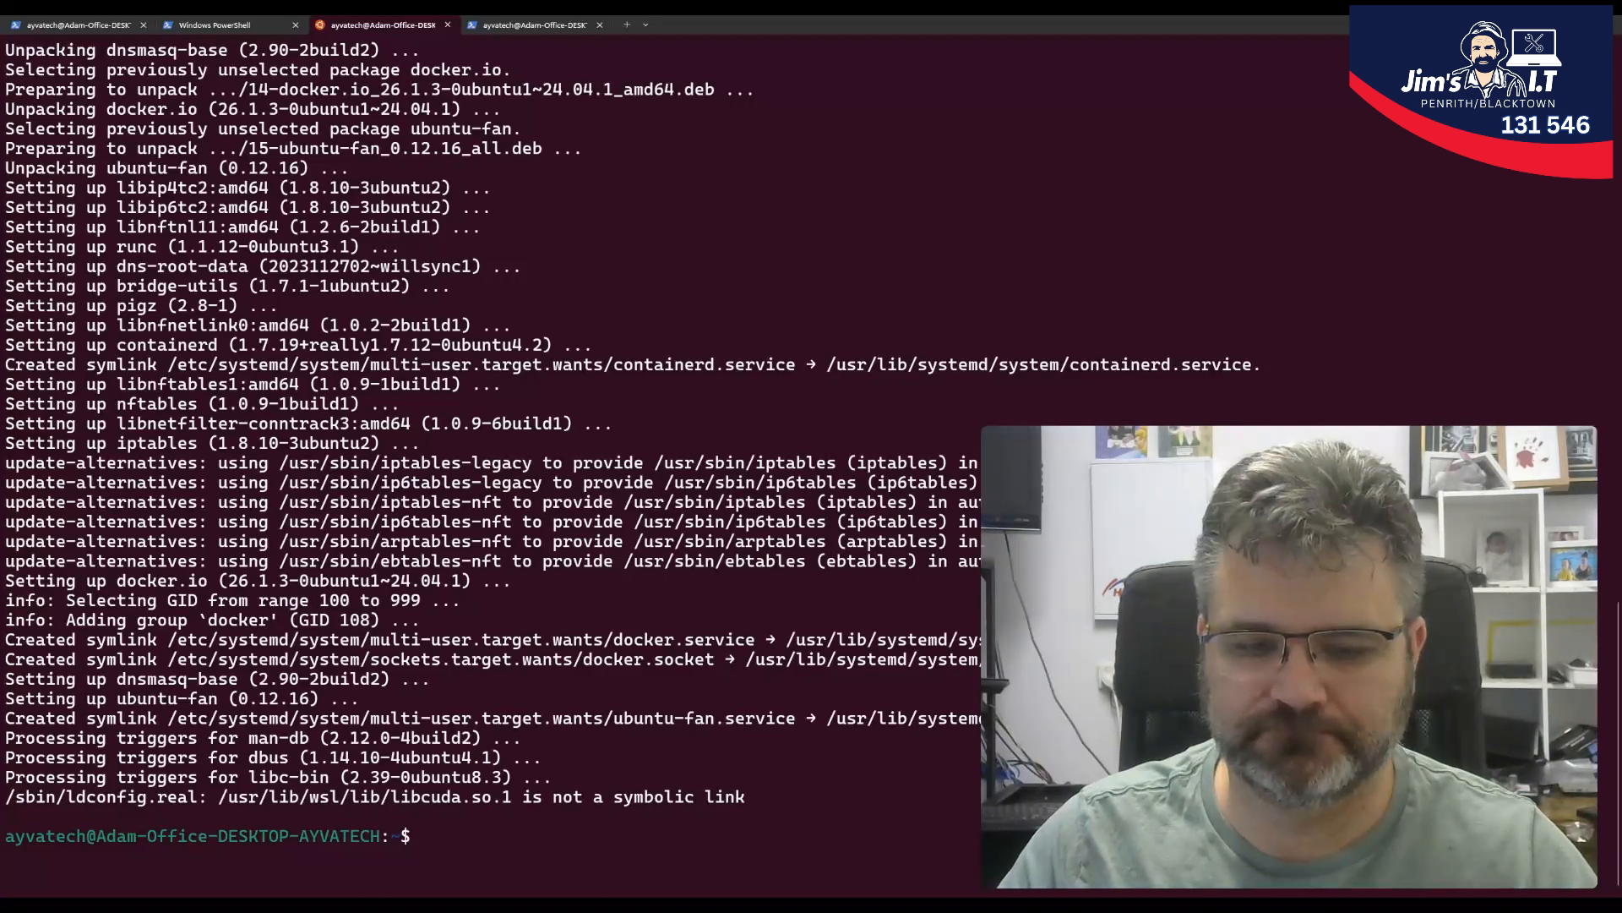
mouse_move(439, 853)
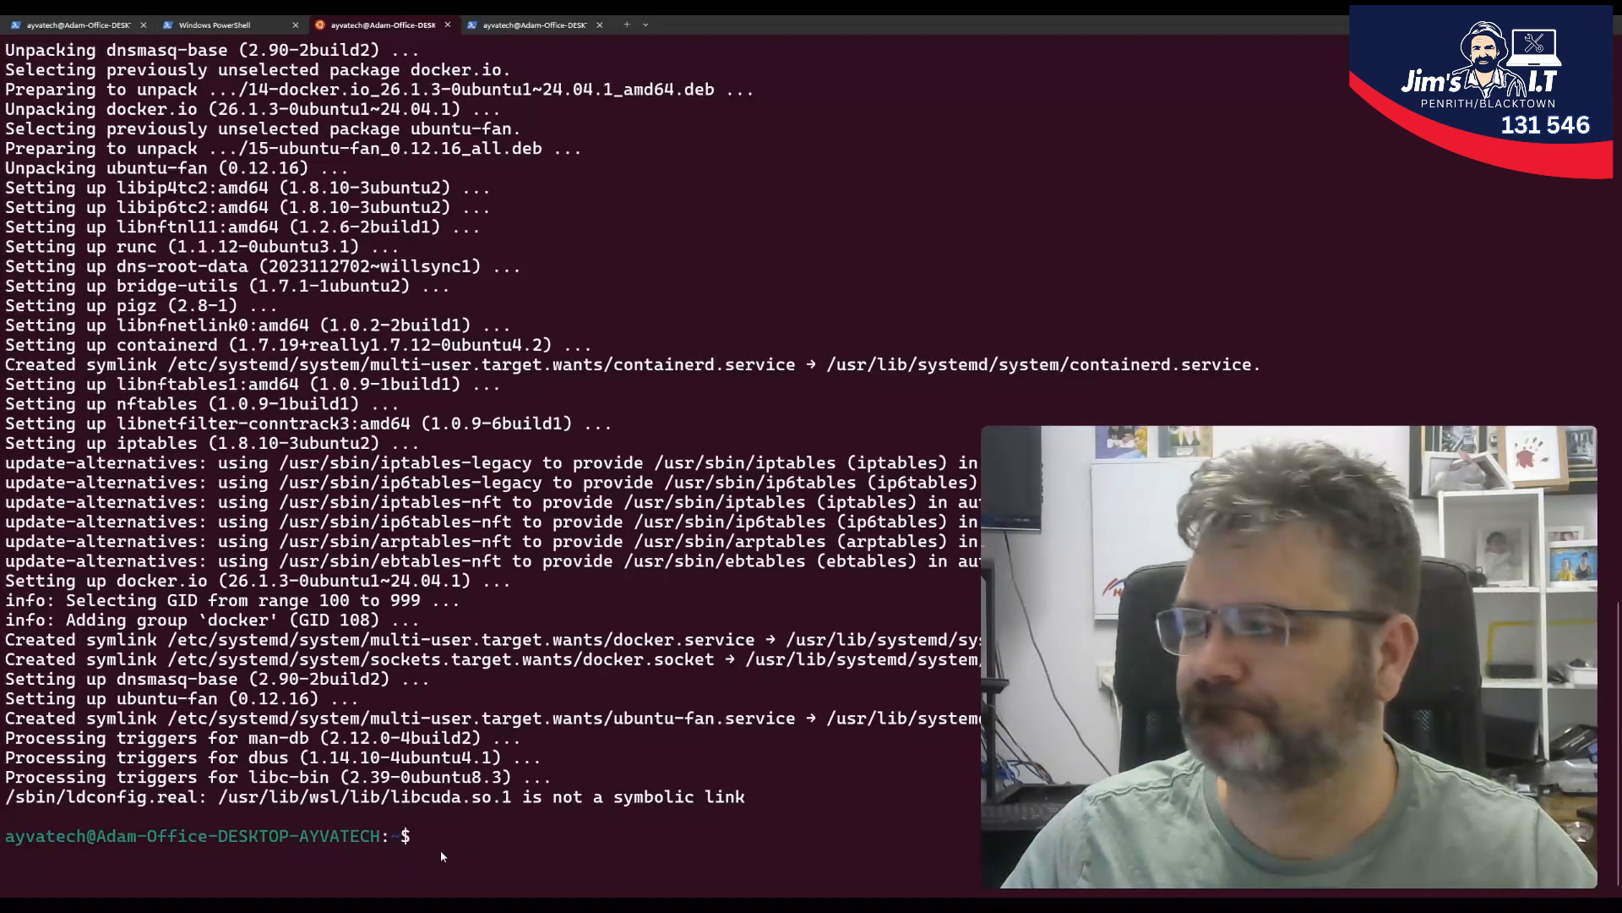
mouse_move(1249, 127)
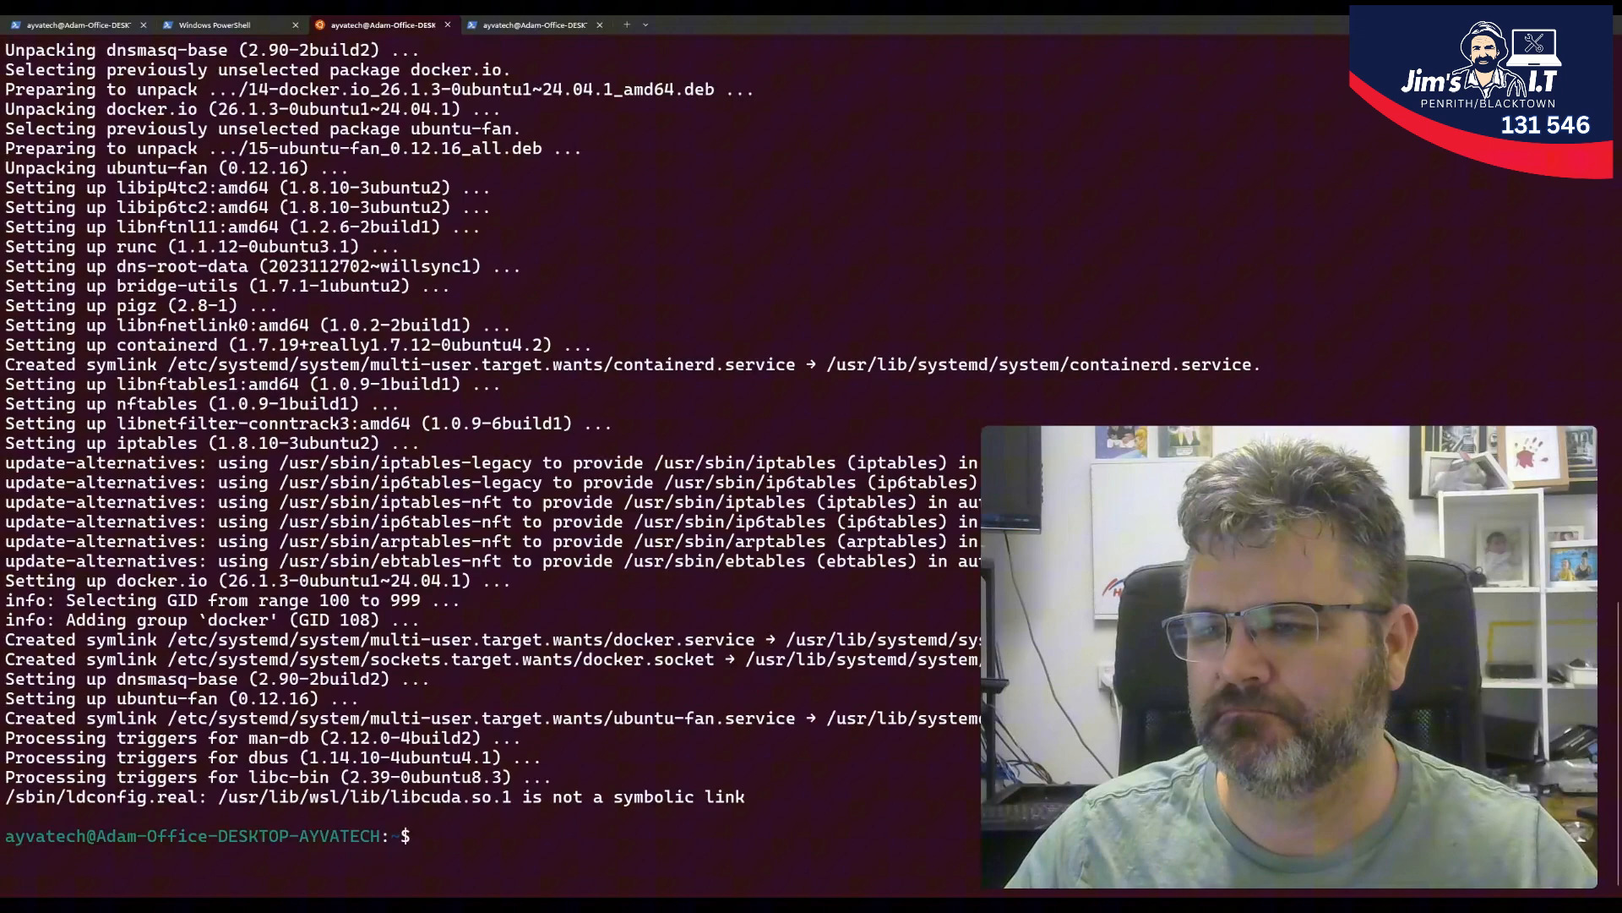
mouse_move(1385, 391)
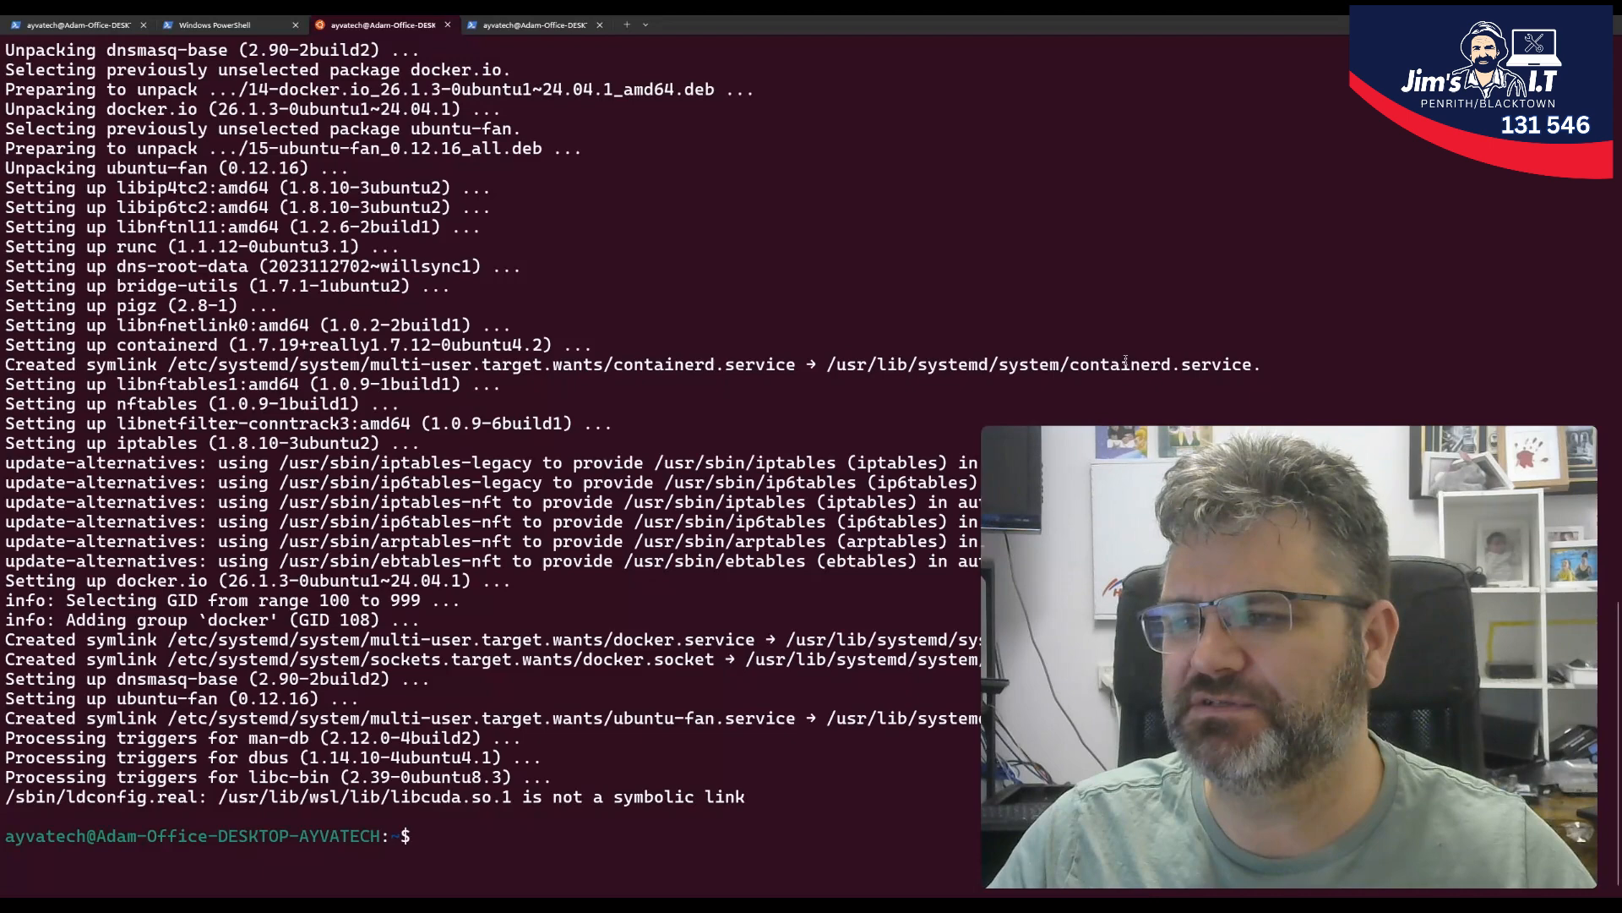
mouse_move(447, 839)
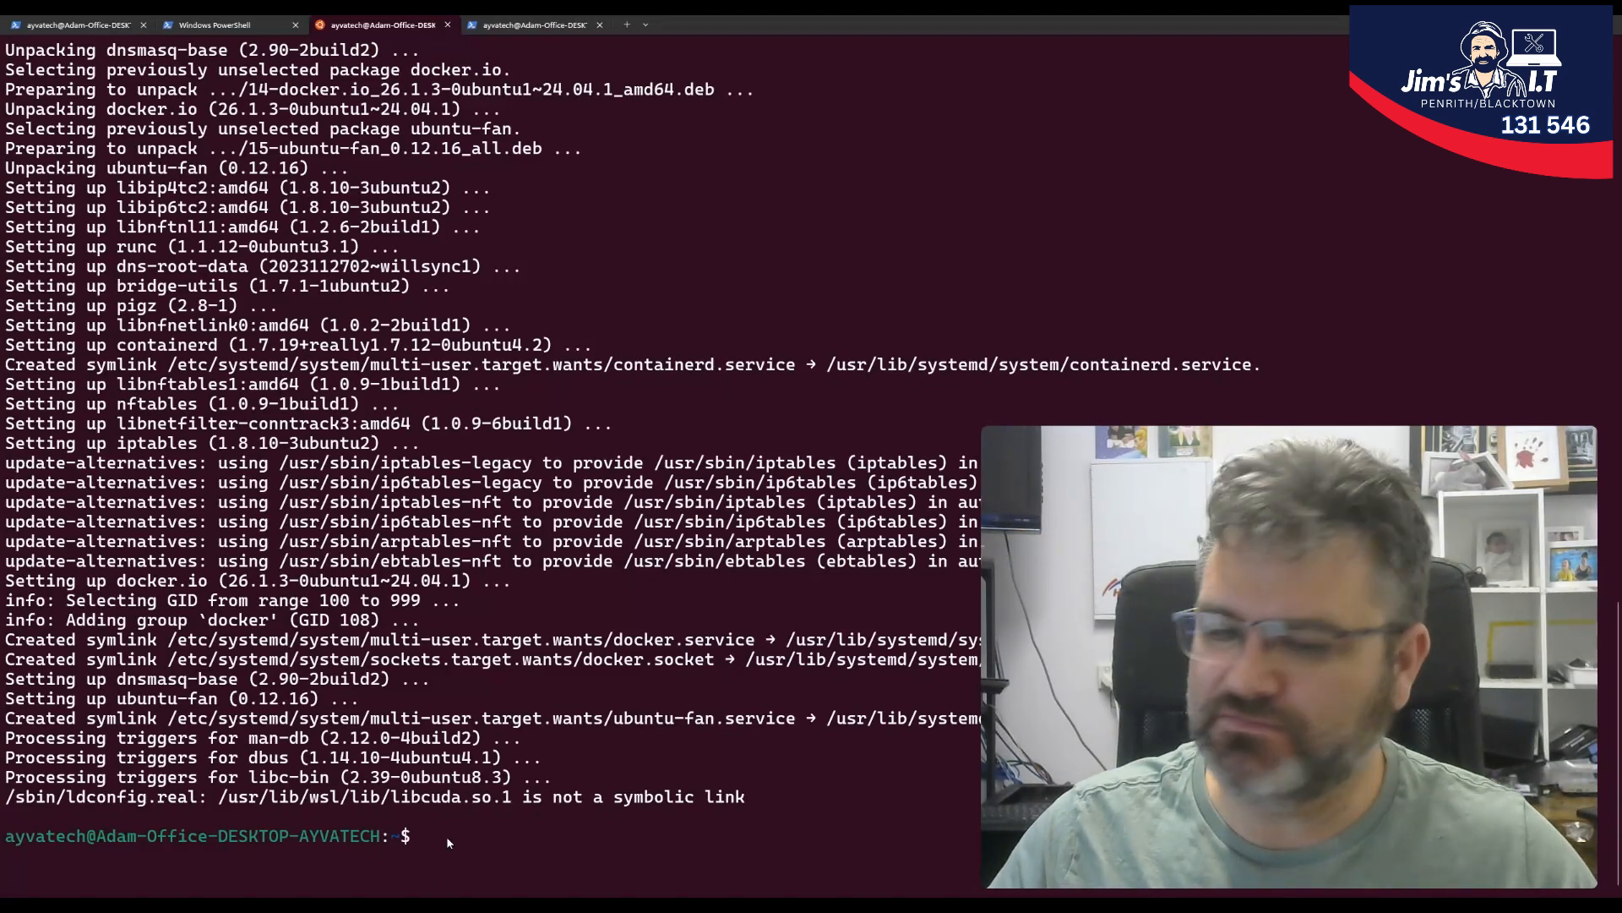
- Run 'docker' to see its help, then 'clear' the screen to an empty prompt
text(d)
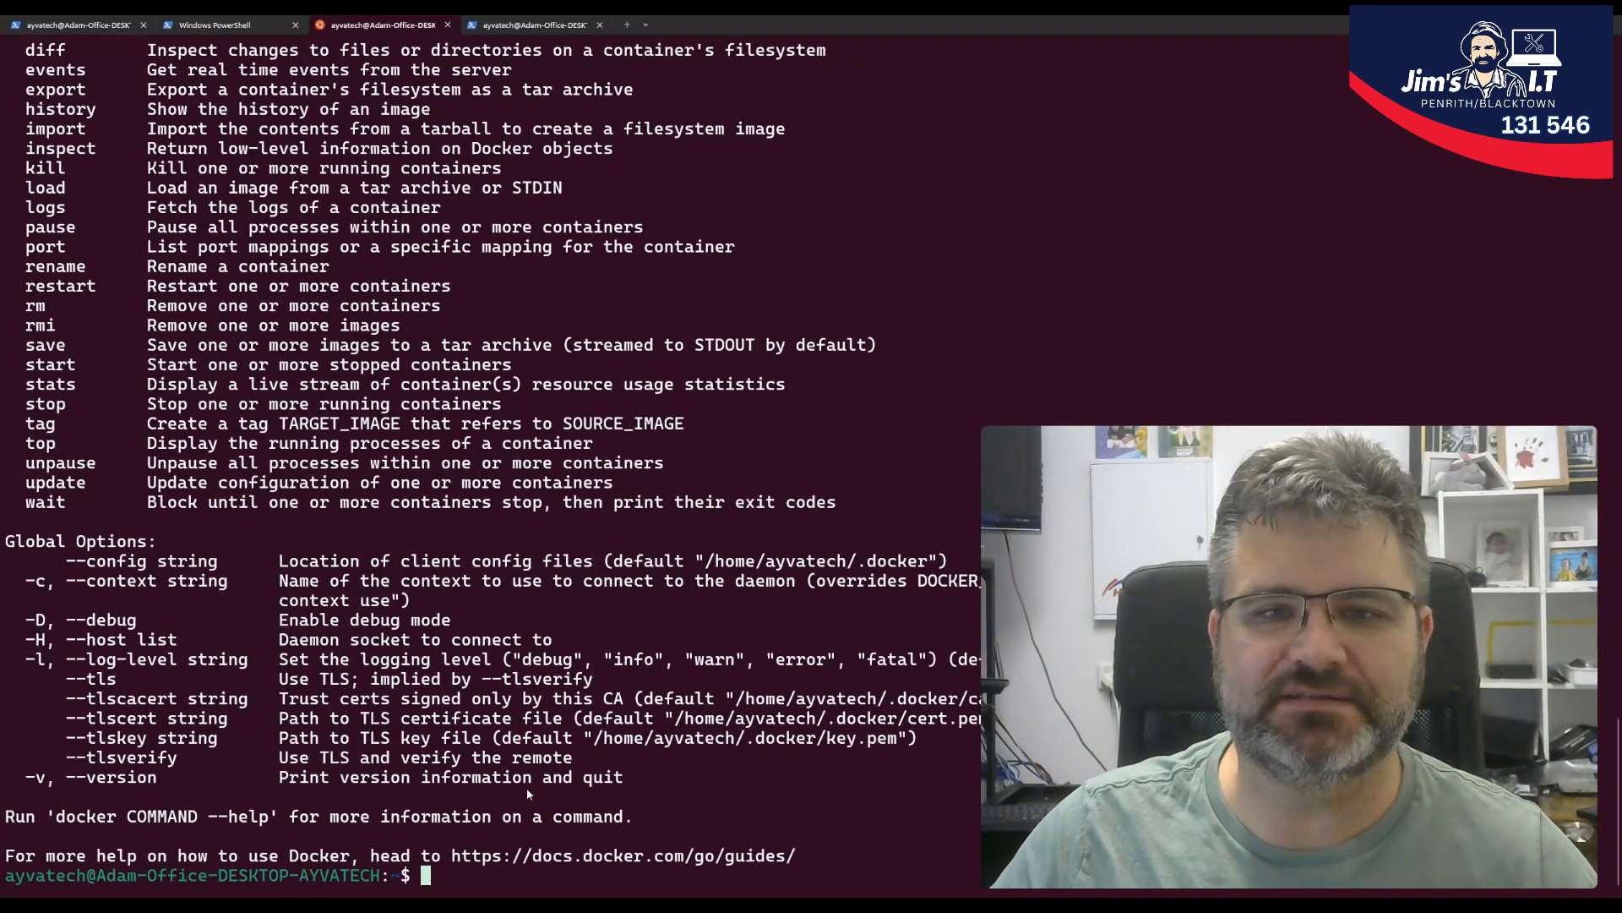
text(cle)
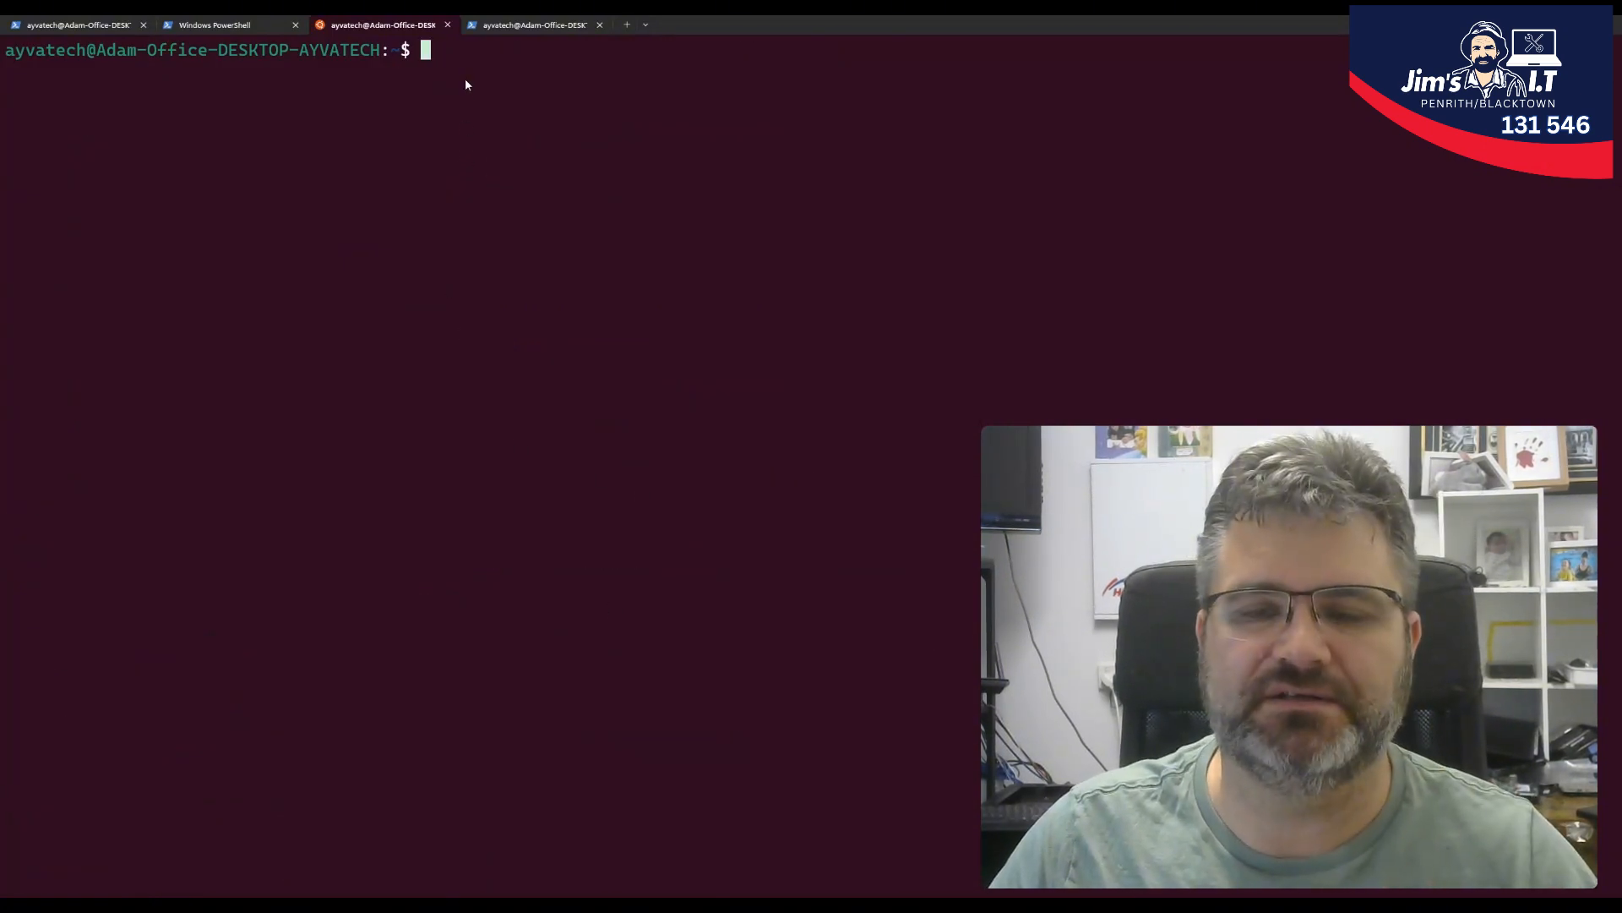
text(o)
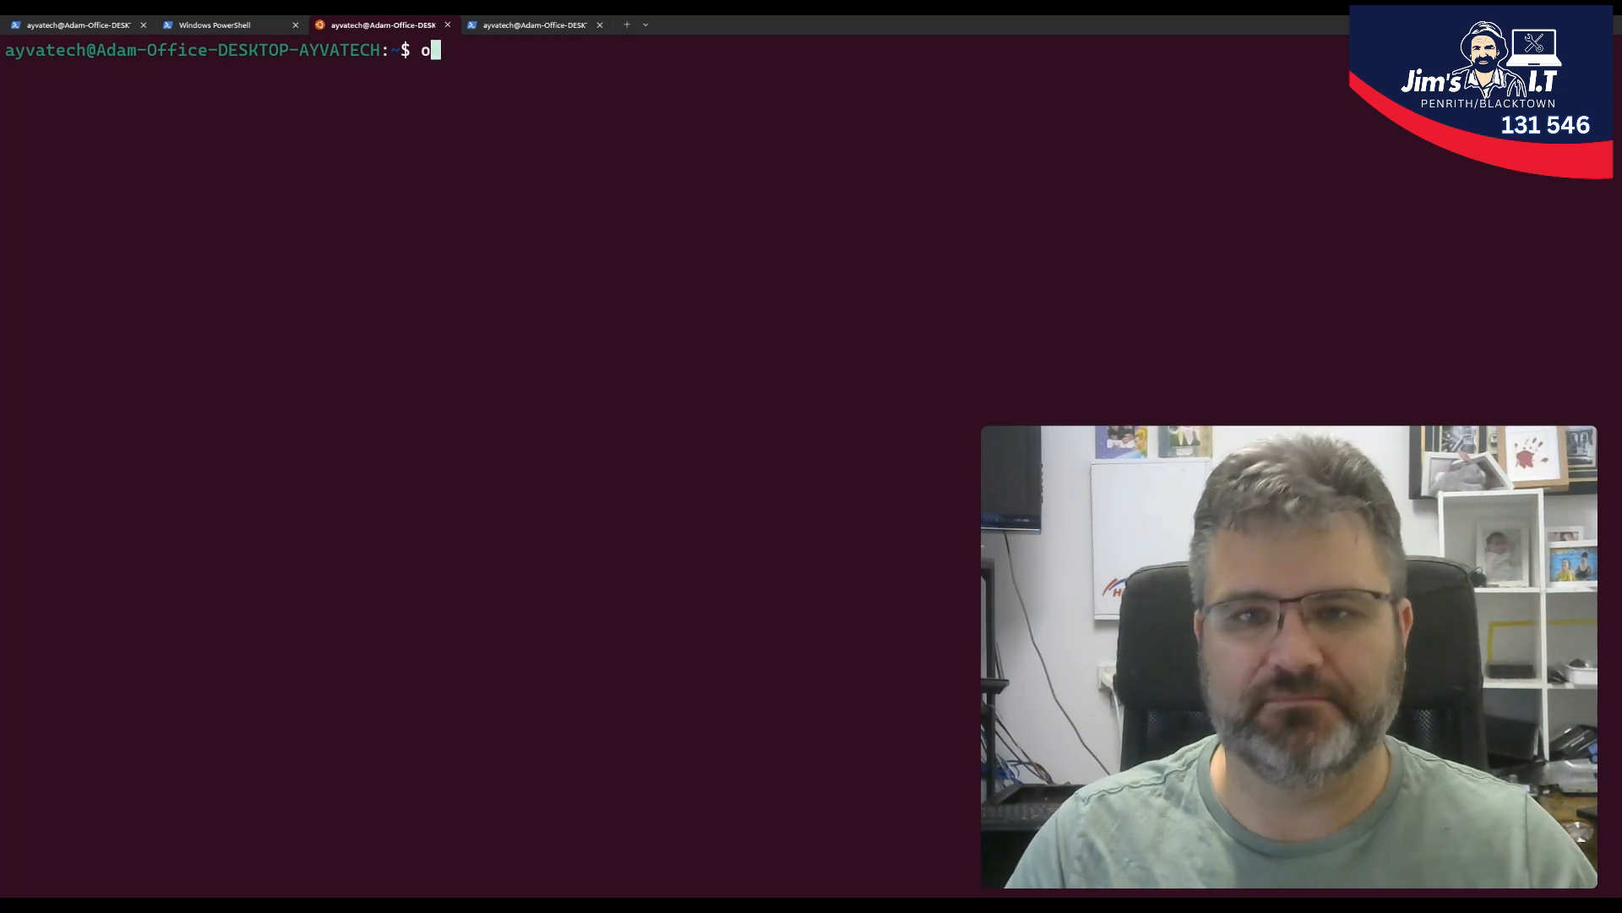
key(Backspace)
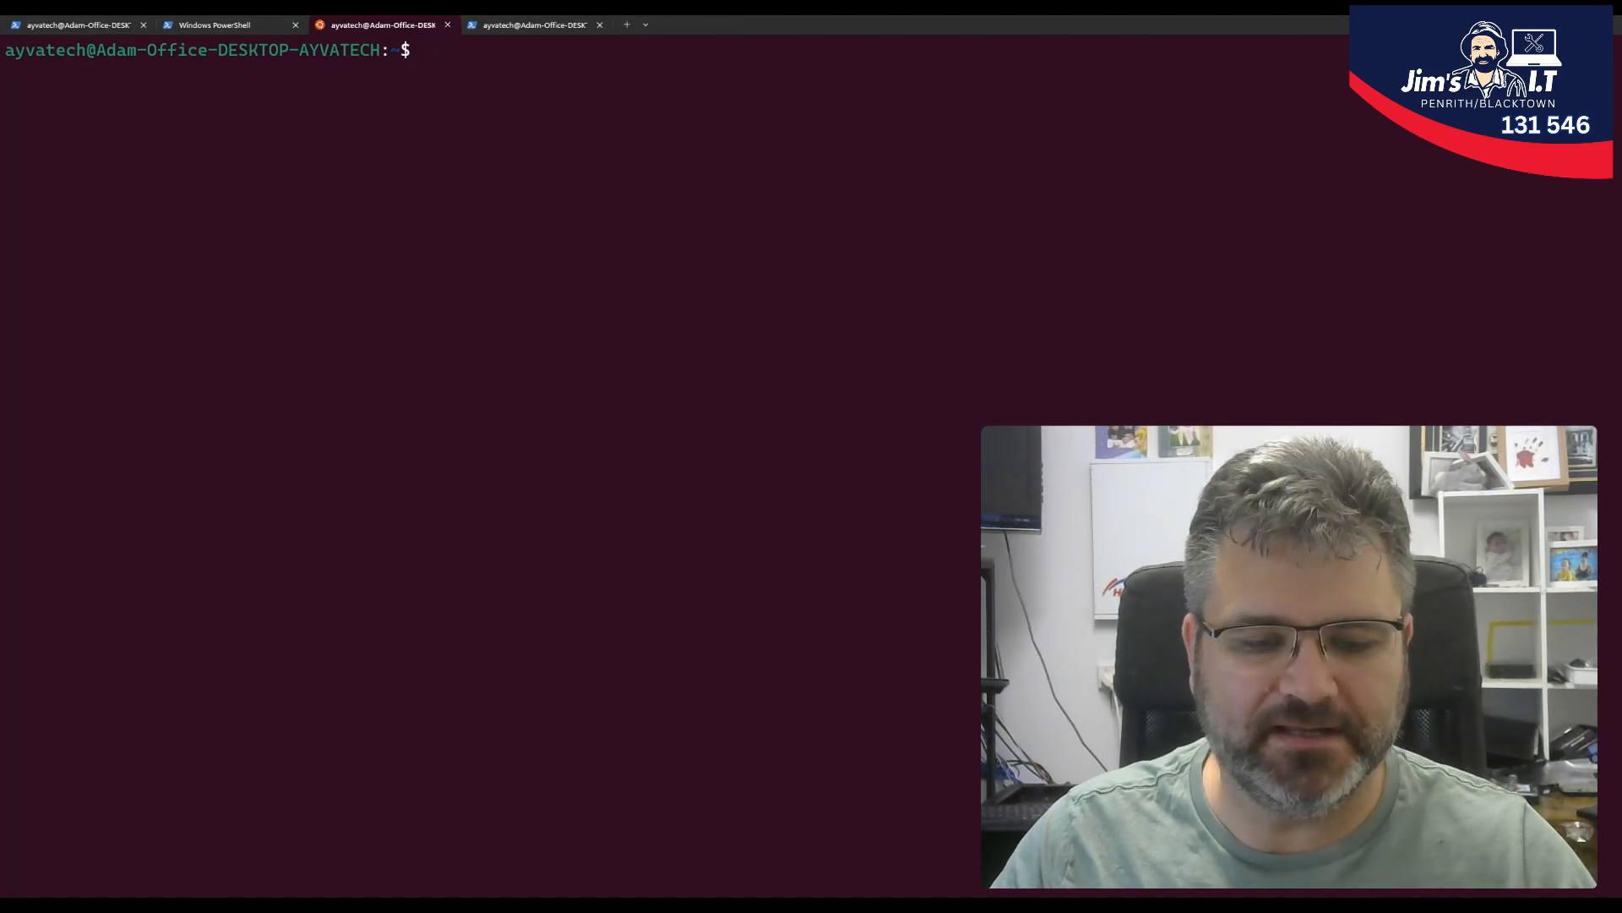
mouse_move(164, 852)
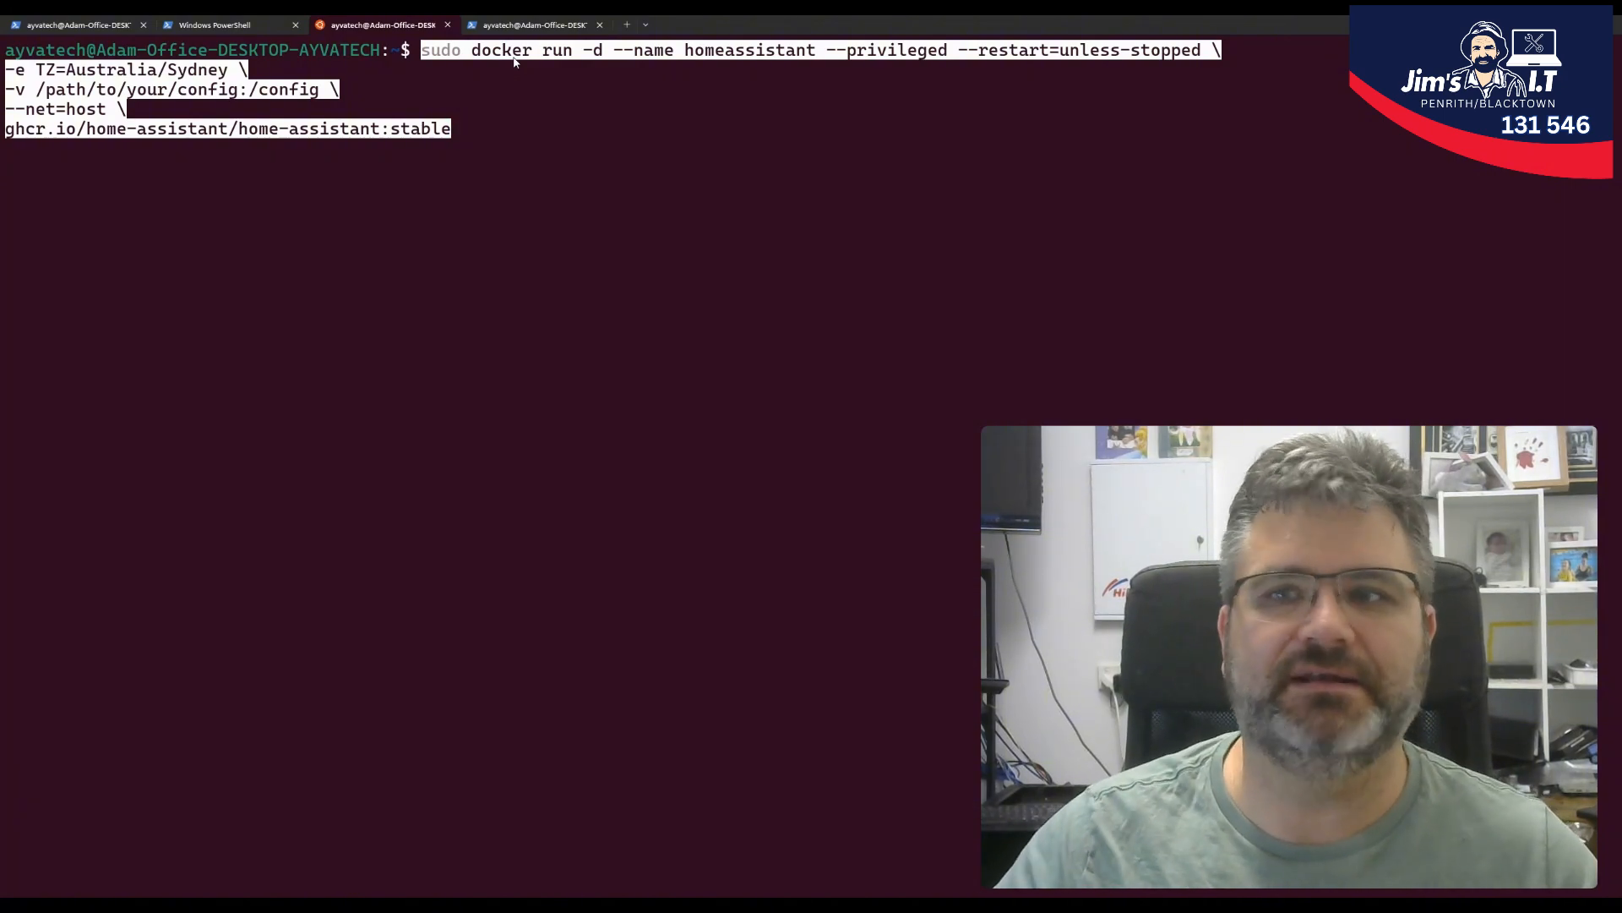
mouse_move(526, 66)
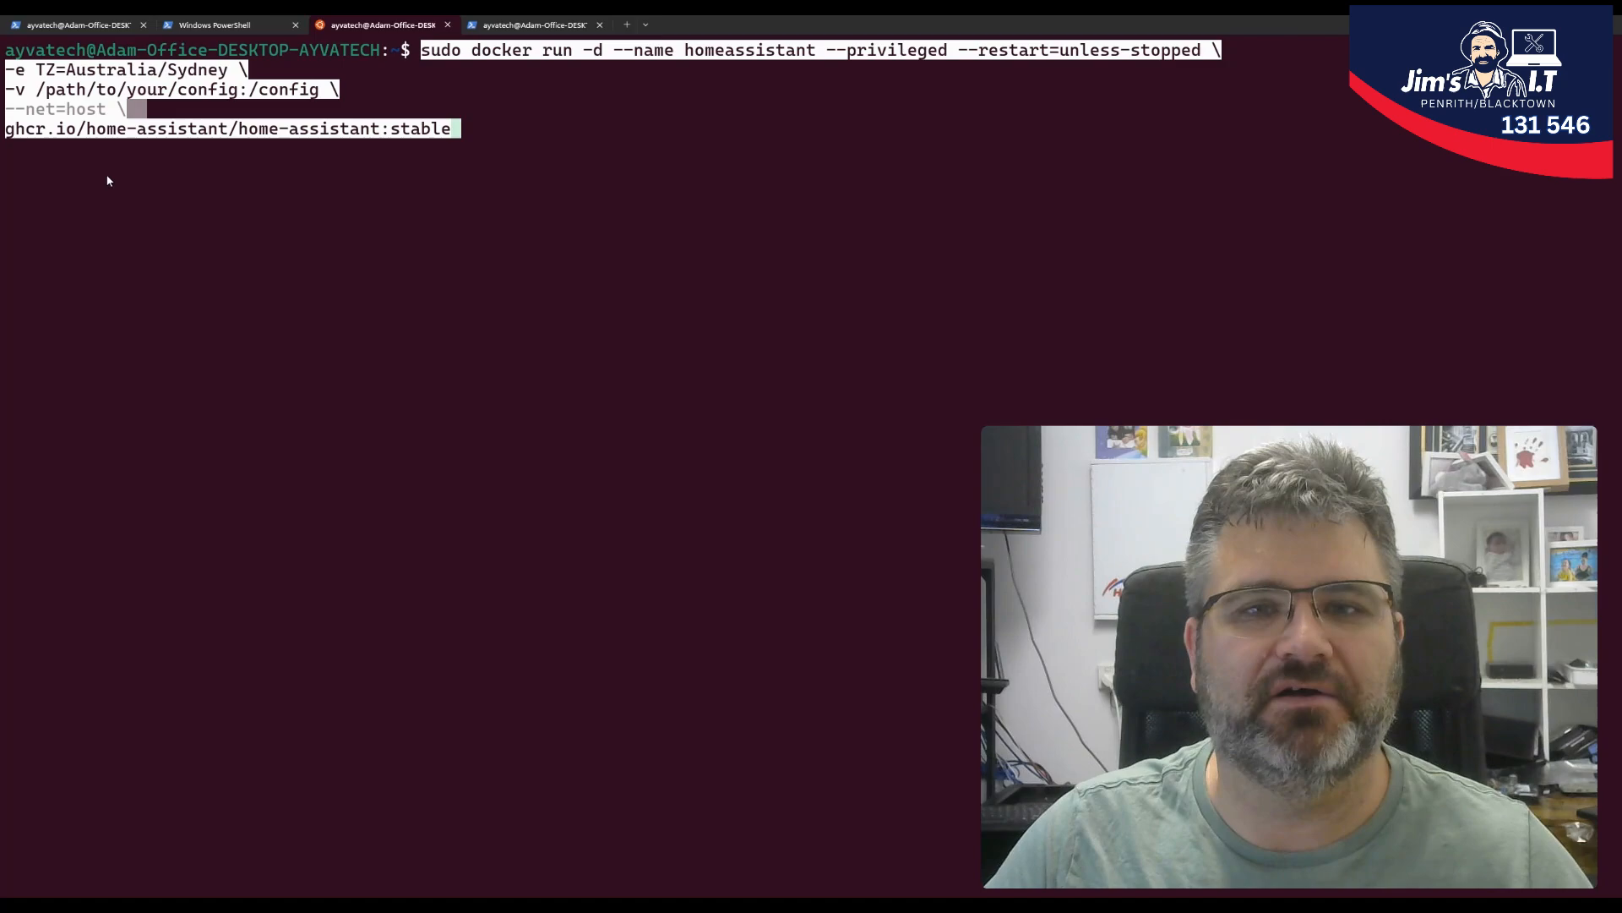
mouse_move(67, 142)
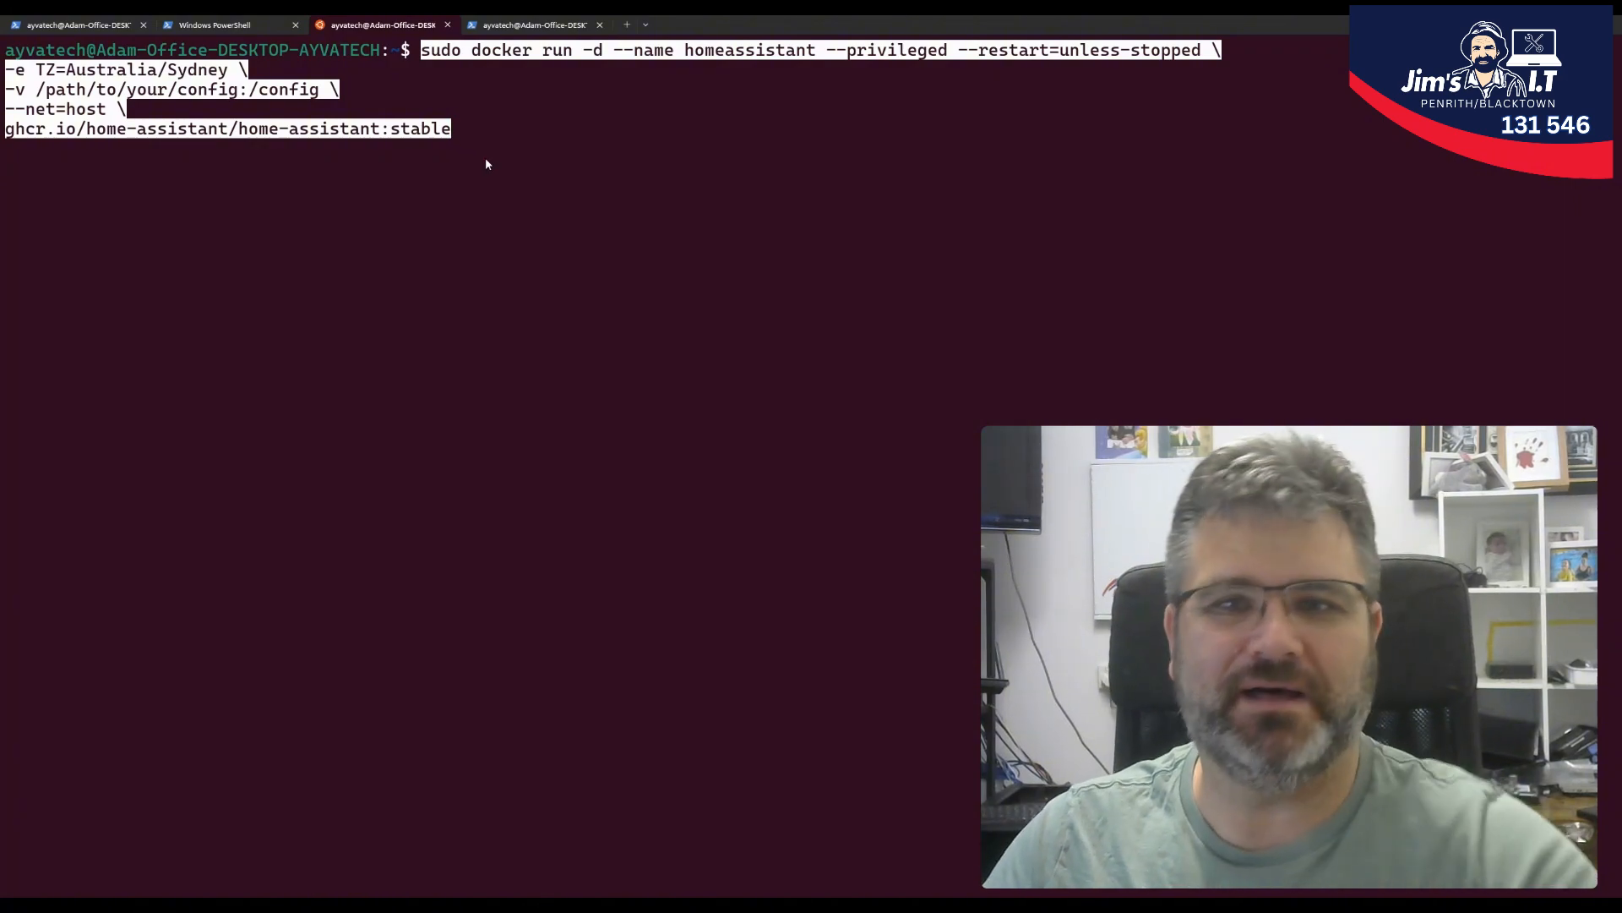
key(Enter)
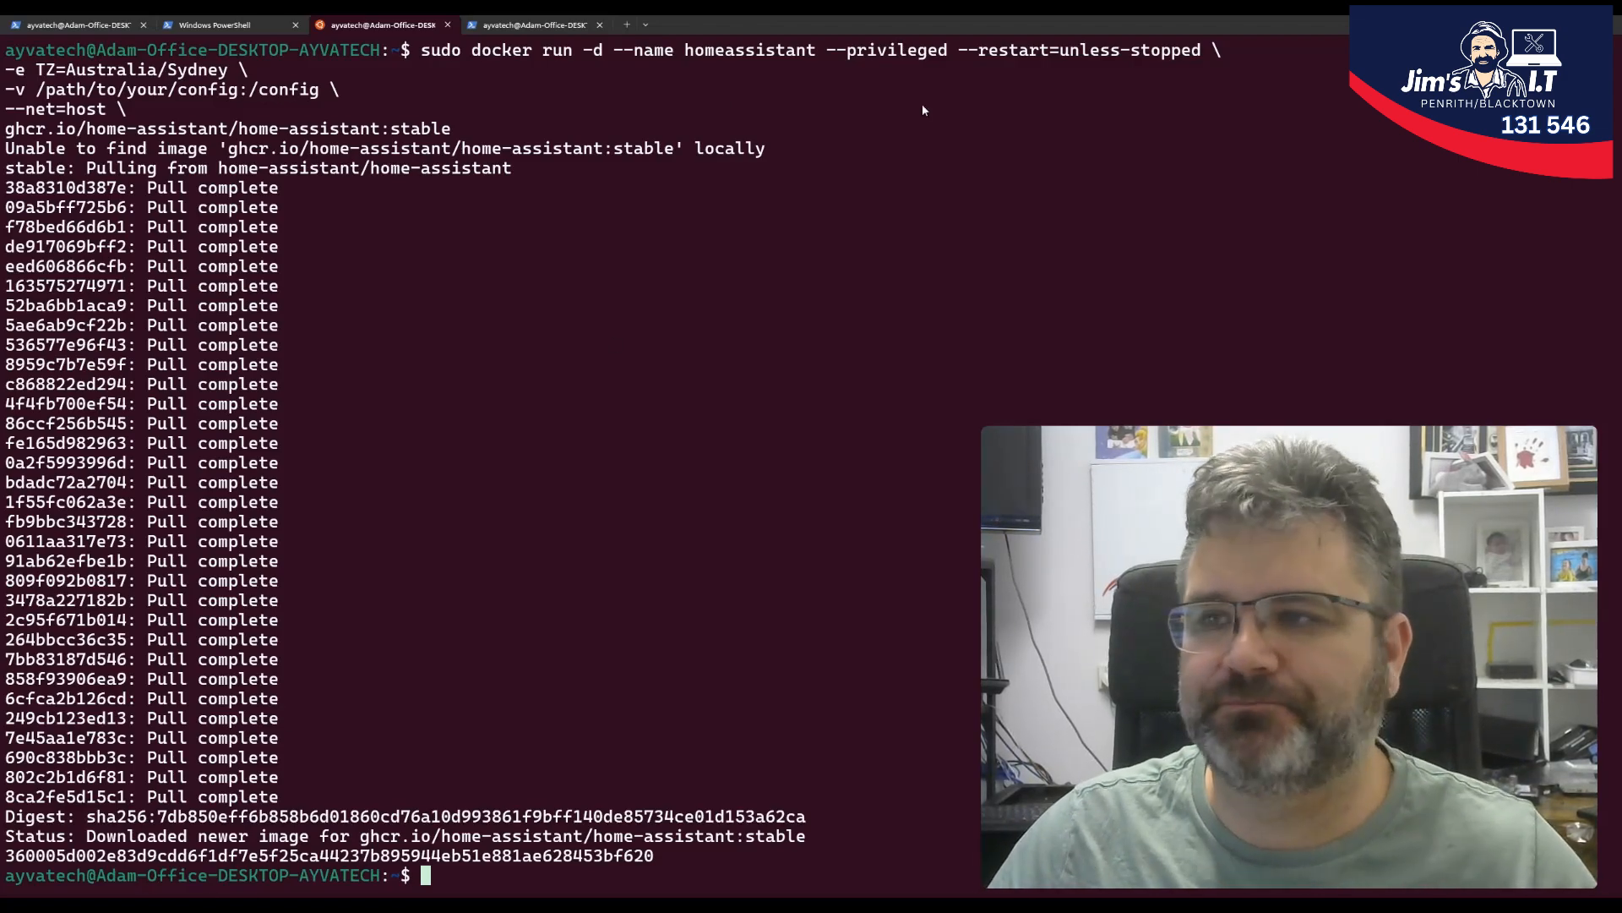
mouse_move(740, 559)
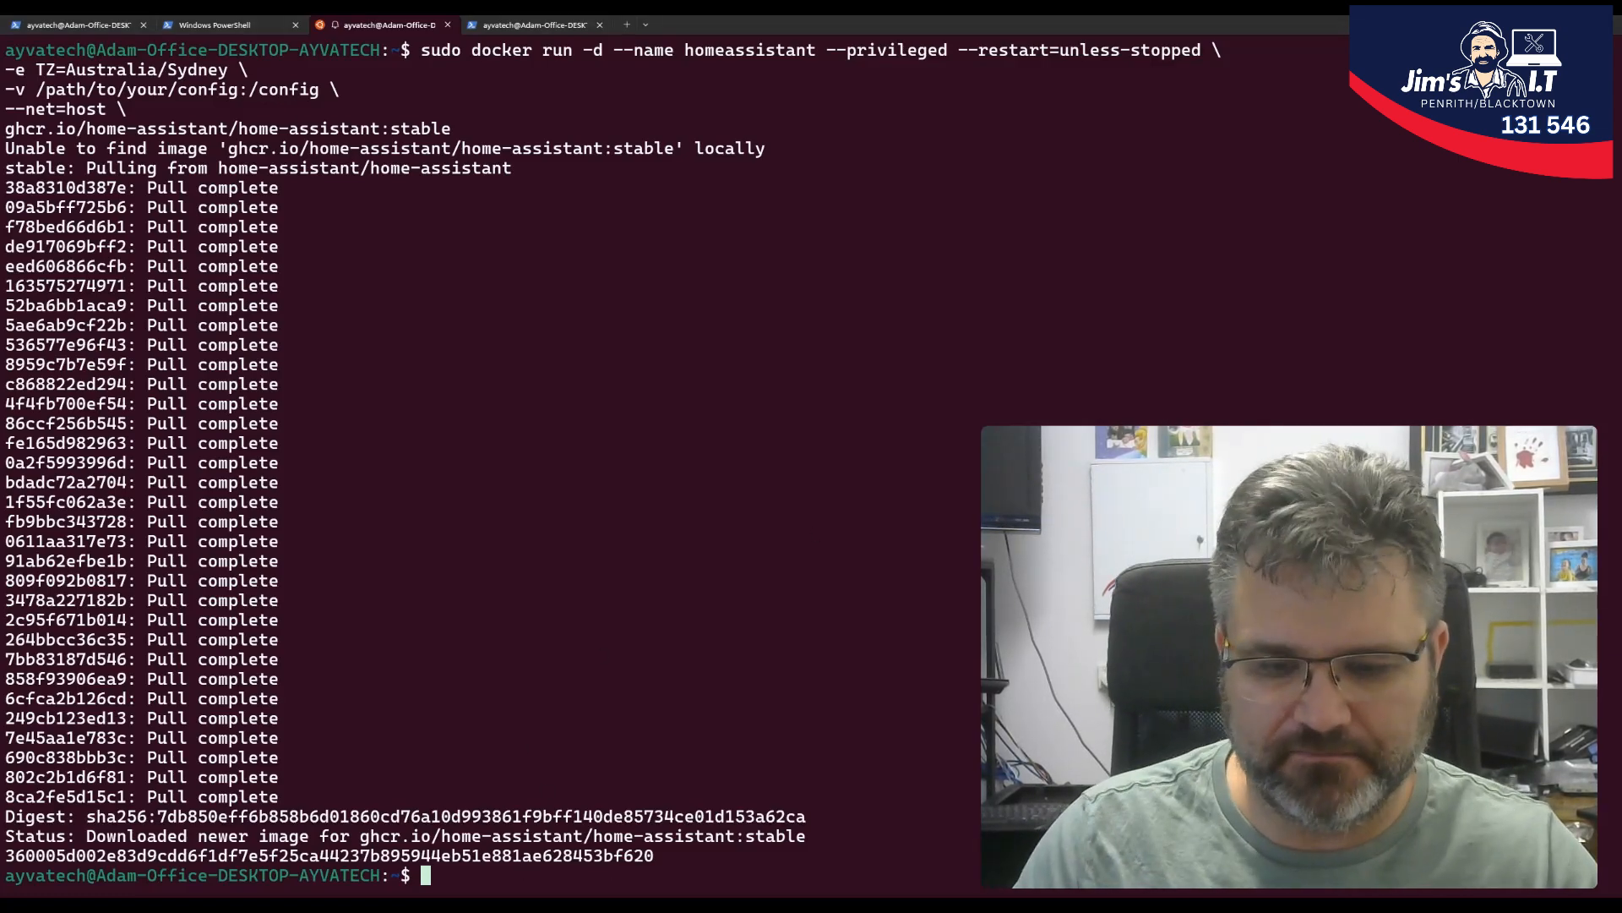
- List containers with 'docker ps' then 'sudo docker ps', confirming homeassistant is running, and clear
text(docker ps)
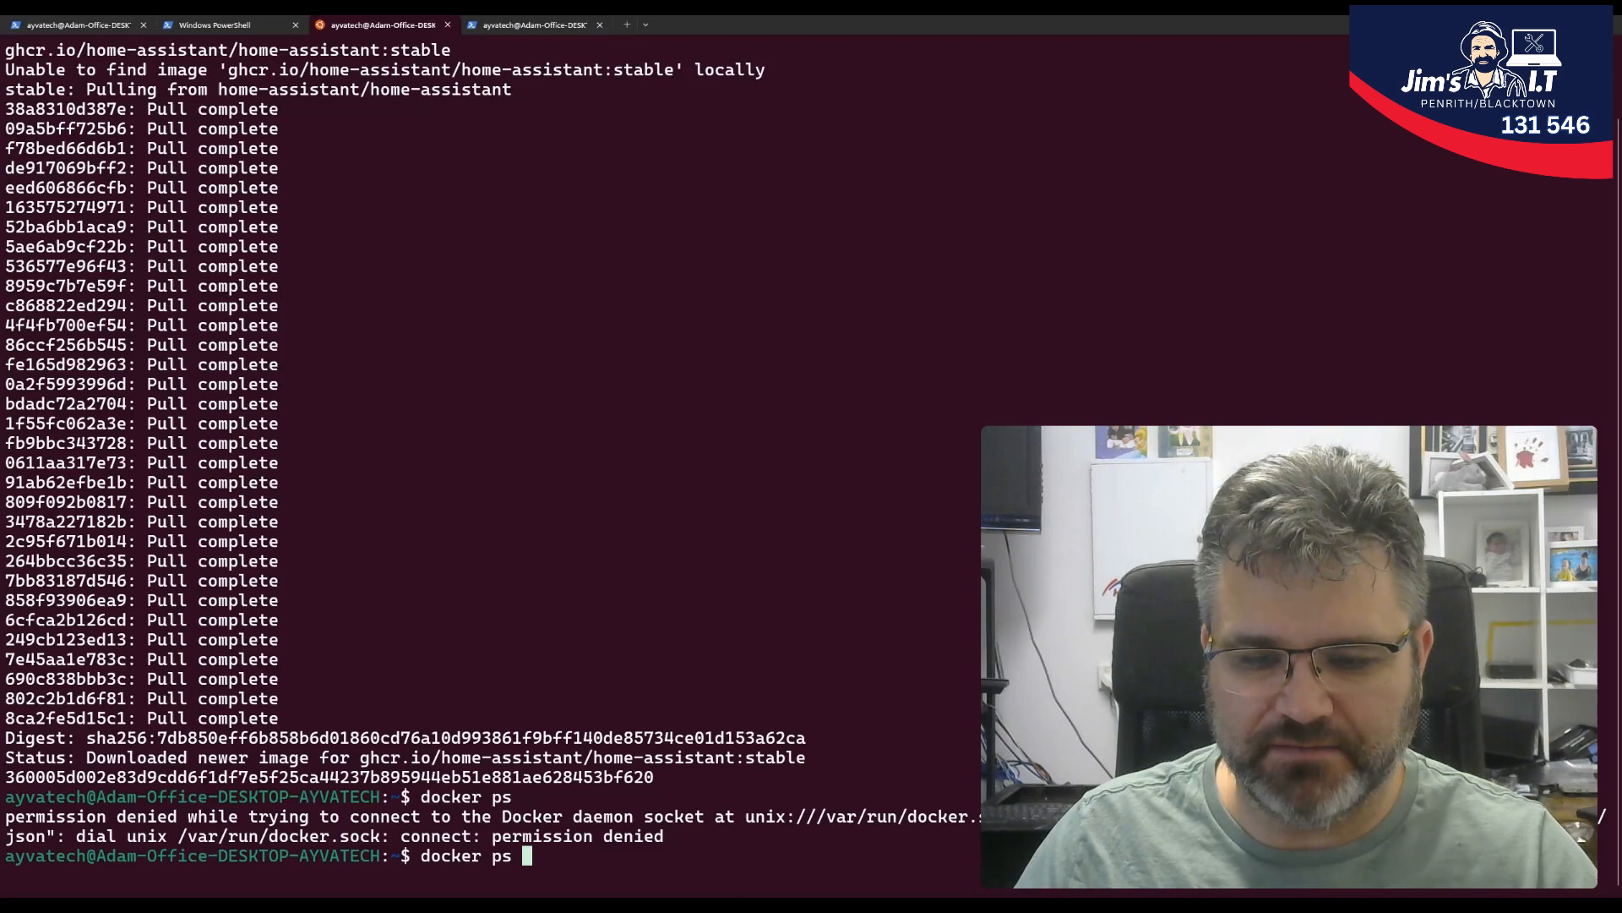
text(sudo docker ps)
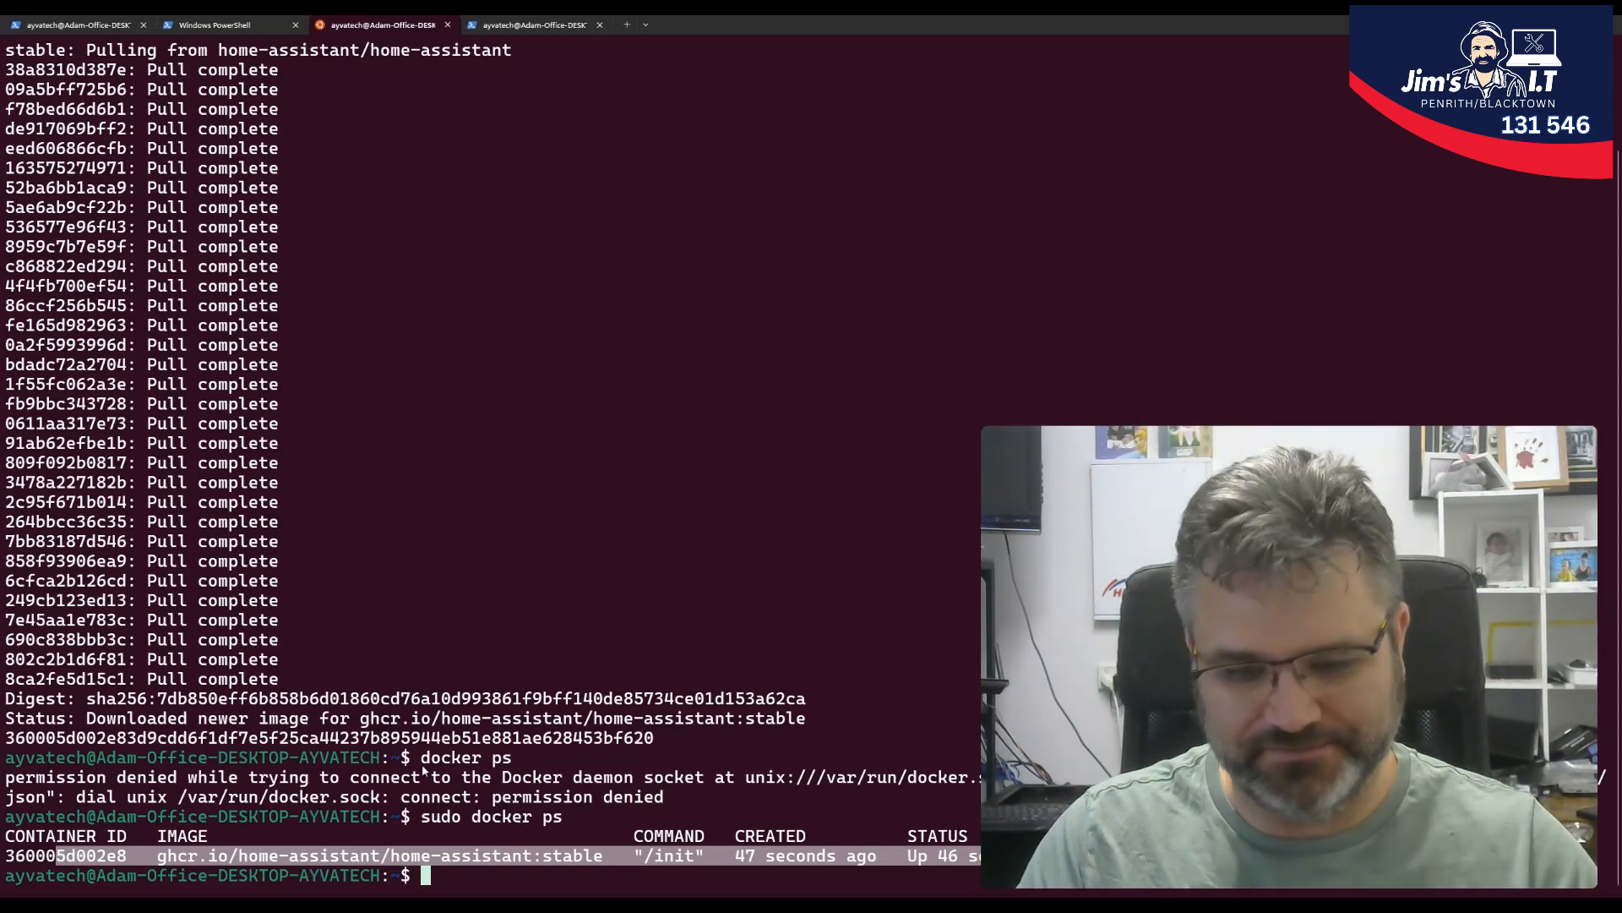
text(cl)
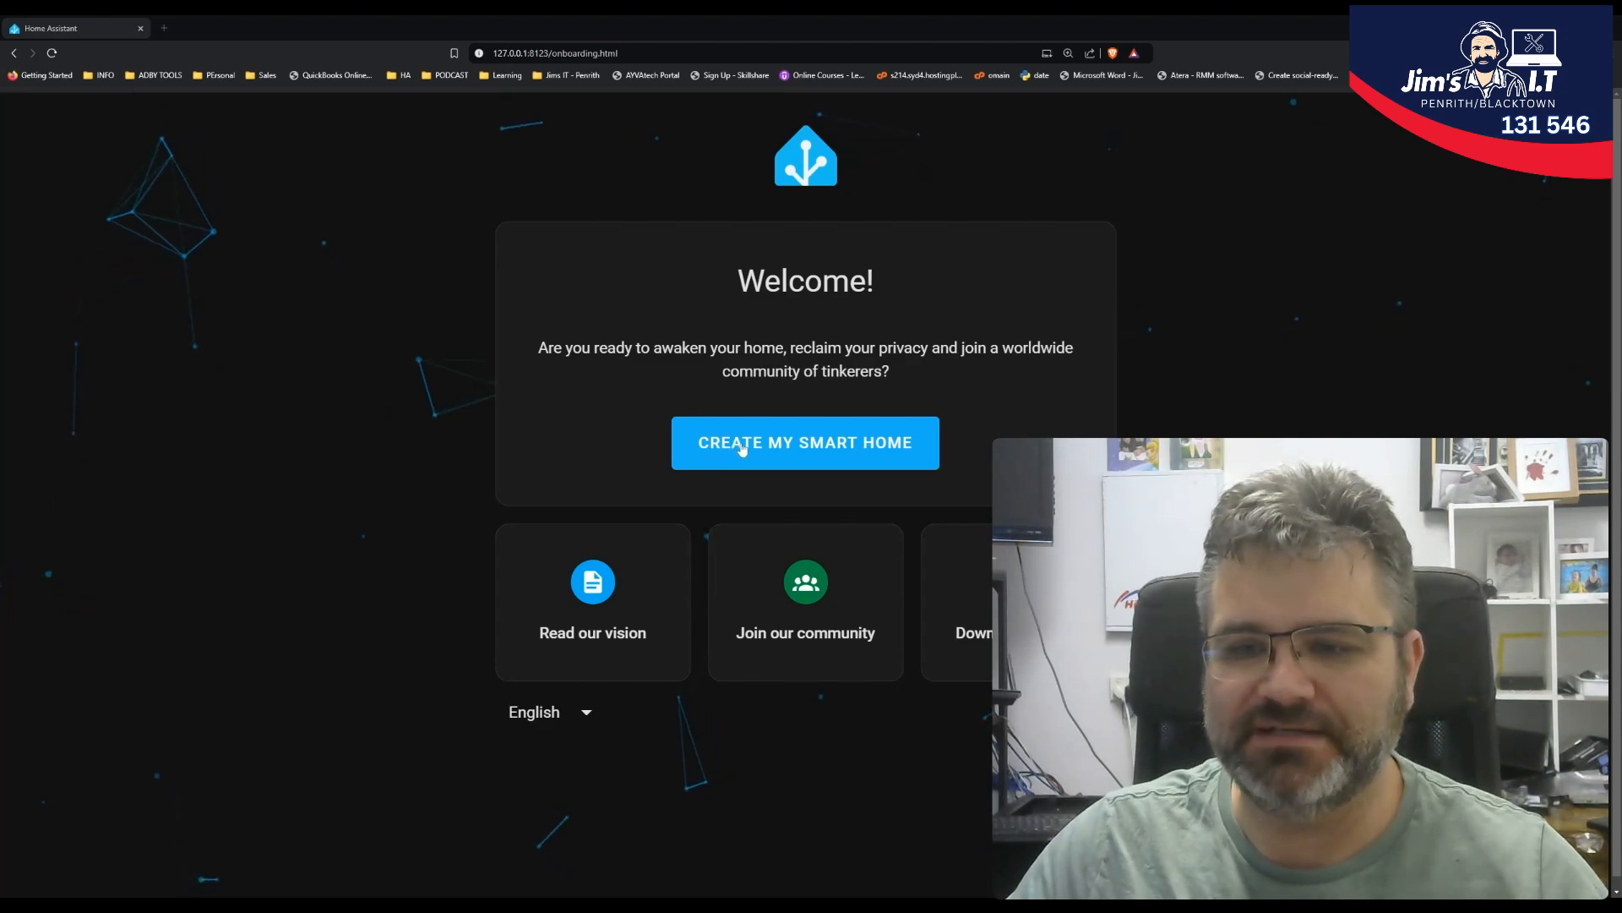
- Create the first Home Assistant account for 'Adam Wolarczuk' with username and password
click(805, 441)
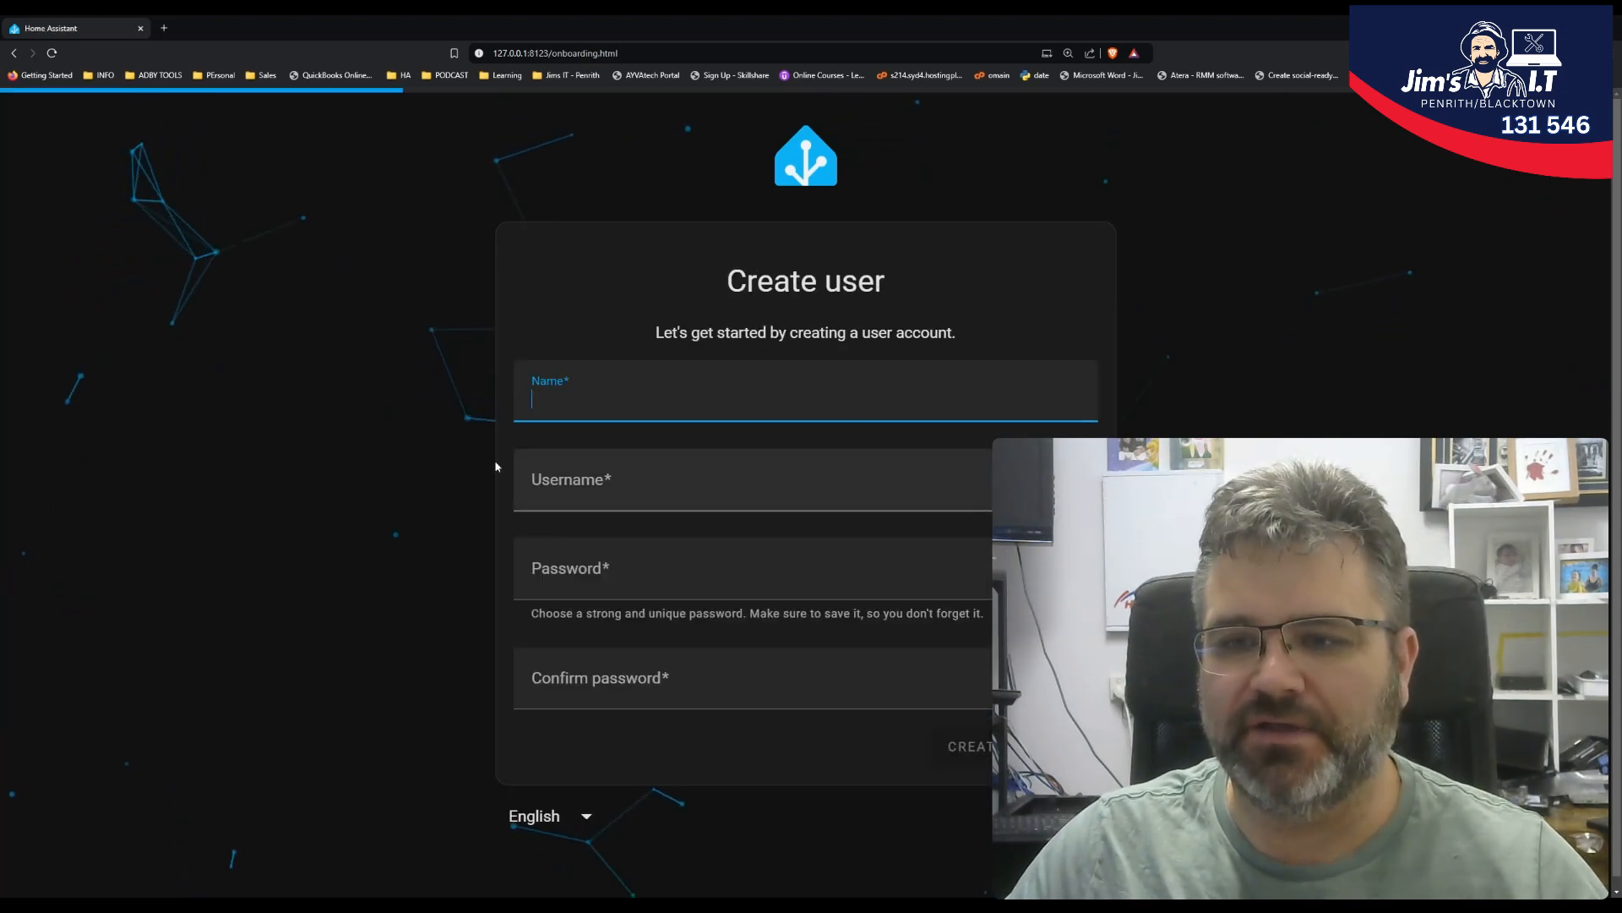
text(Adam Wolarczuk)
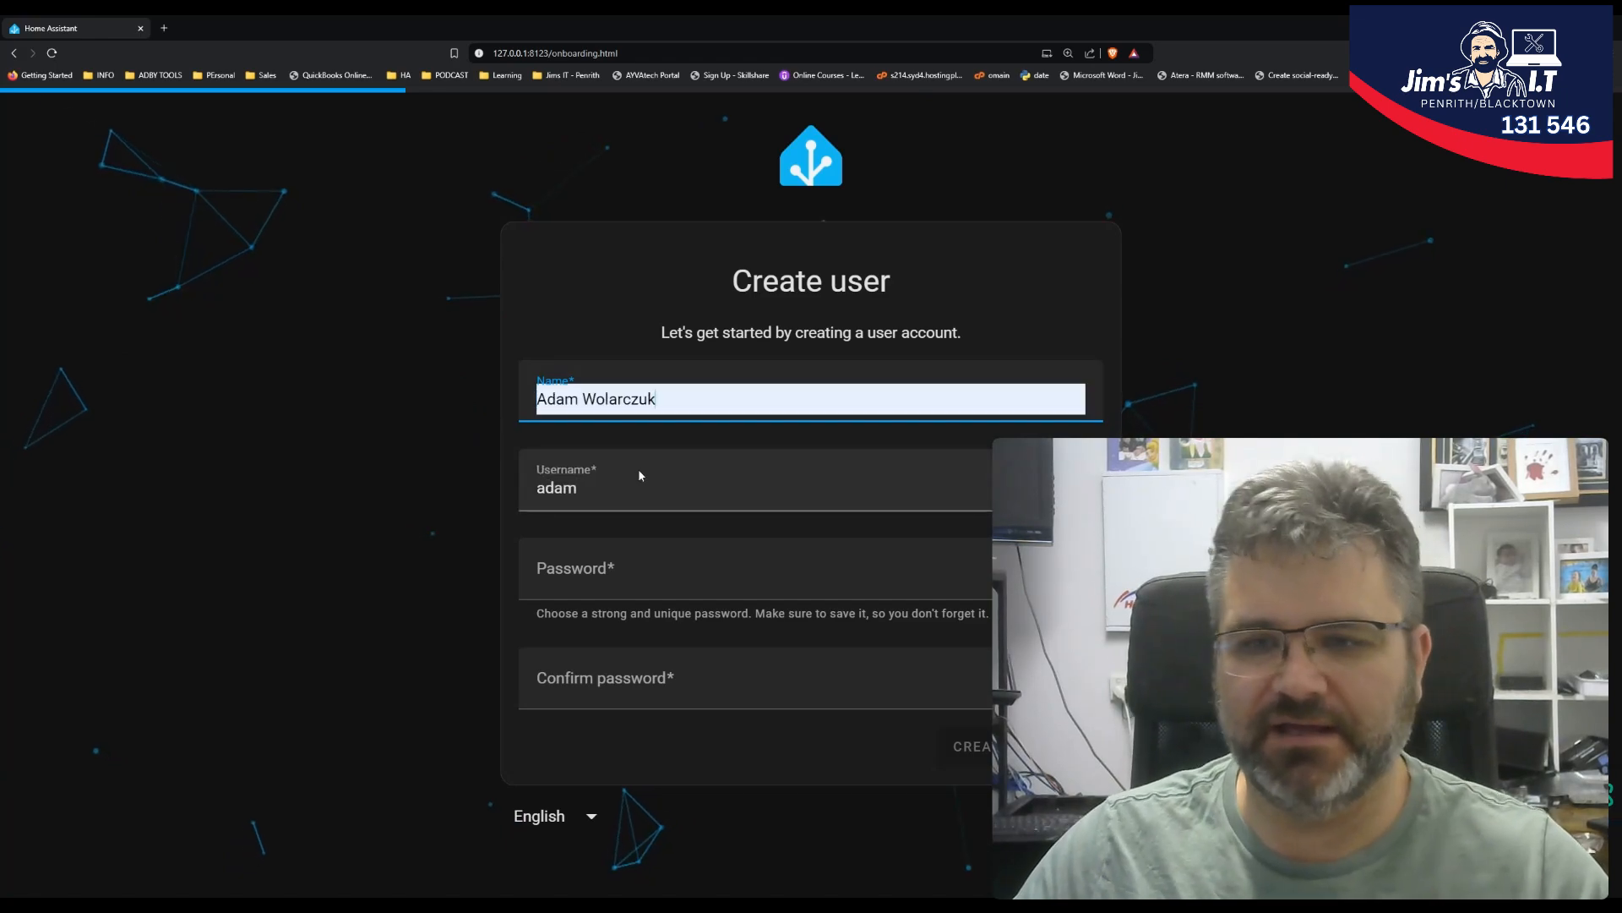
click(725, 568)
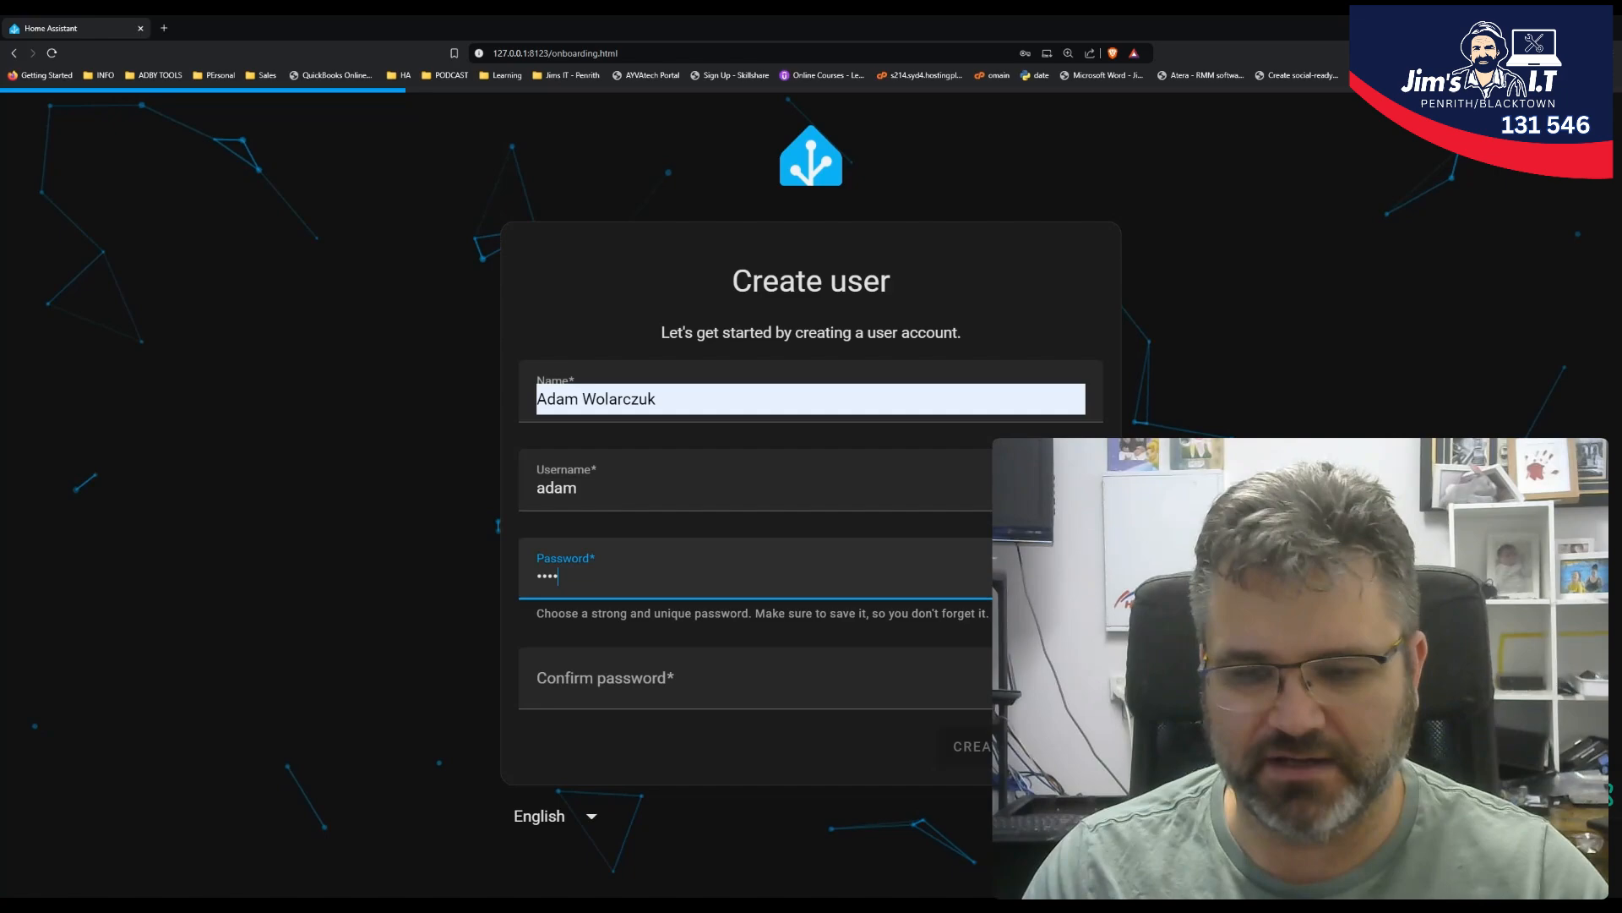
click(970, 745)
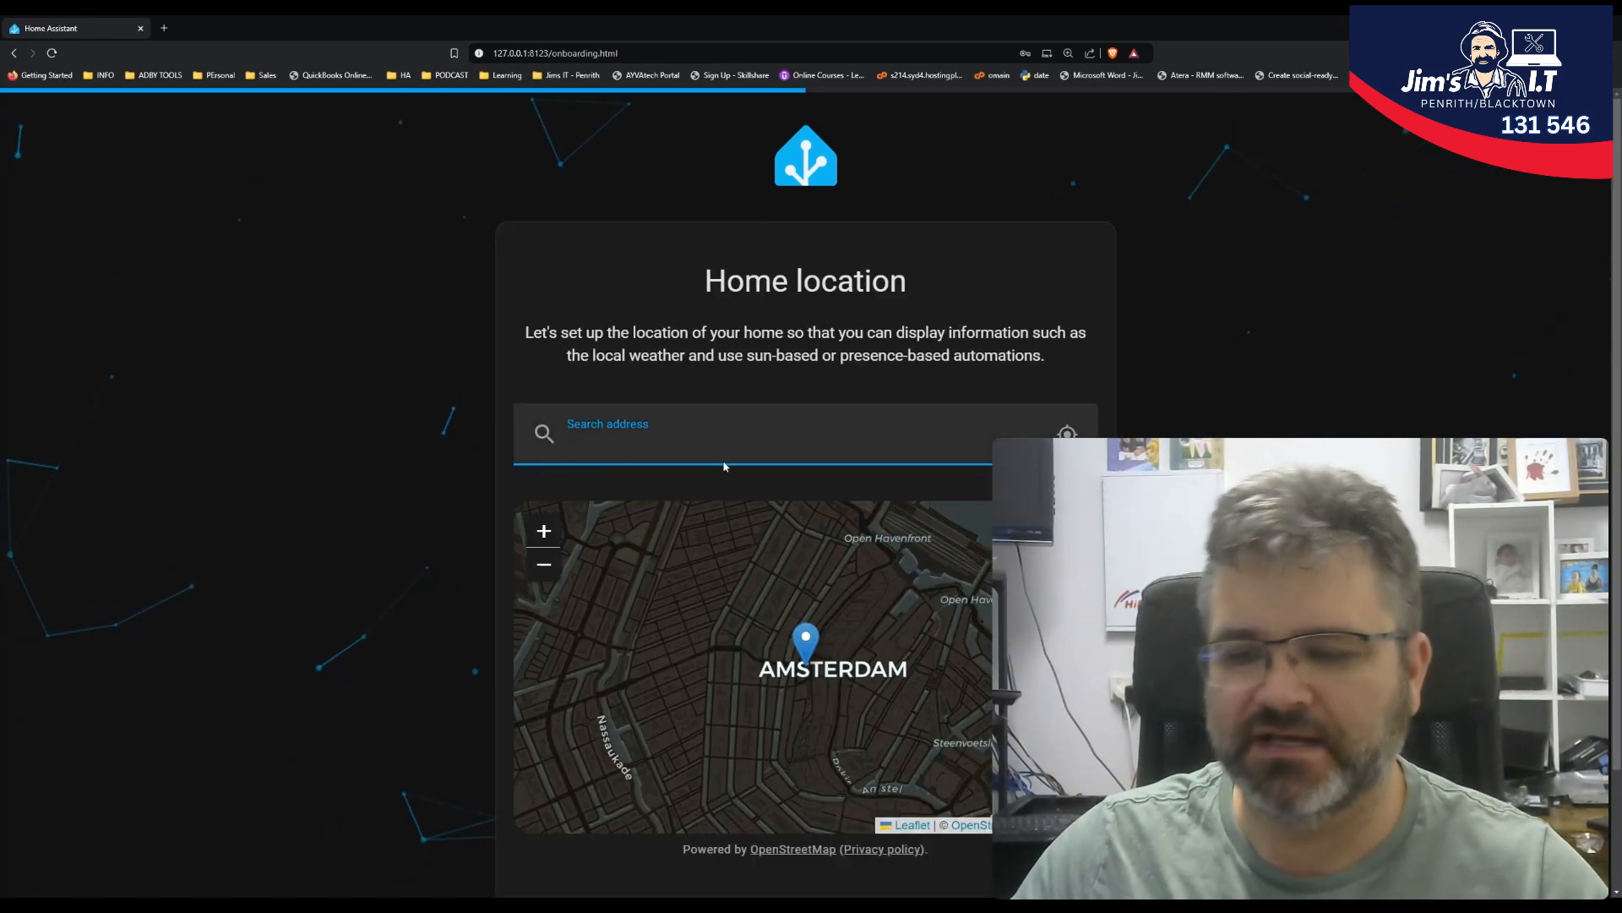
- Search 'sydn' on the home location map and finish the remaining onboarding screens
click(745, 432)
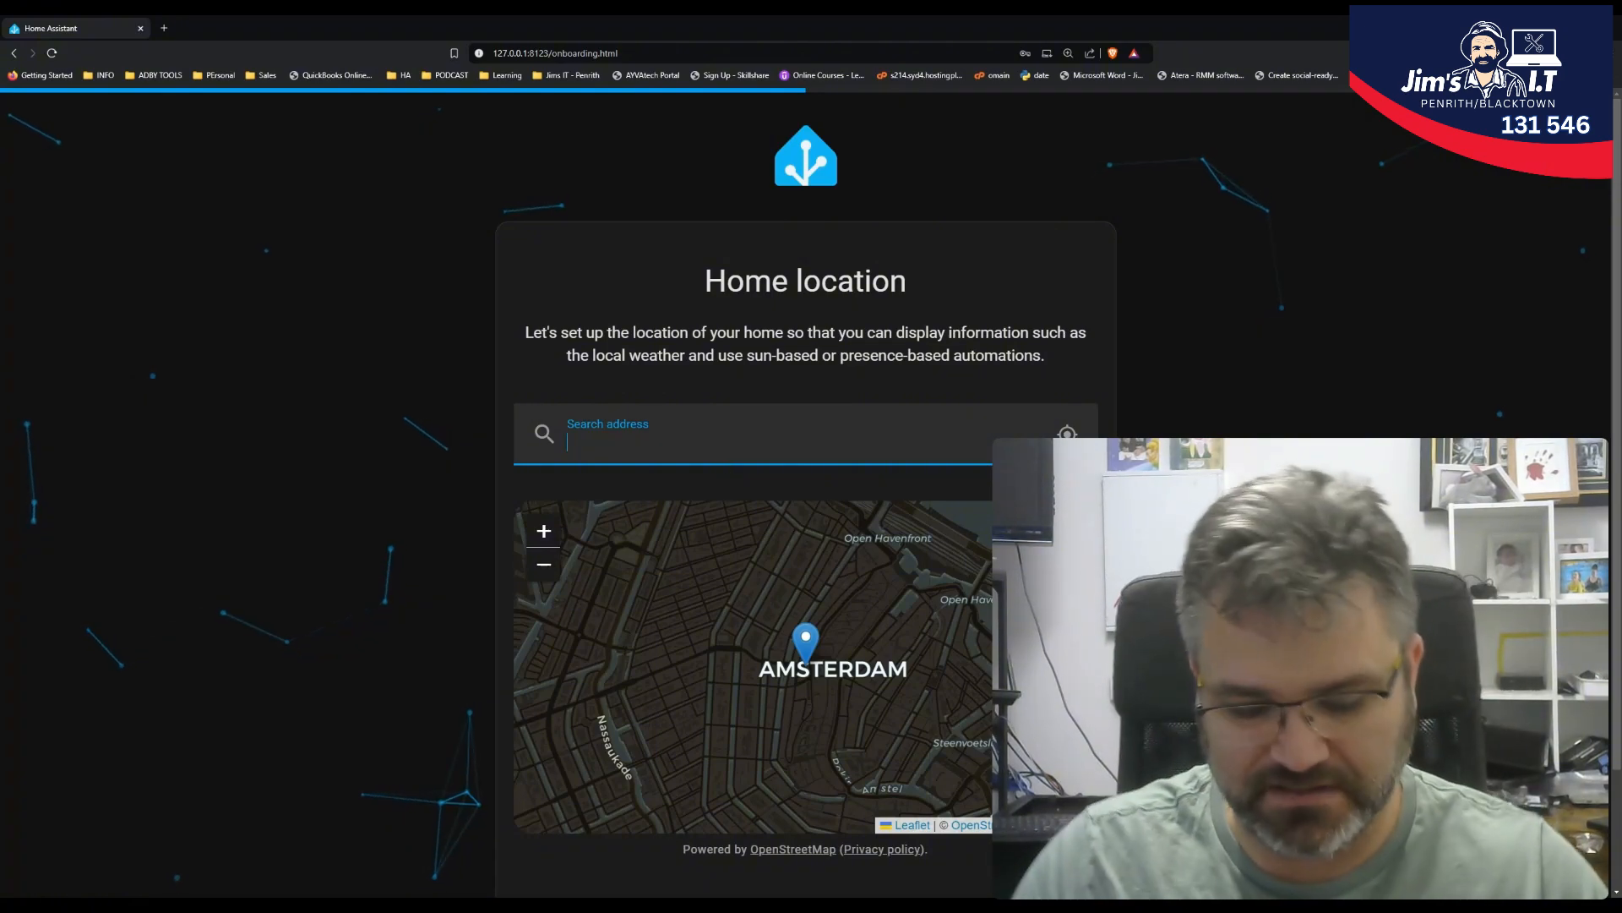
text(sydn)
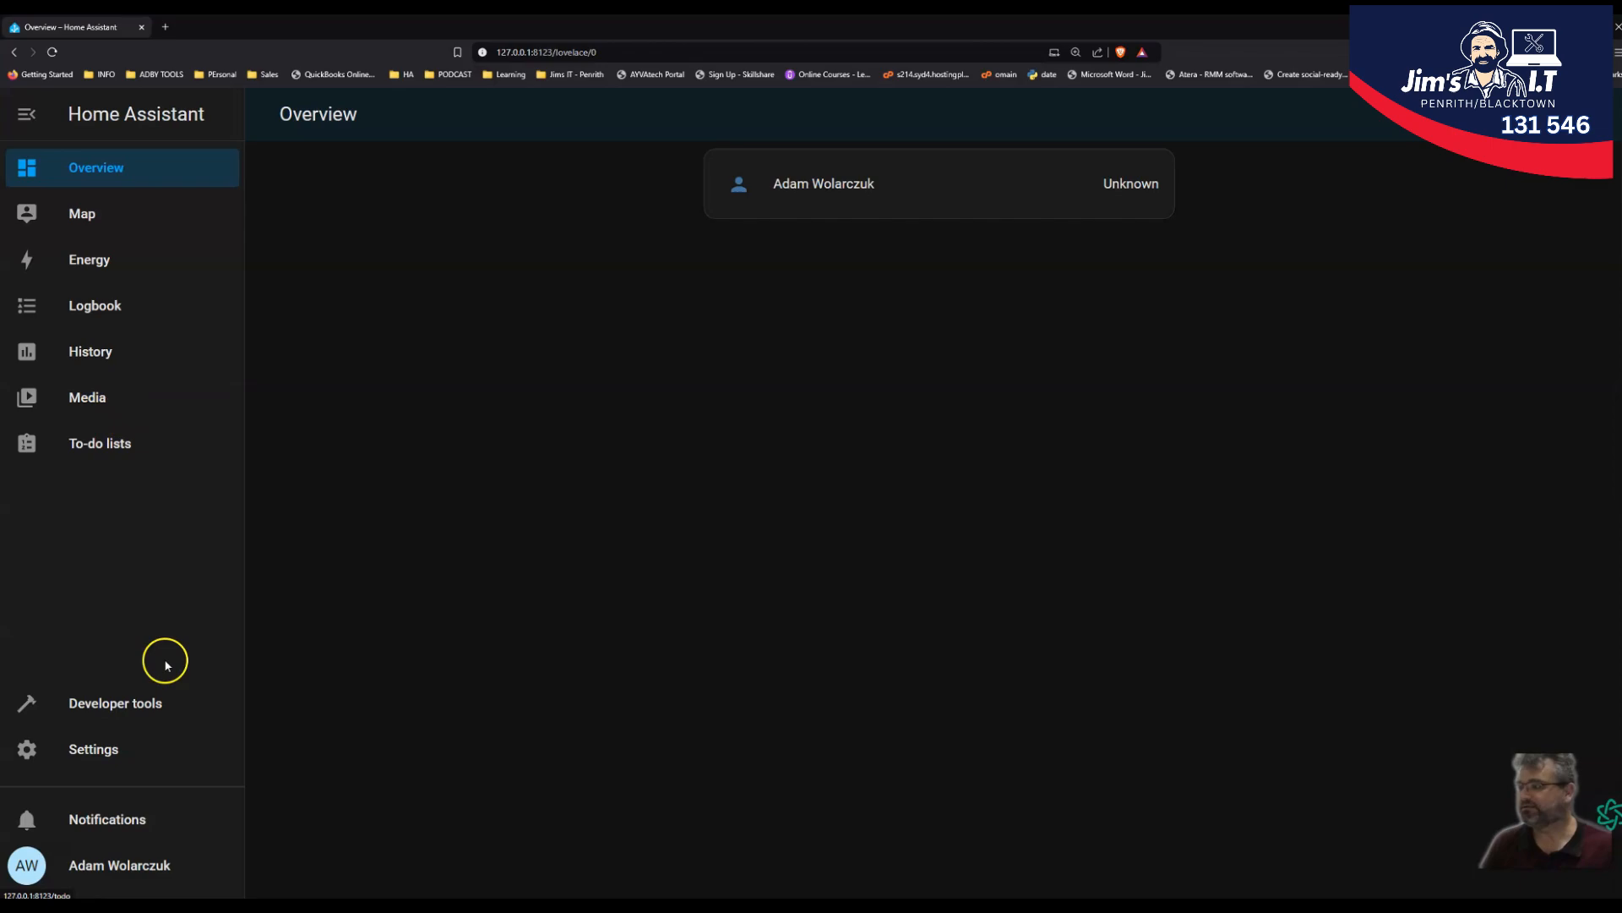
- View Settings > Devices & services with its four integrations, peek at Add Integration brands, then return to Overview
click(93, 749)
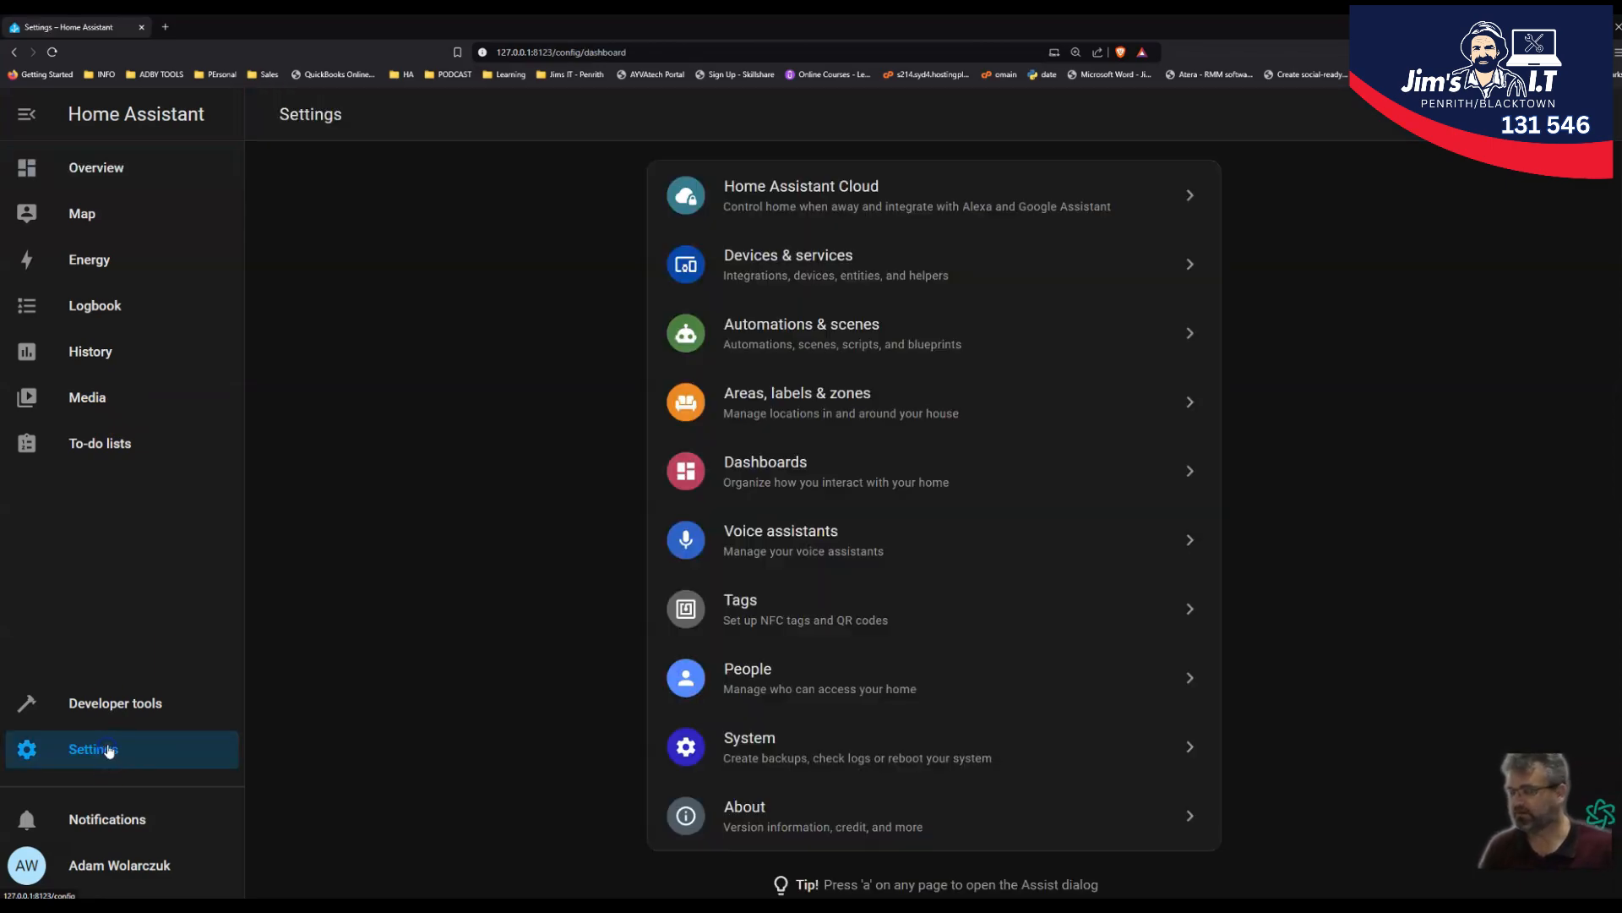
mouse_move(643, 292)
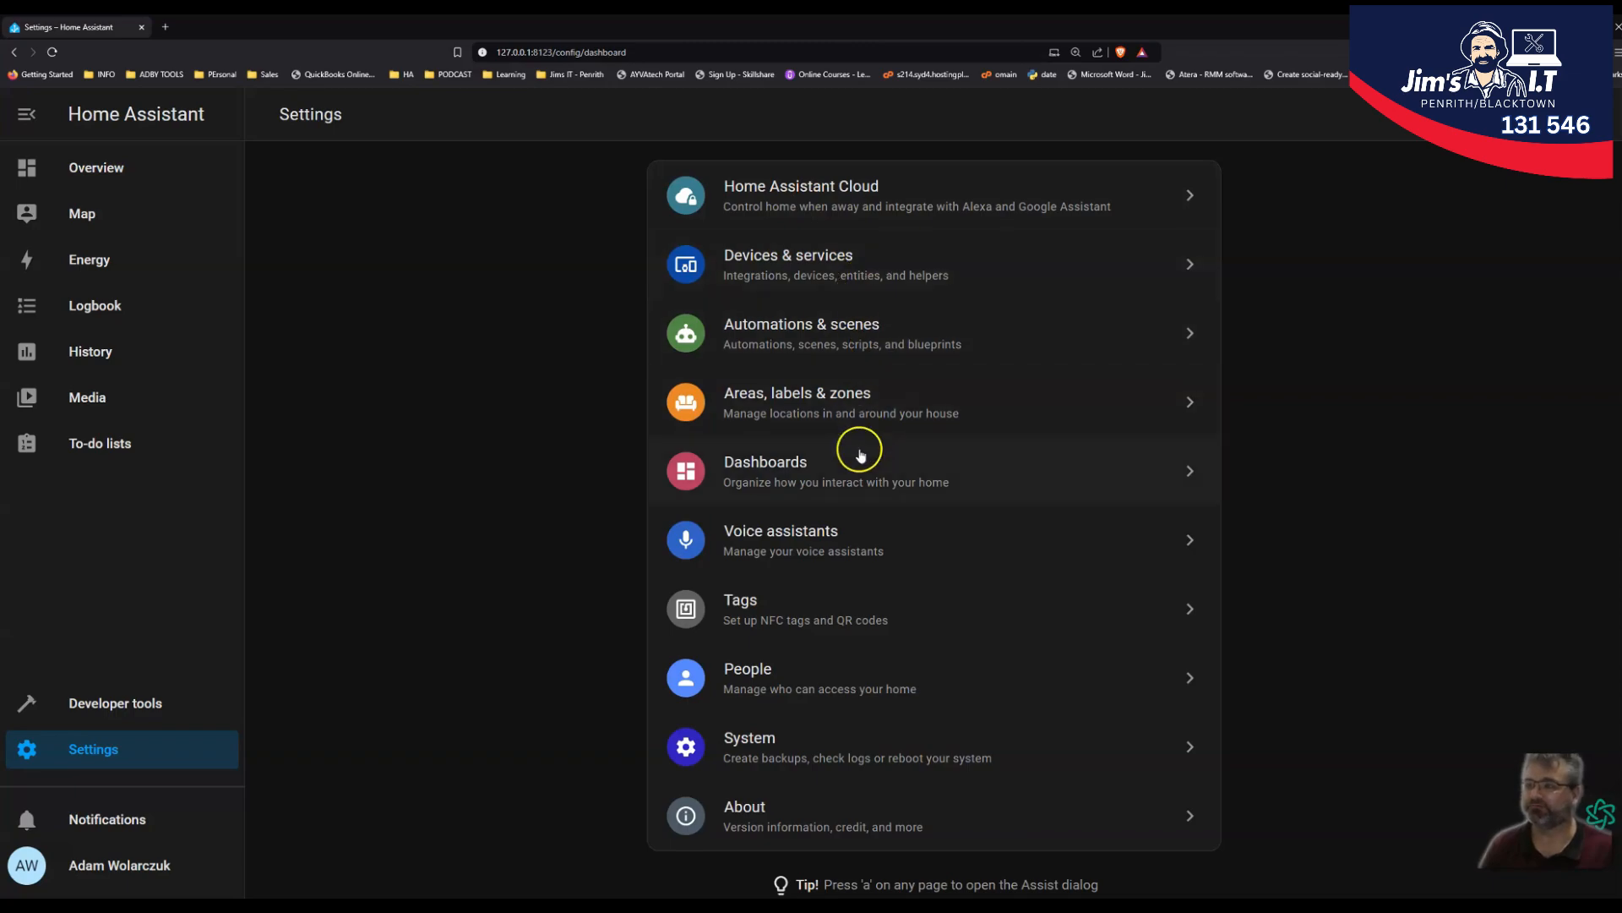
mouse_move(784, 289)
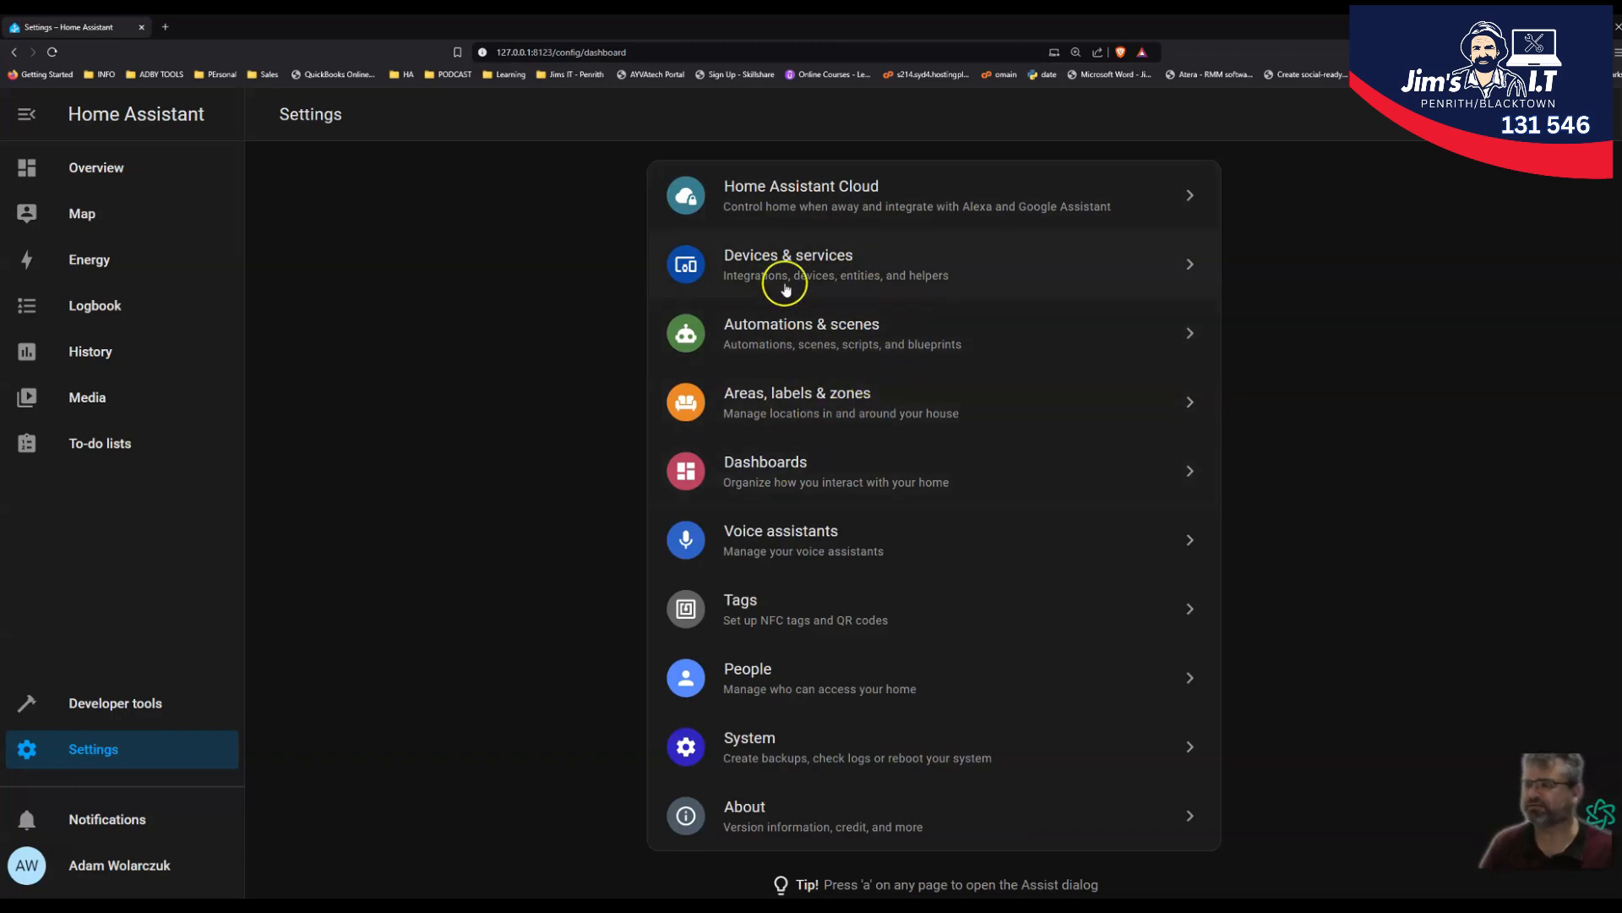
click(787, 264)
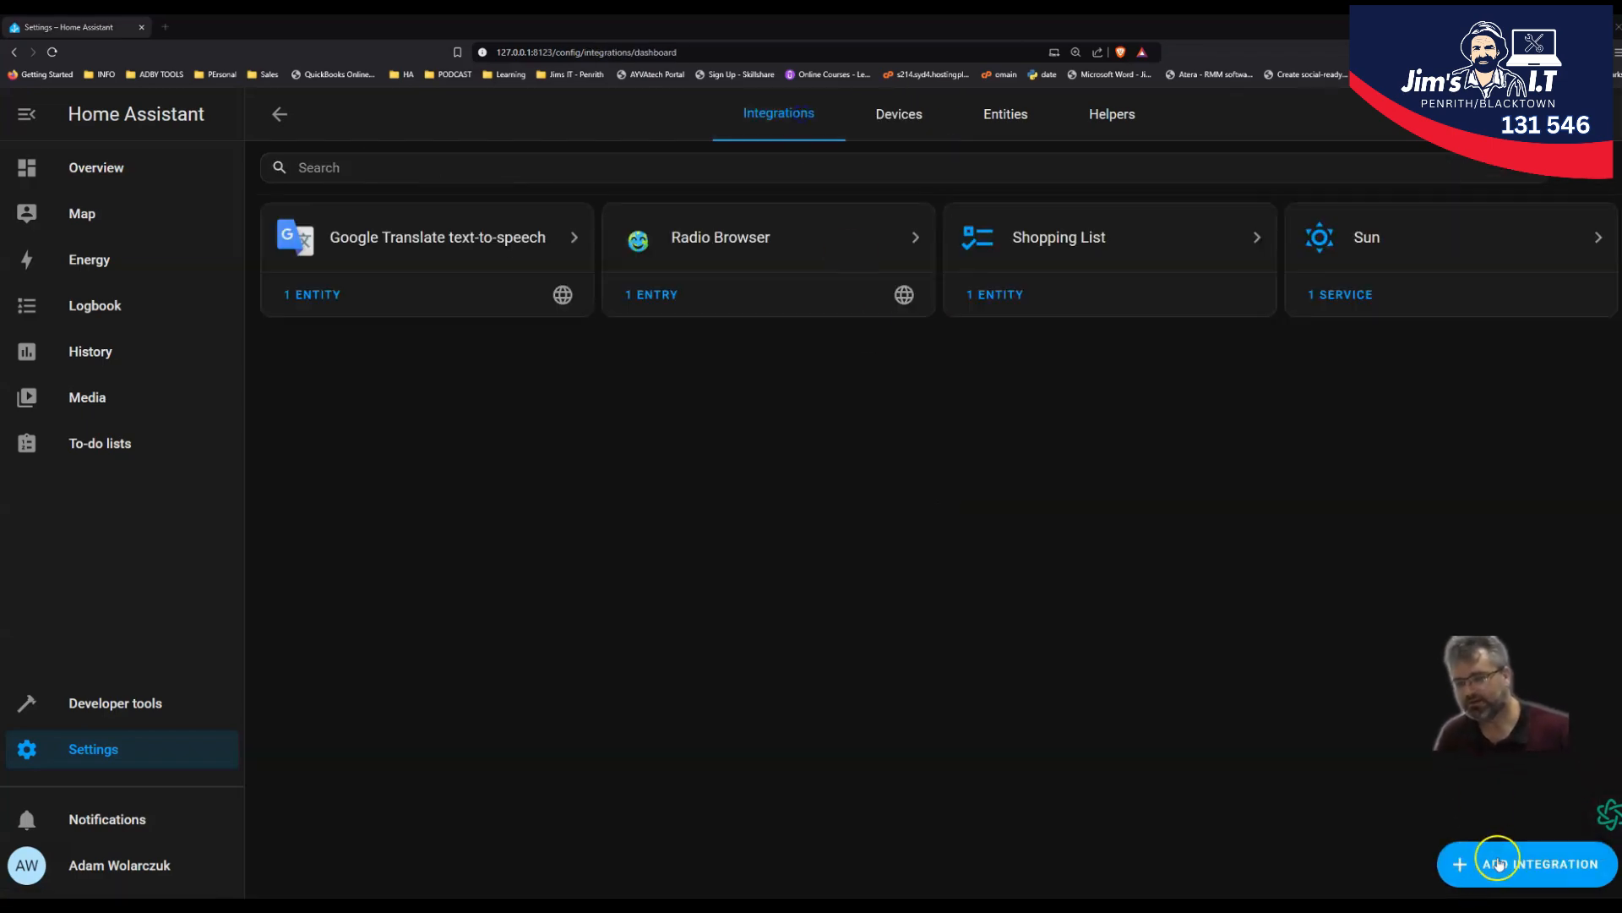
click(1536, 864)
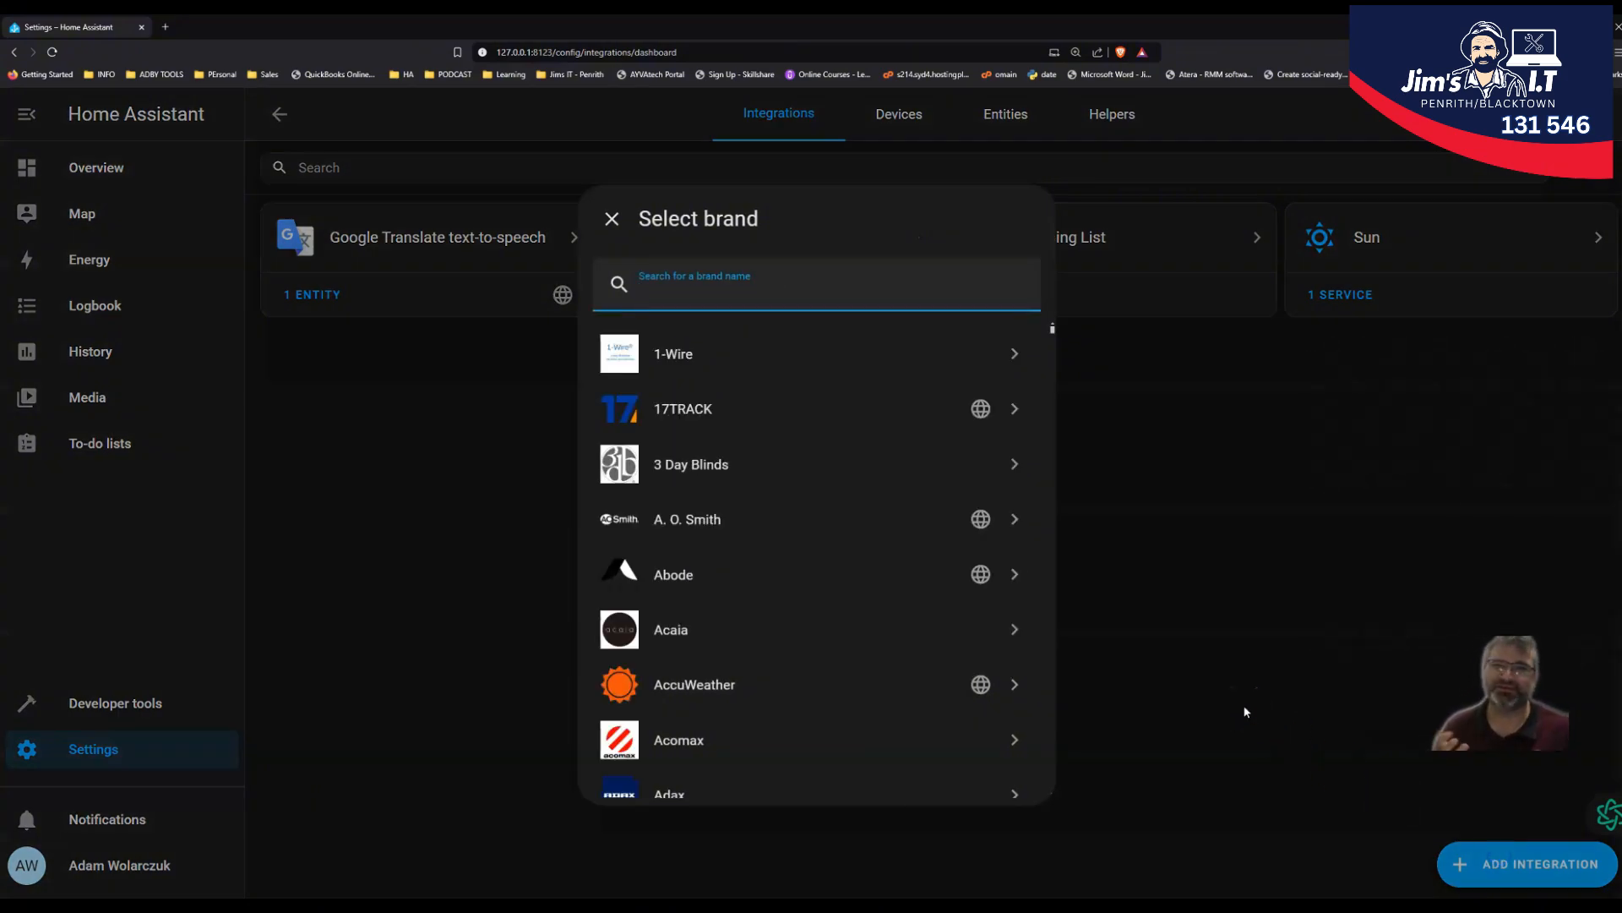
mouse_move(862, 671)
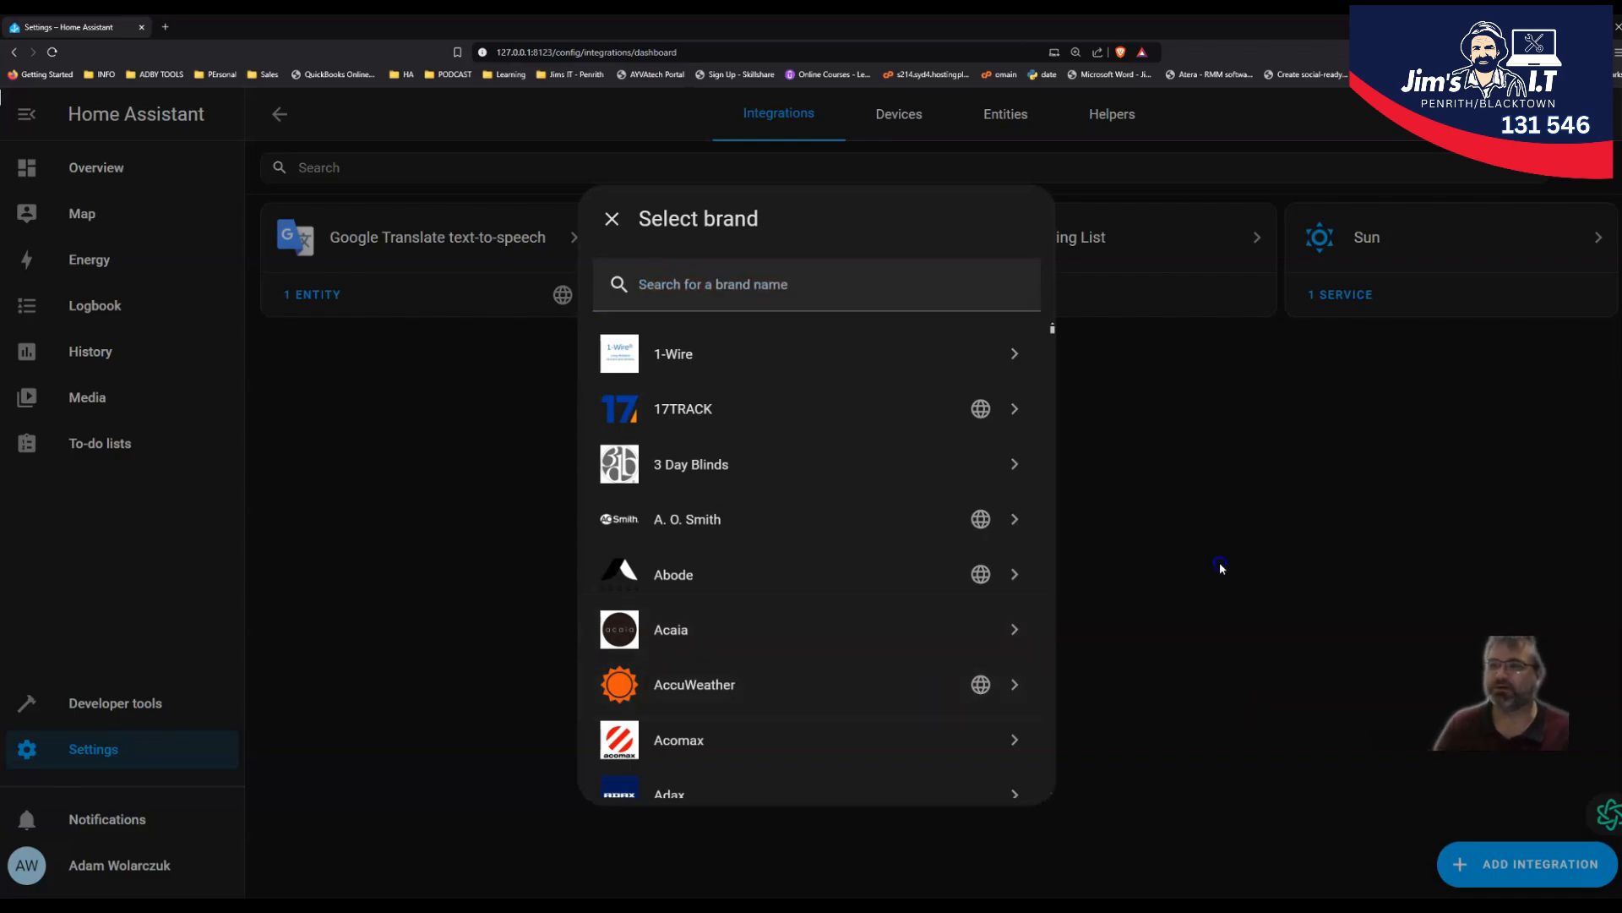
click(612, 218)
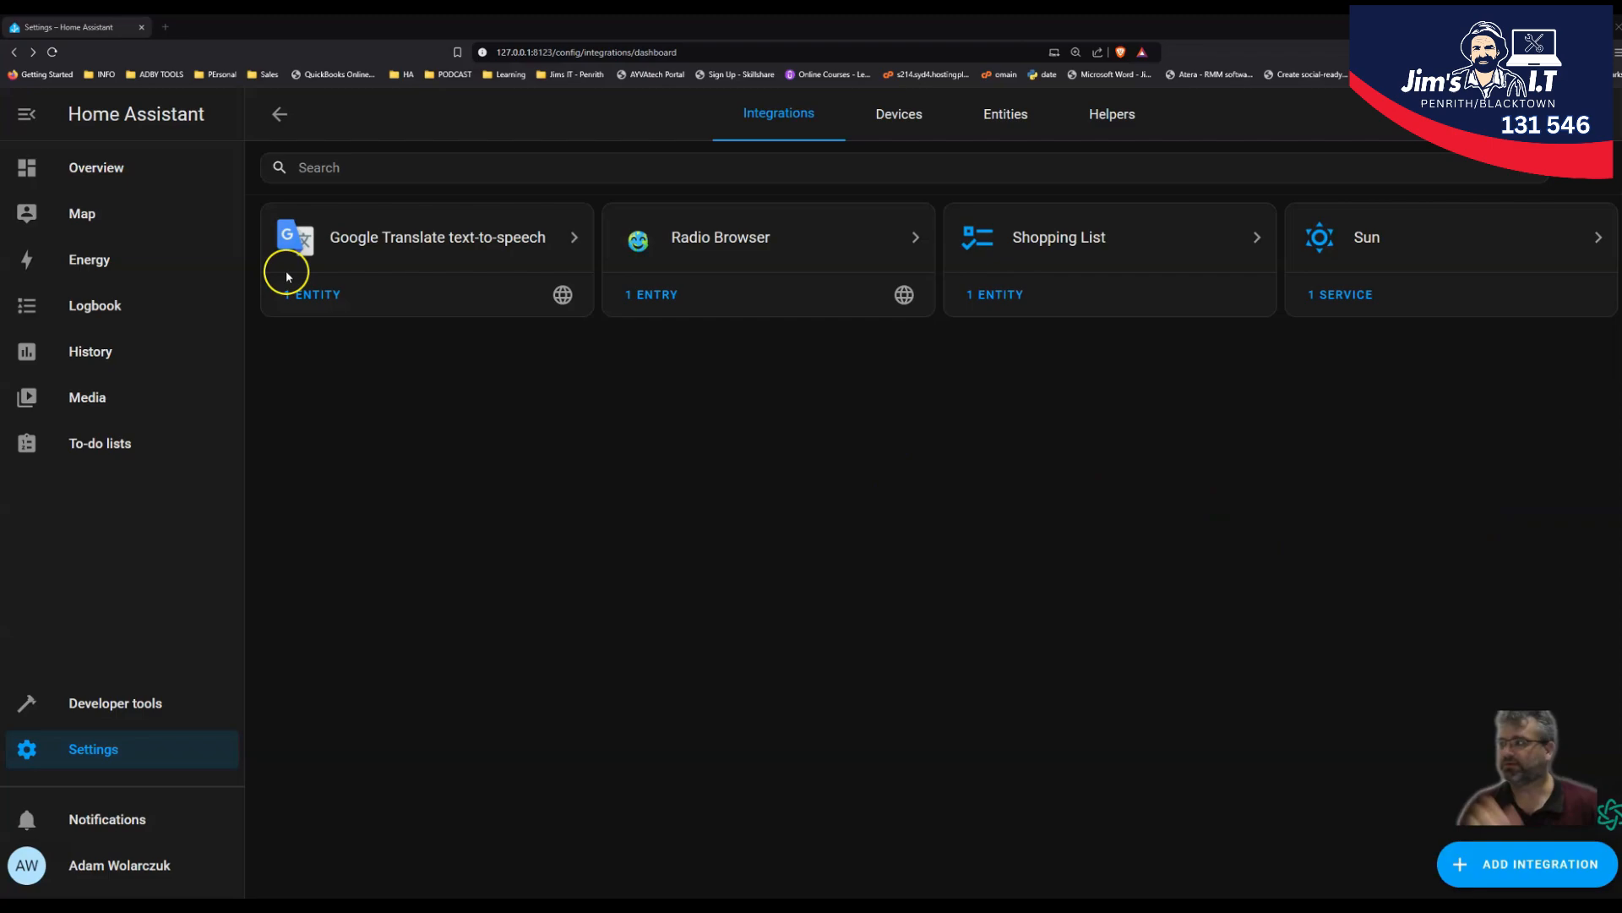
click(95, 167)
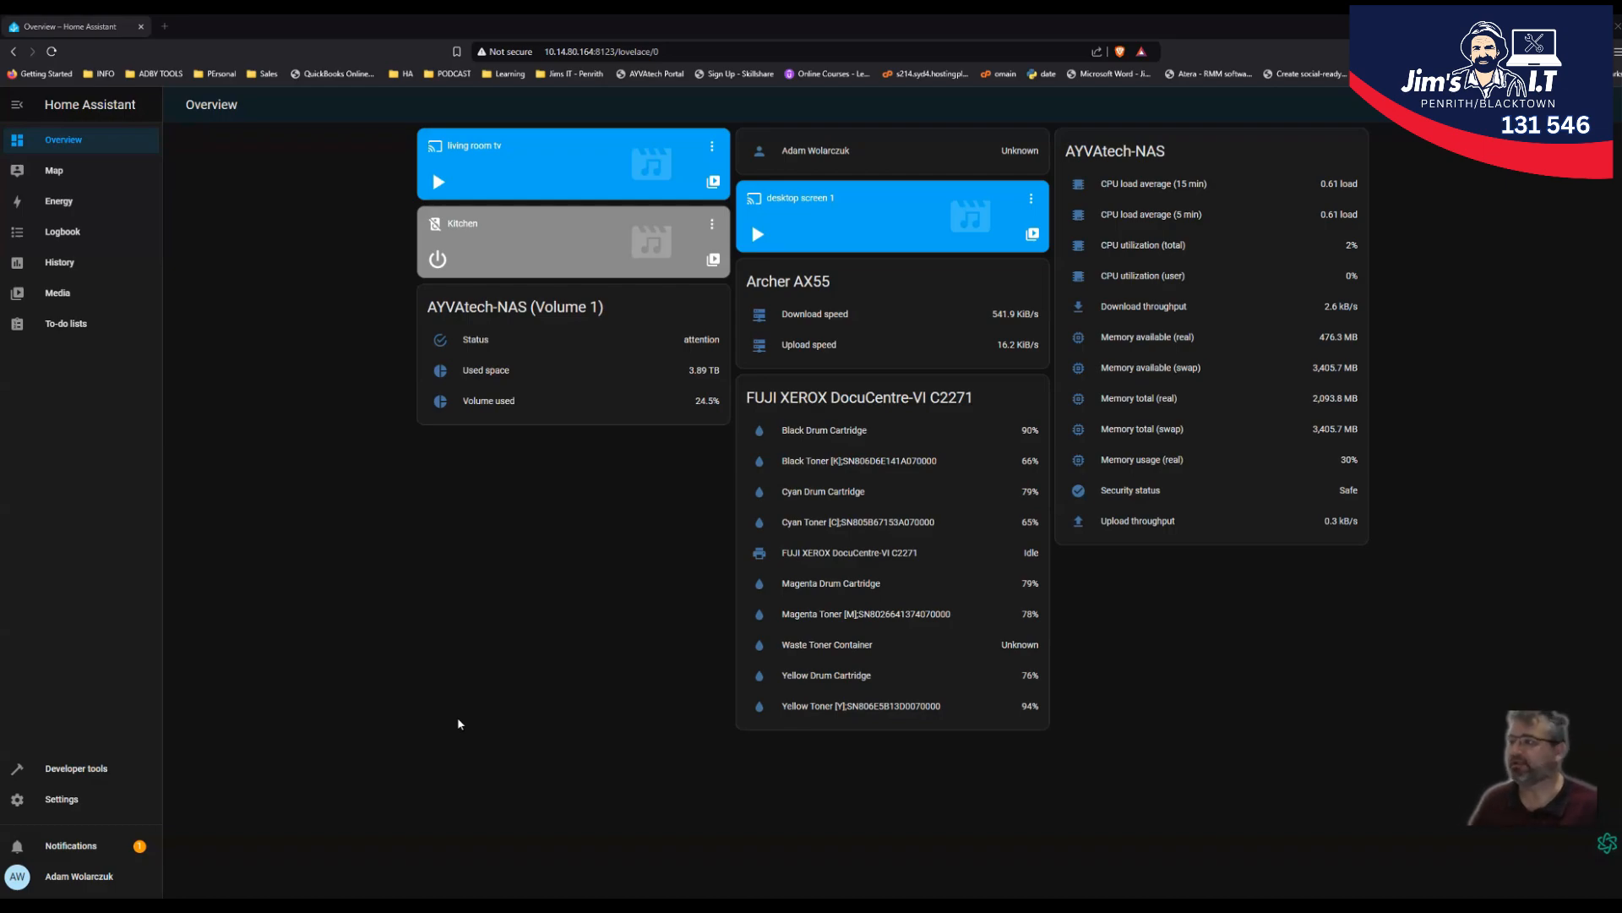
mouse_move(481, 619)
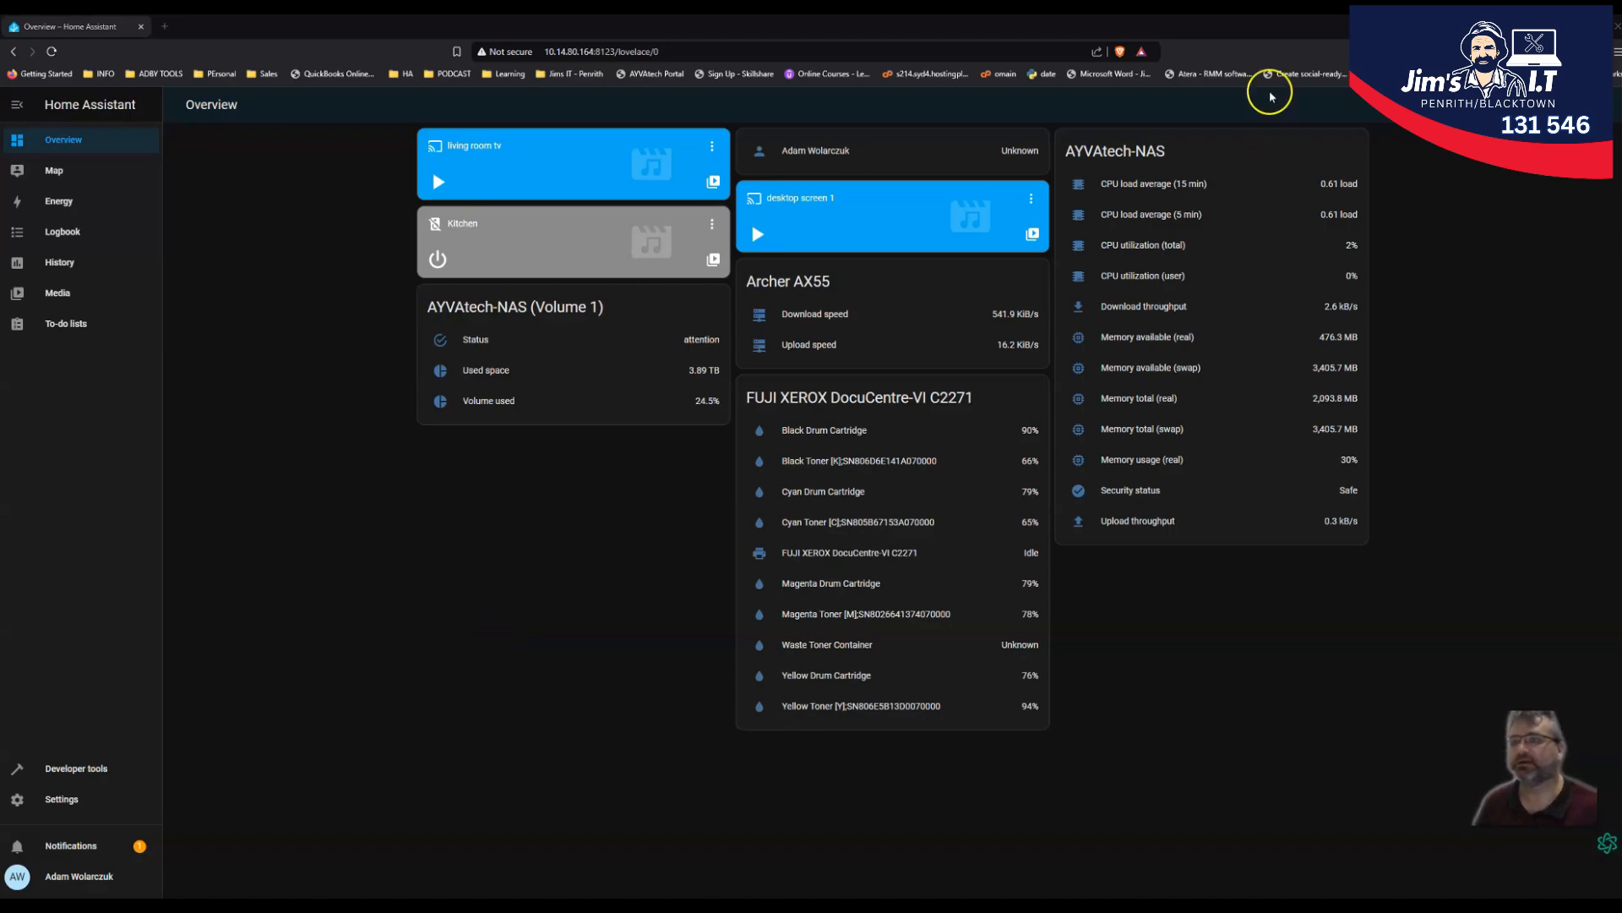
mouse_move(1155, 185)
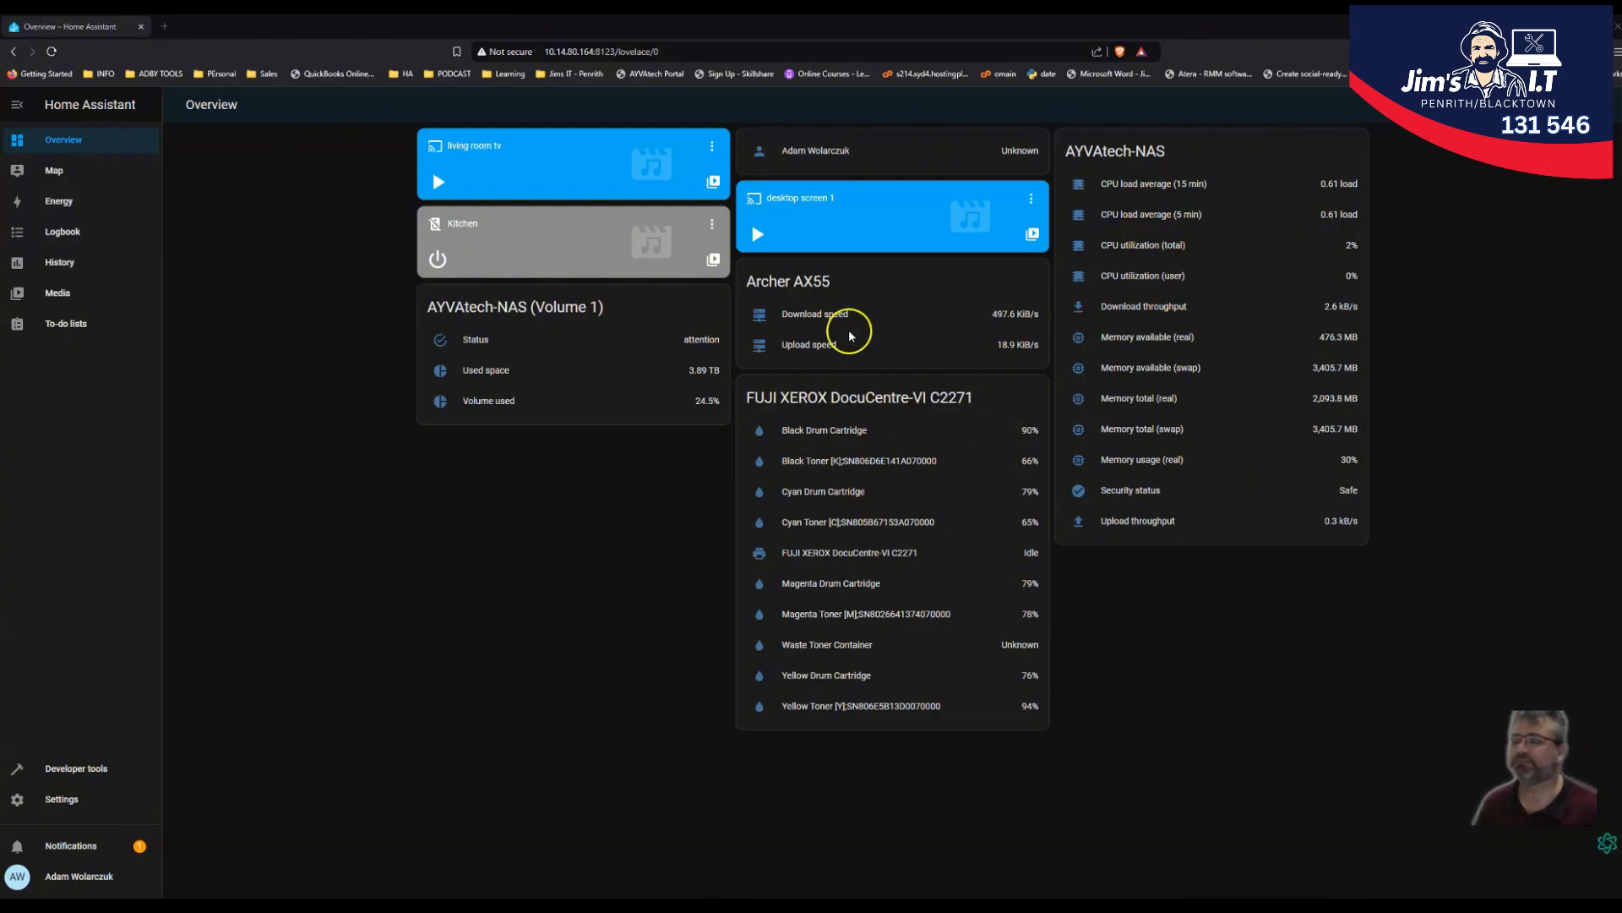
mouse_move(862, 316)
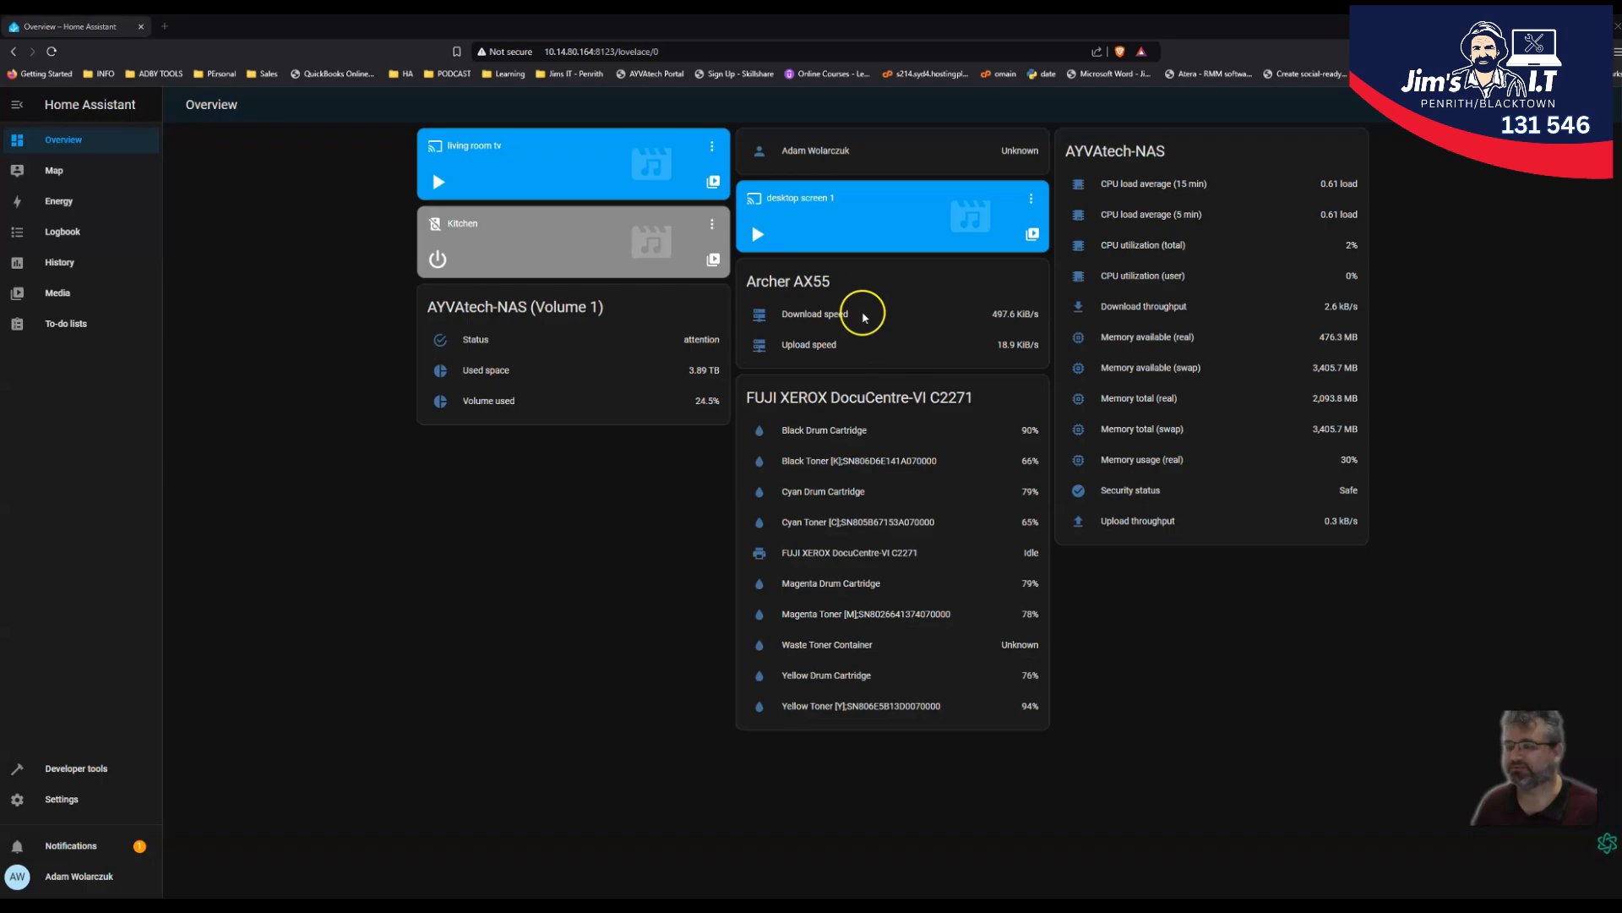
mouse_move(538, 330)
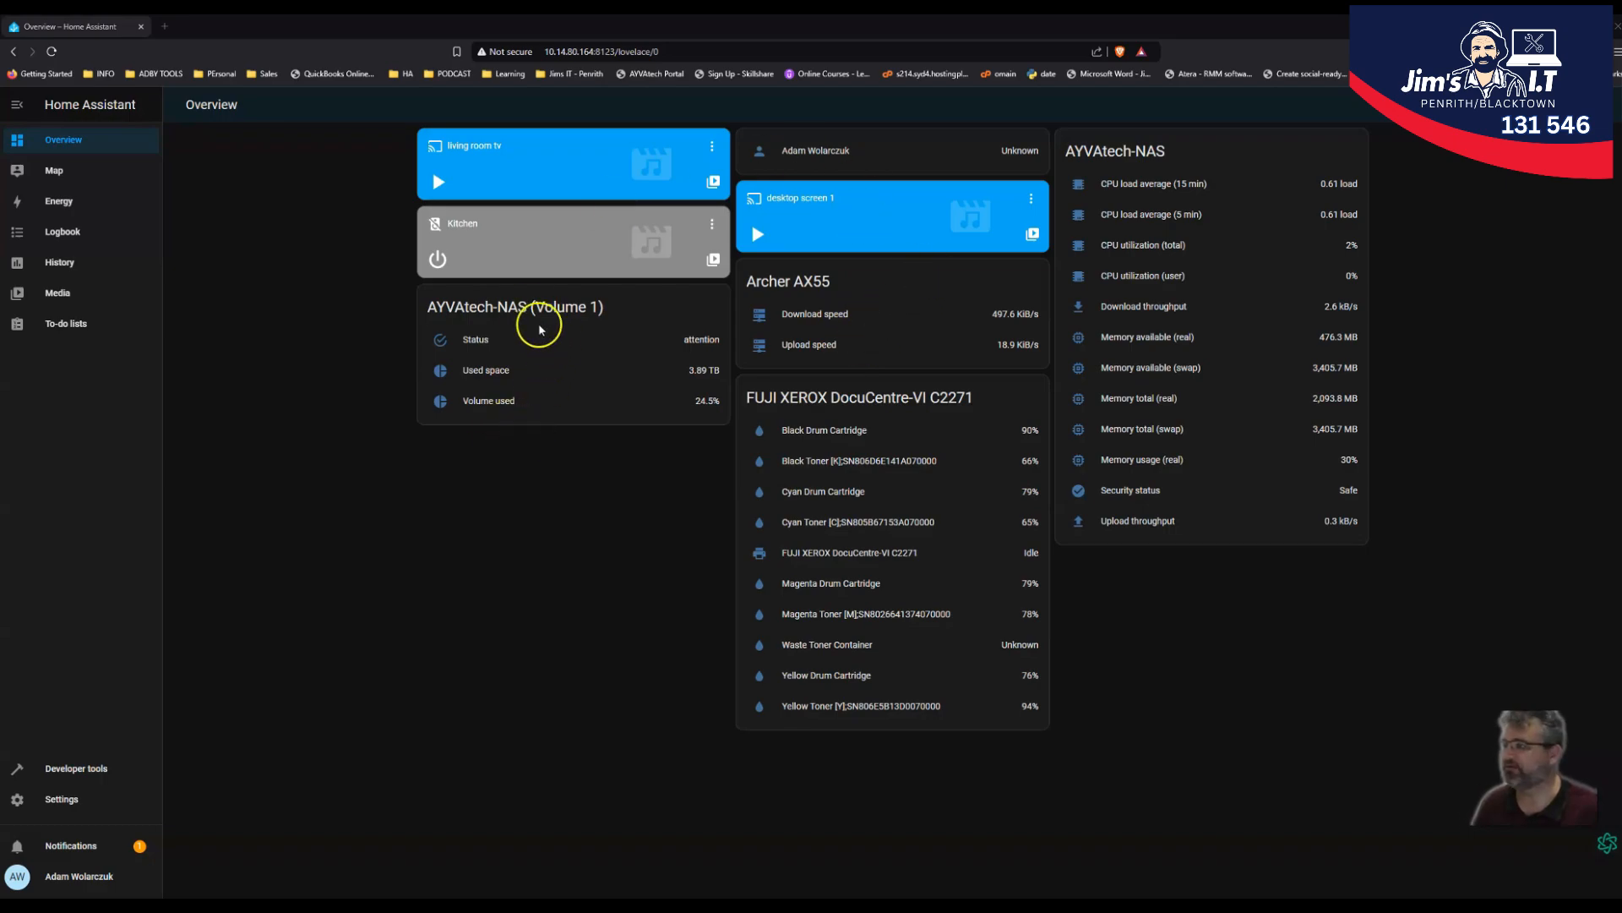
mouse_move(315, 453)
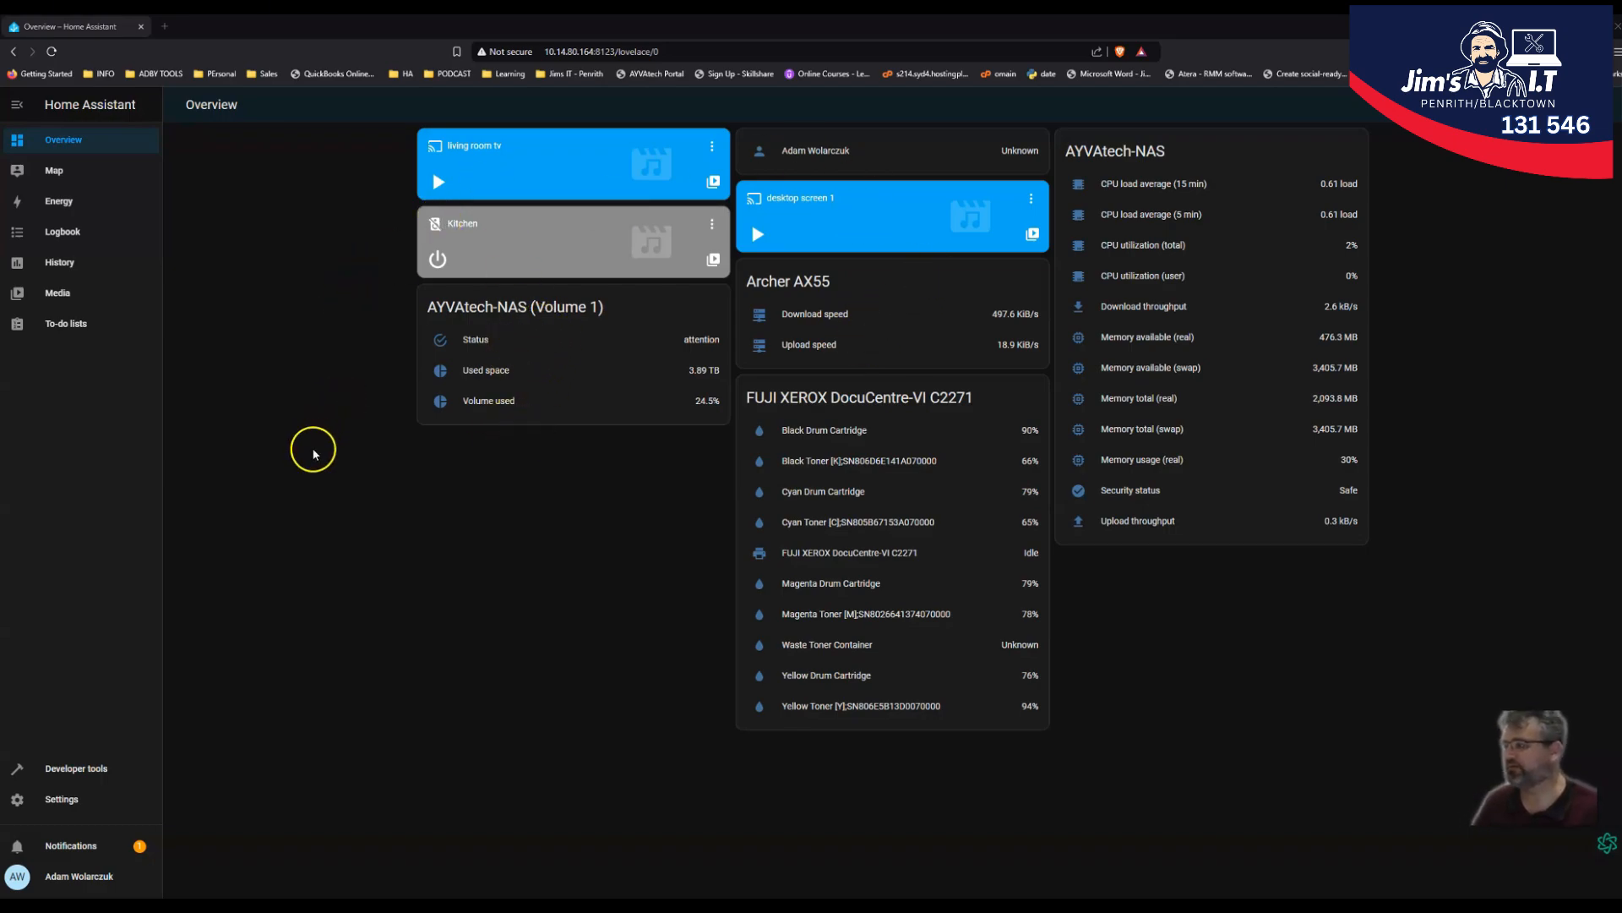
mouse_move(243, 325)
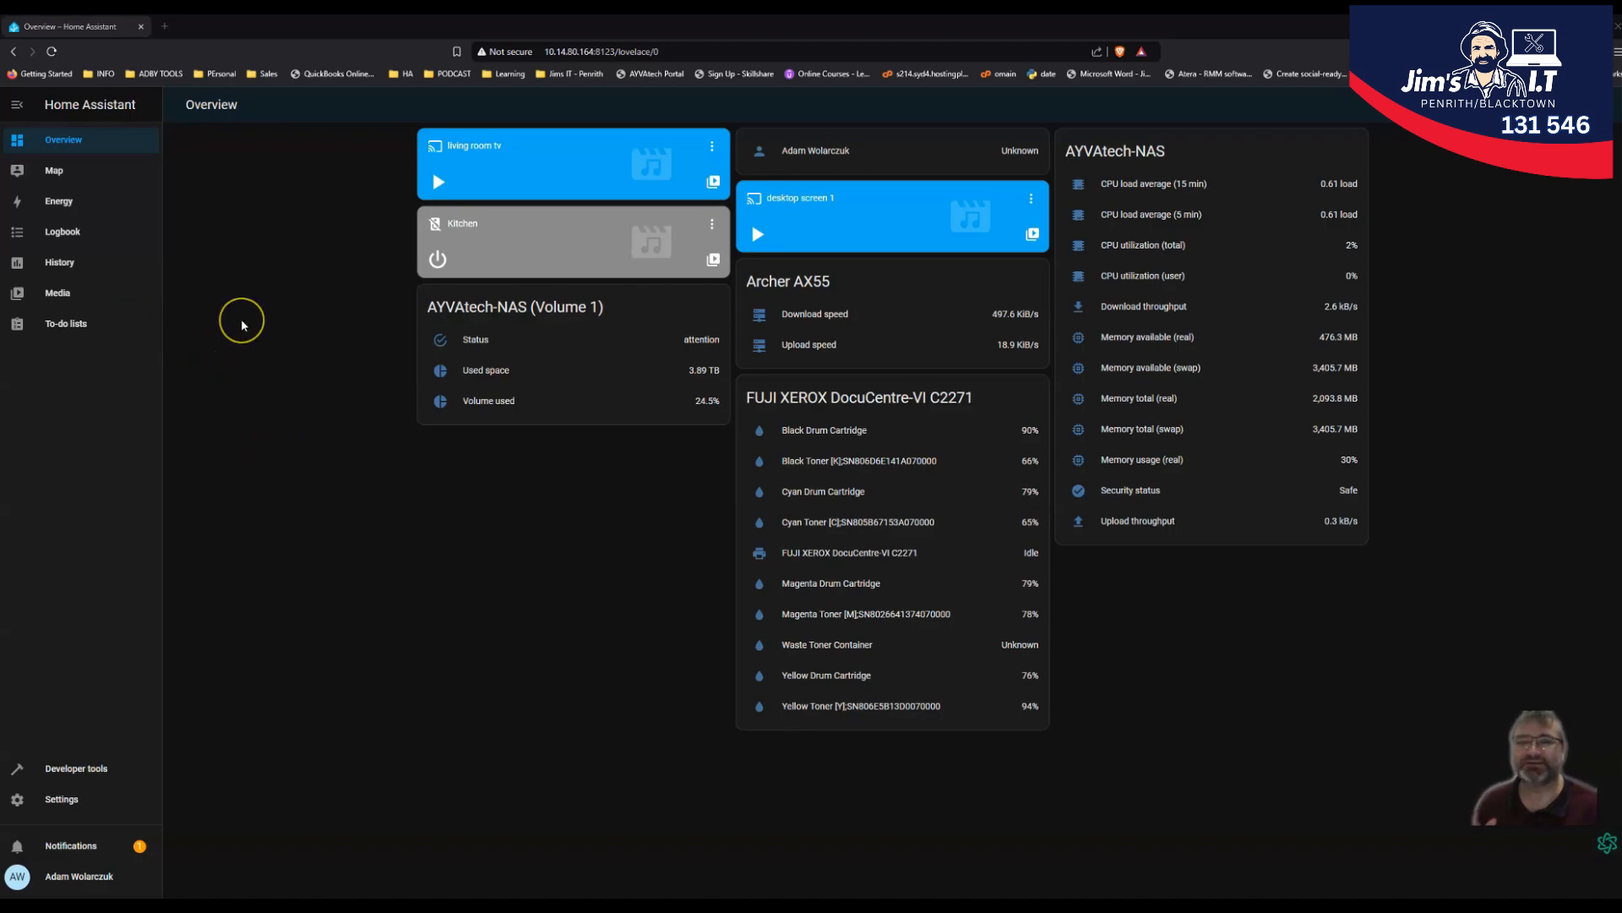